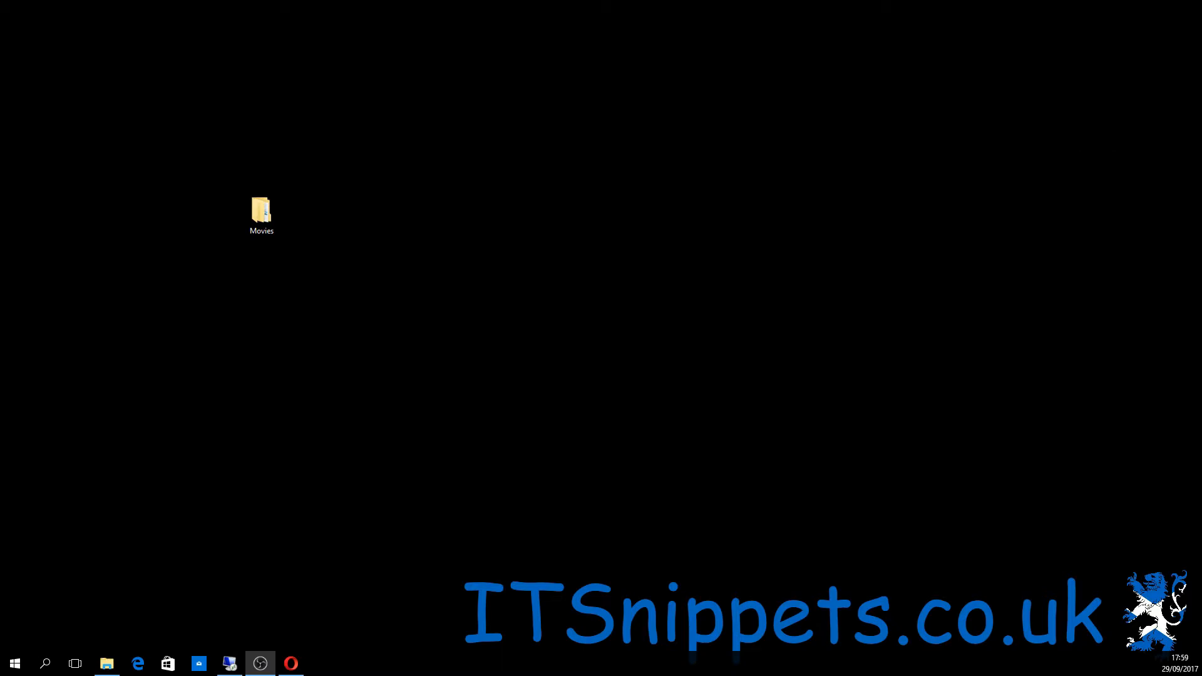
# - Mount Windows2.iso from Documents and view its installation files
pyautogui.click(106, 664)
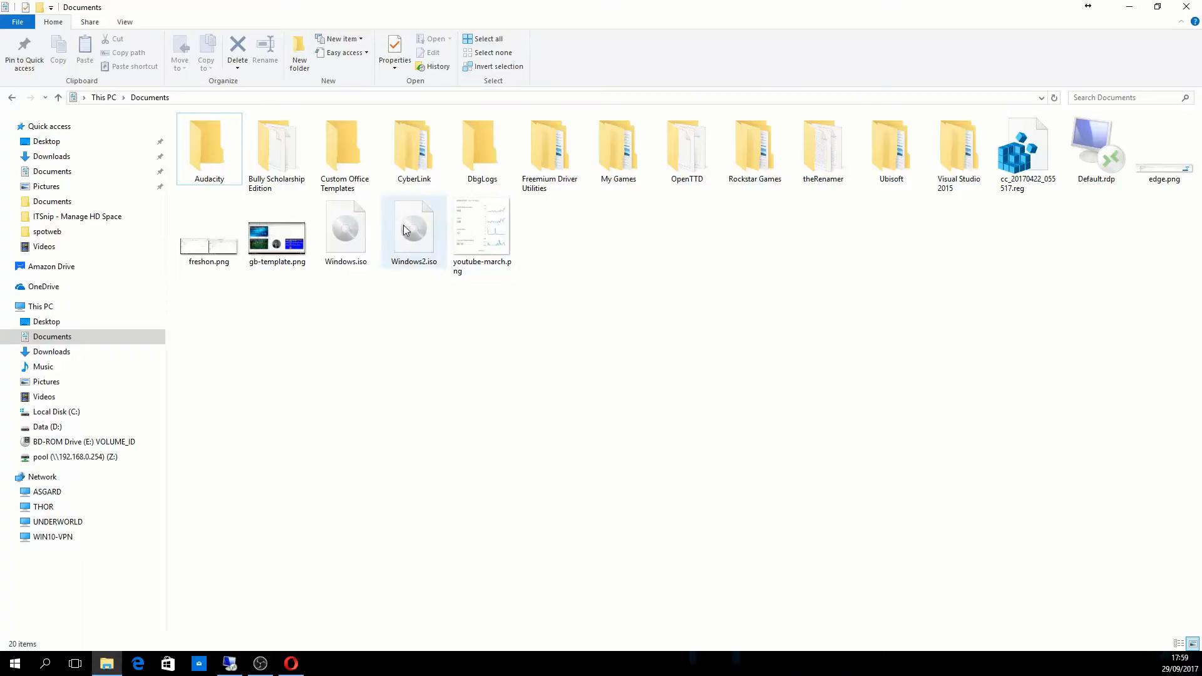
pyautogui.click(413, 227)
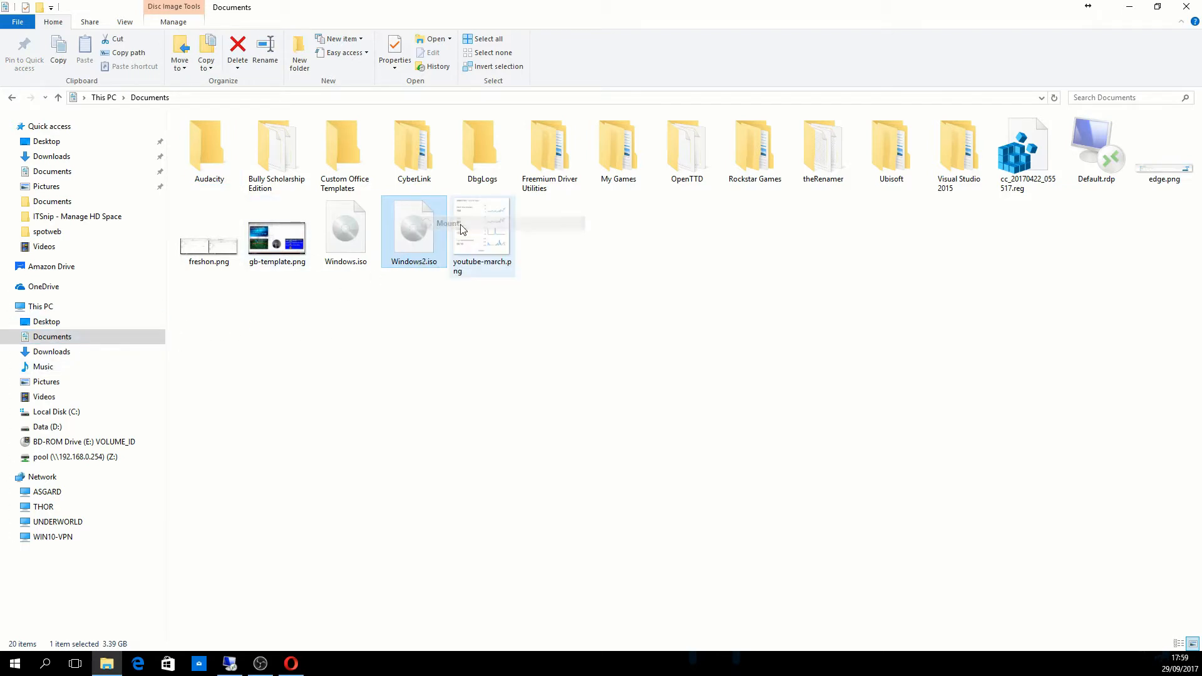
pyautogui.doubleClick(413, 230)
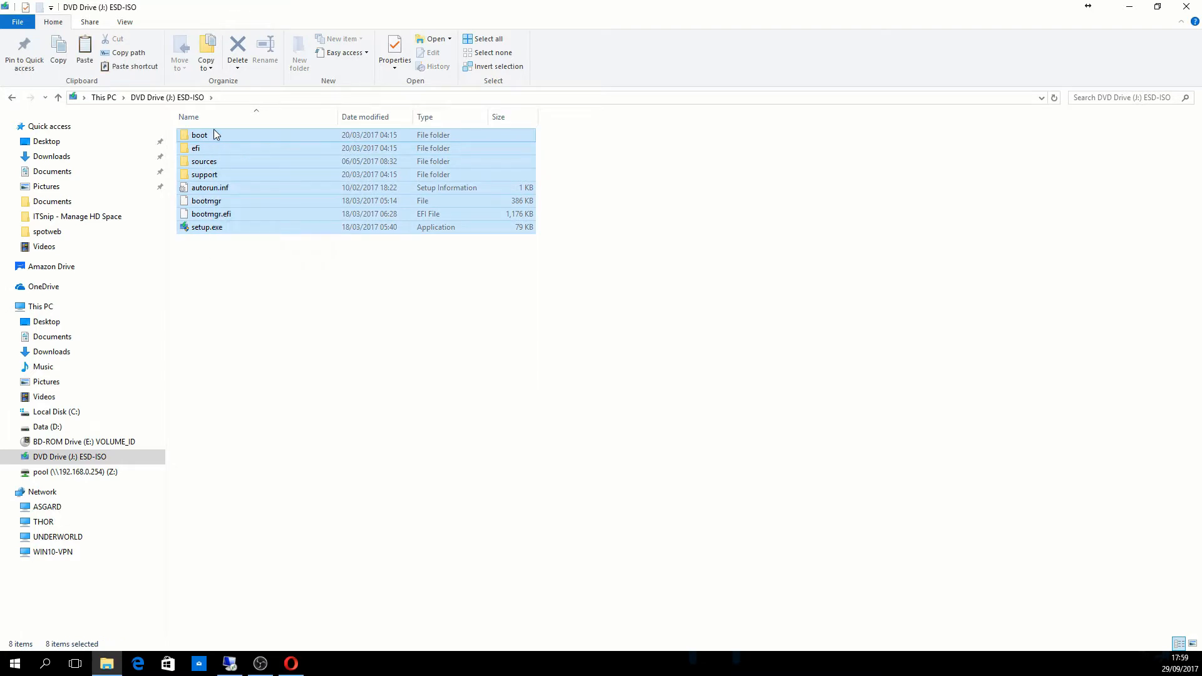
pyautogui.moveTo(304, 286)
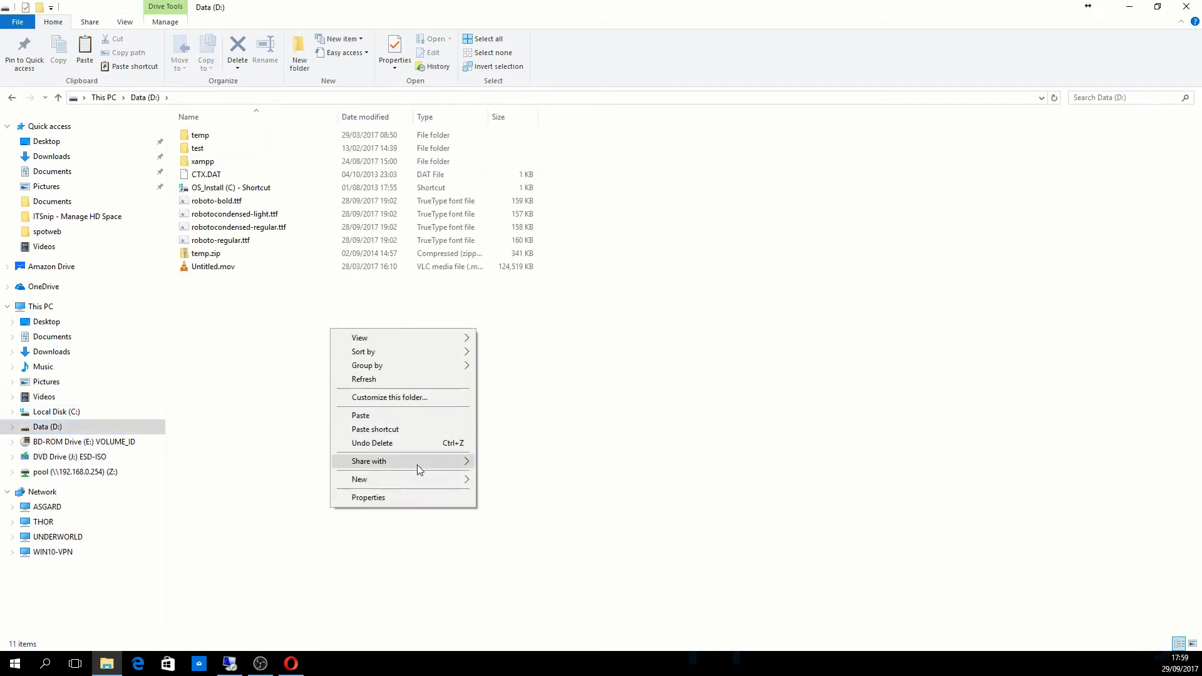
pyautogui.moveTo(360, 480)
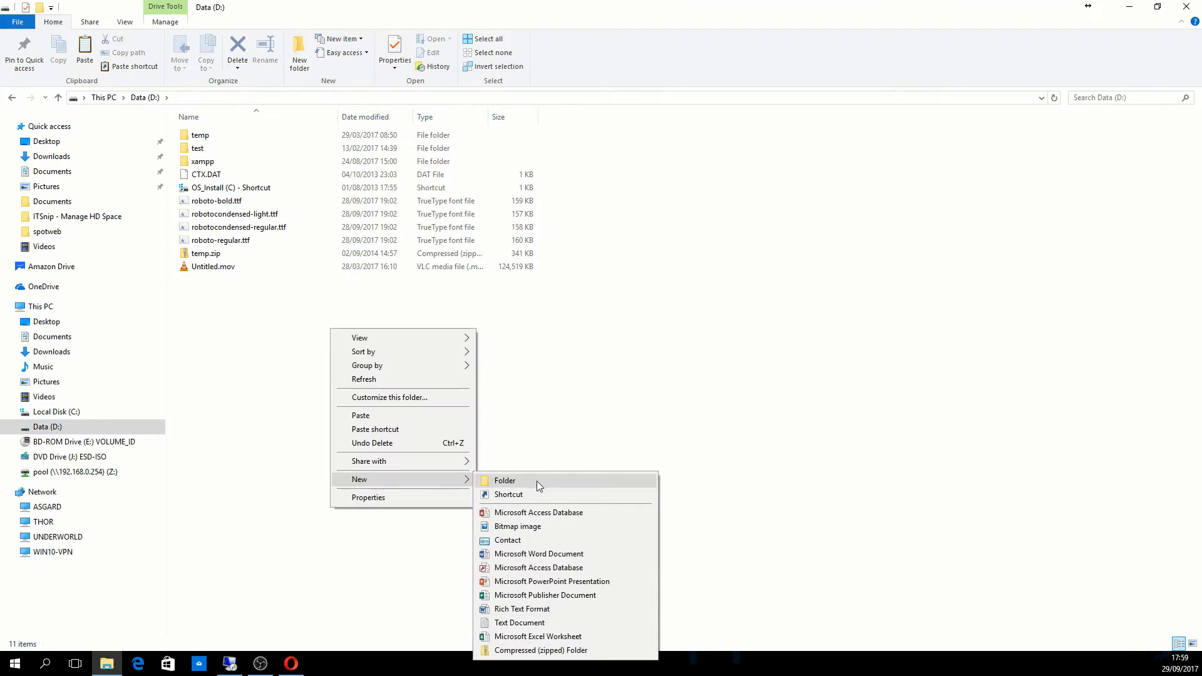
# - Create a Windows folder on Data (D:) and paste the copied setup files into it
pyautogui.click(504, 480)
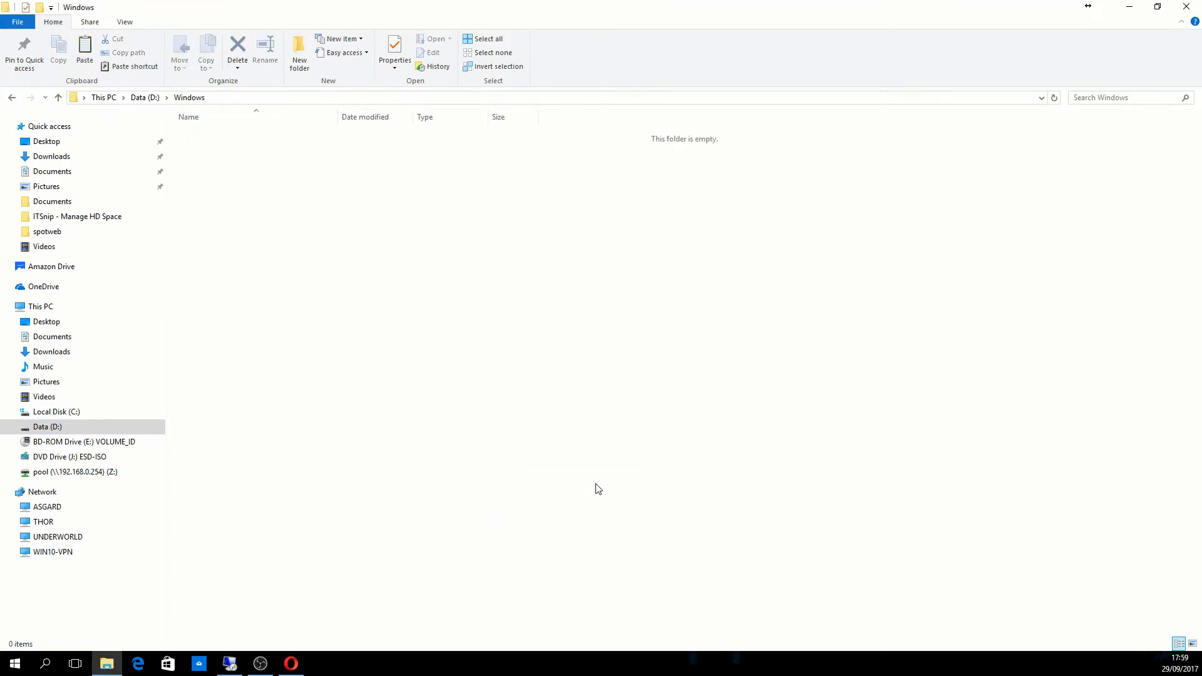
pyautogui.rightClick(599, 488)
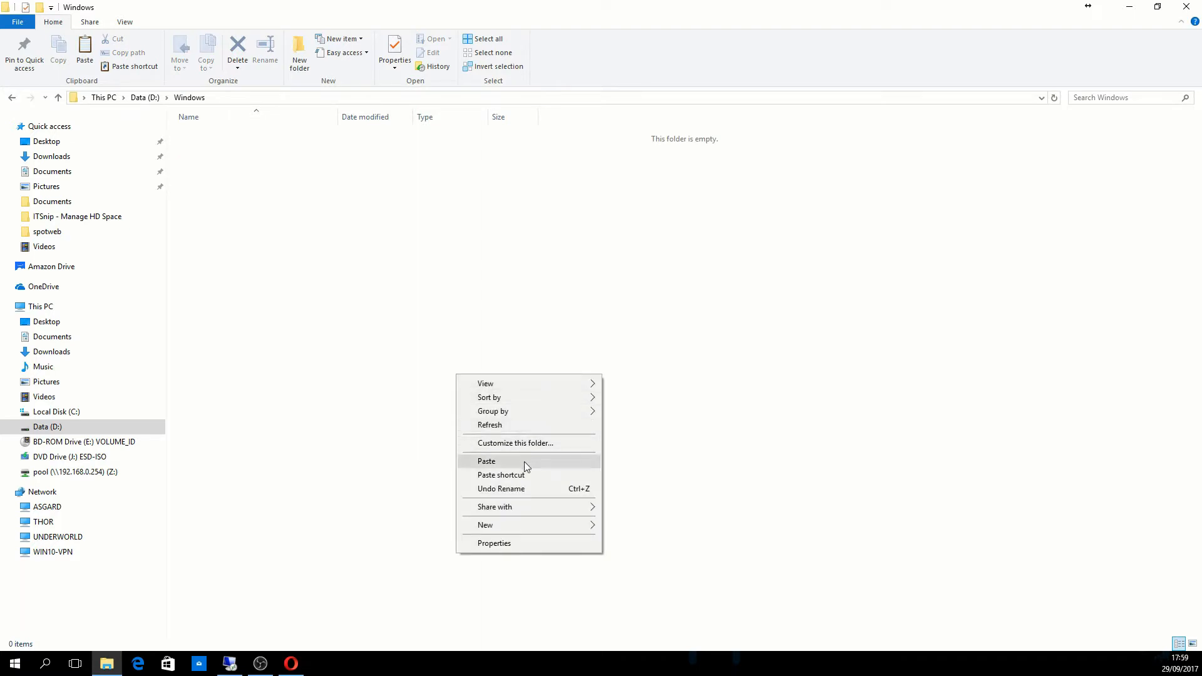
pyautogui.click(487, 461)
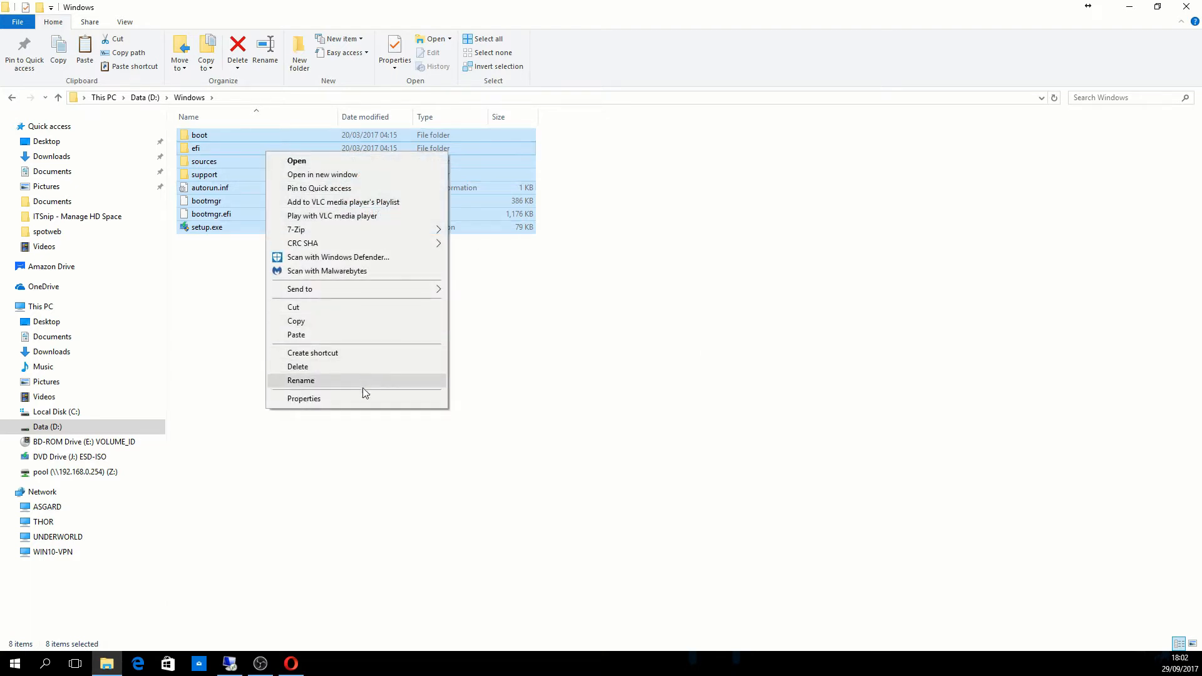
pyautogui.click(303, 398)
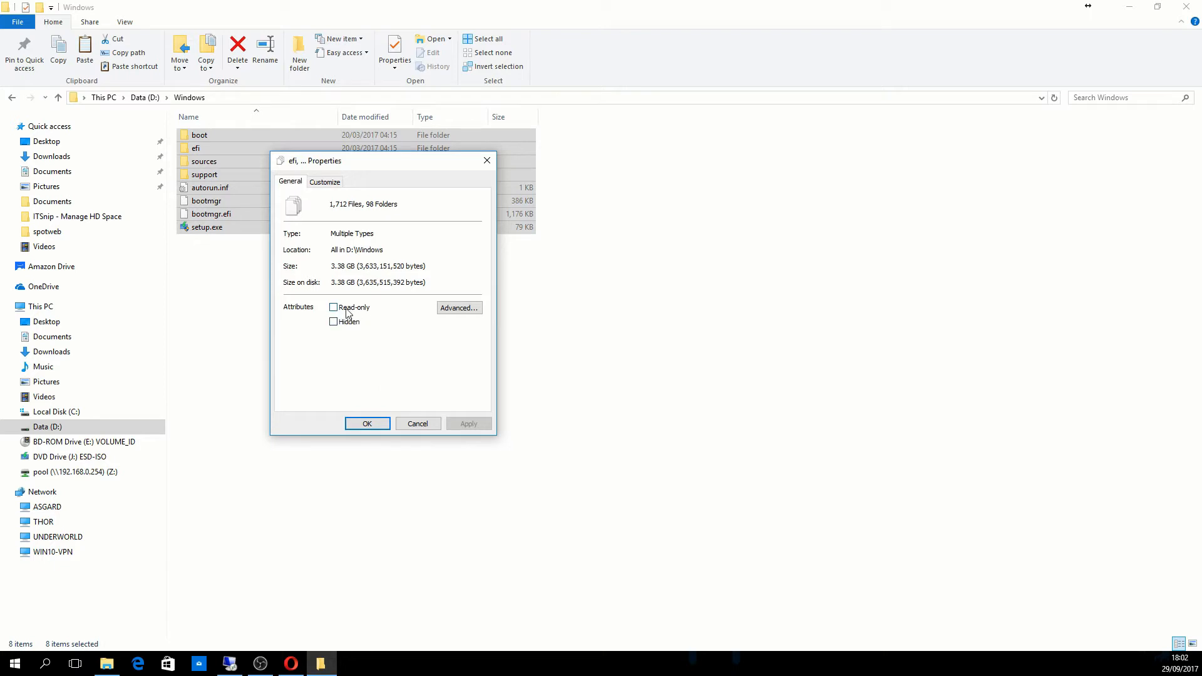
pyautogui.moveTo(372, 317)
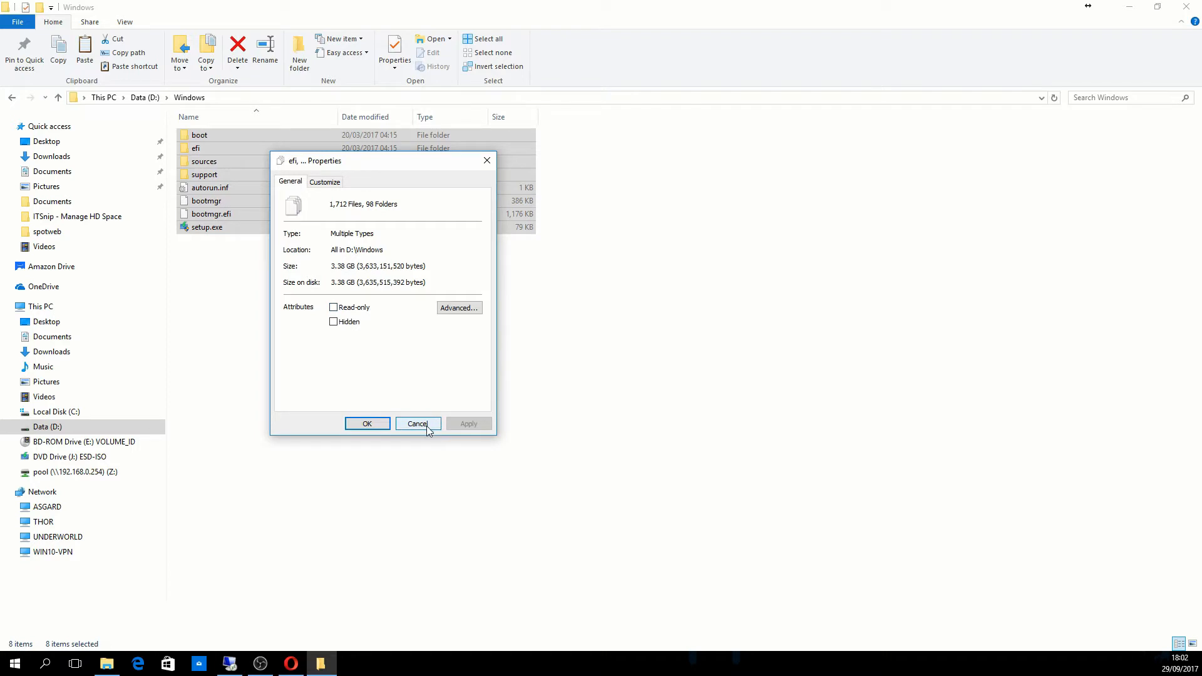
pyautogui.click(417, 423)
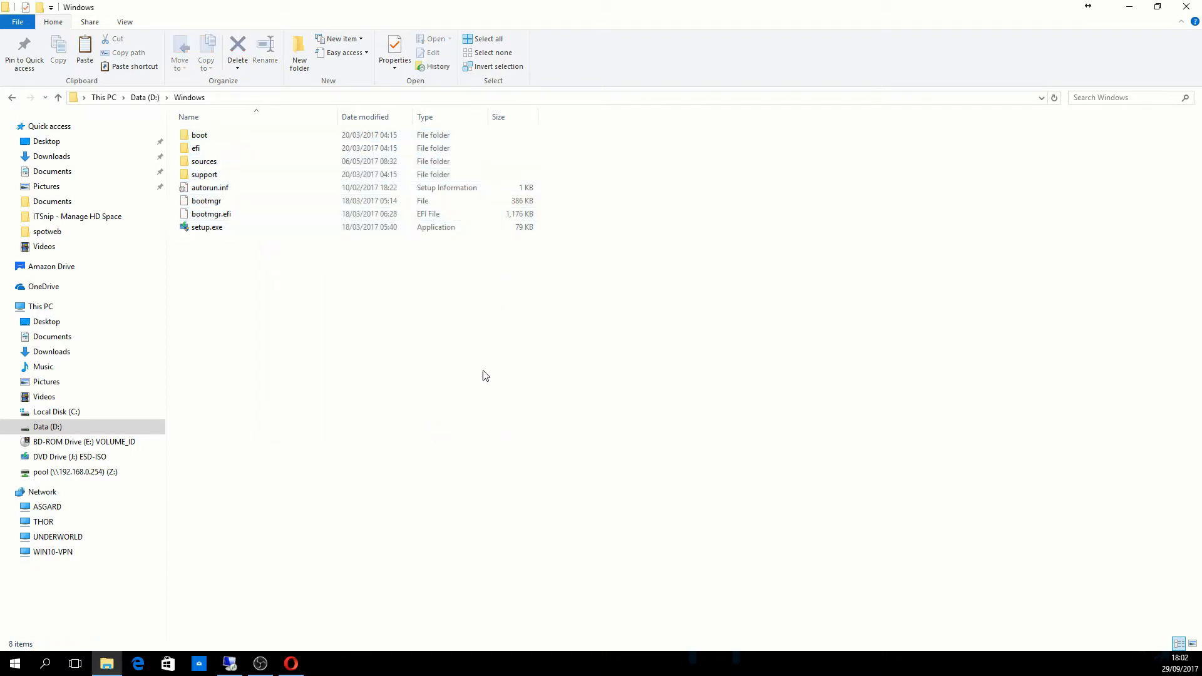
pyautogui.moveTo(494, 398)
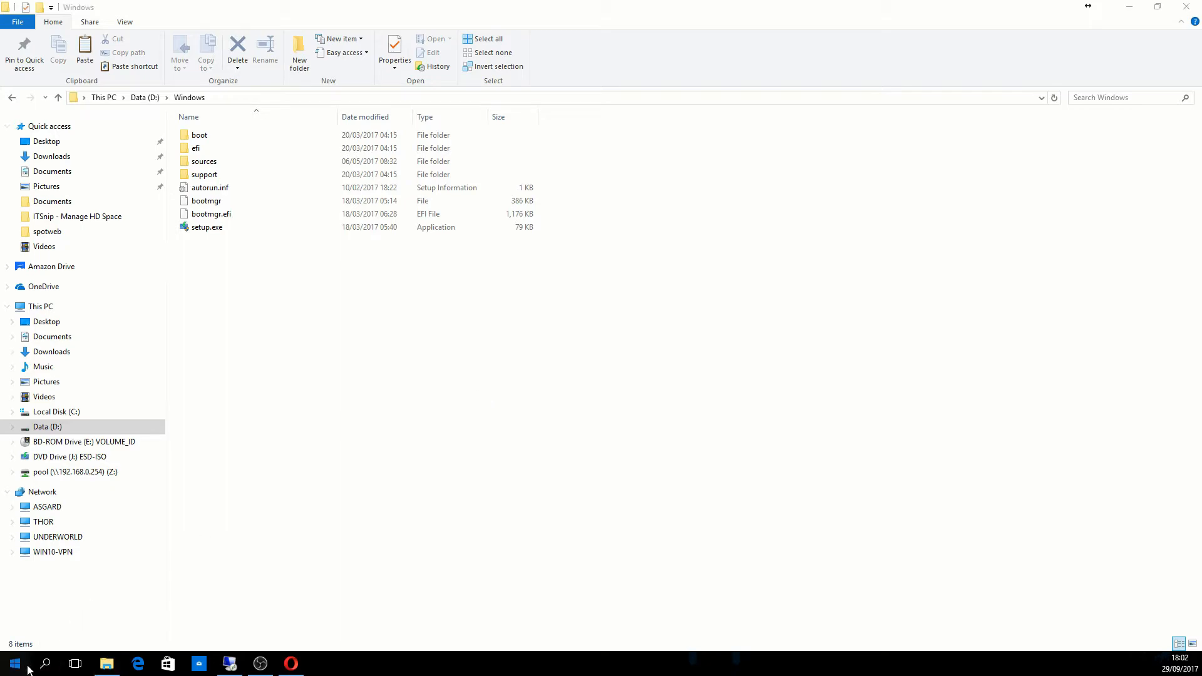
# - Launch NTLite from the Start menu app list
pyautogui.click(14, 661)
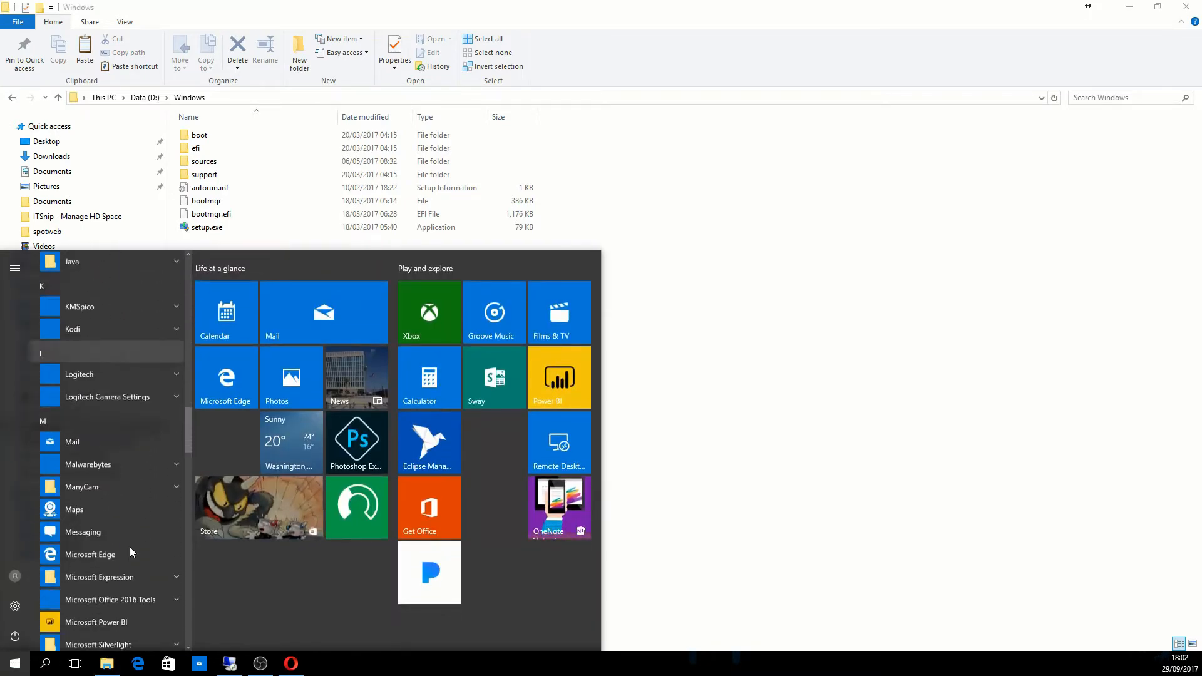
pyautogui.scroll(-3)
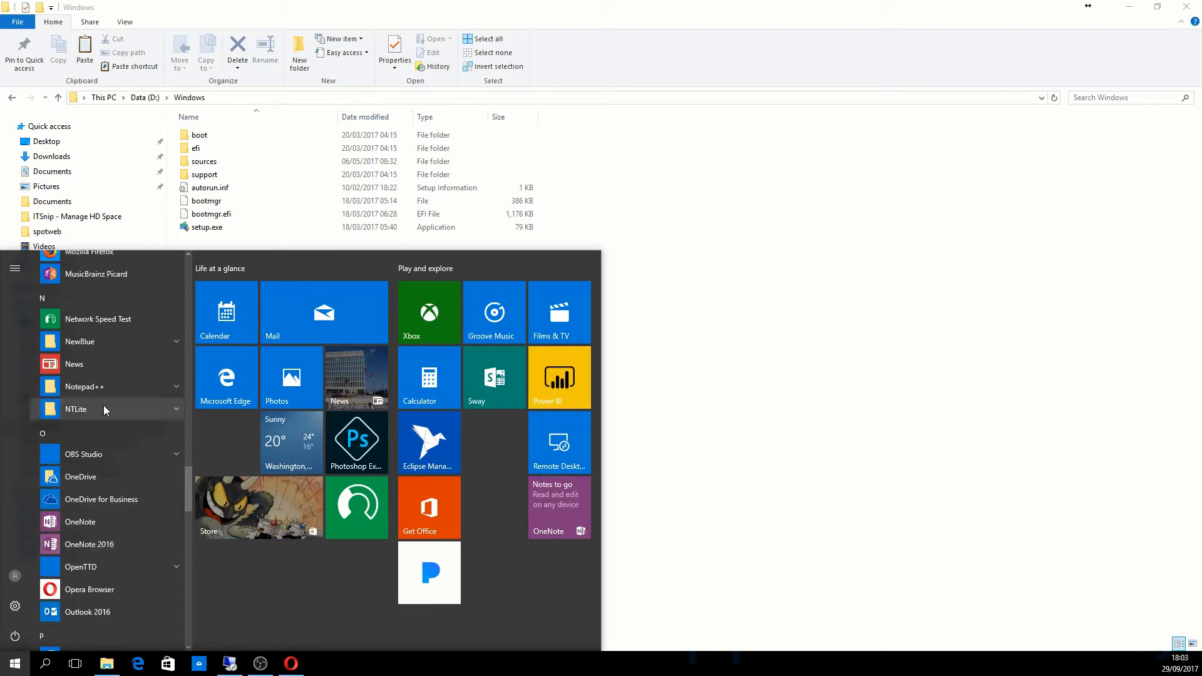
pyautogui.click(77, 408)
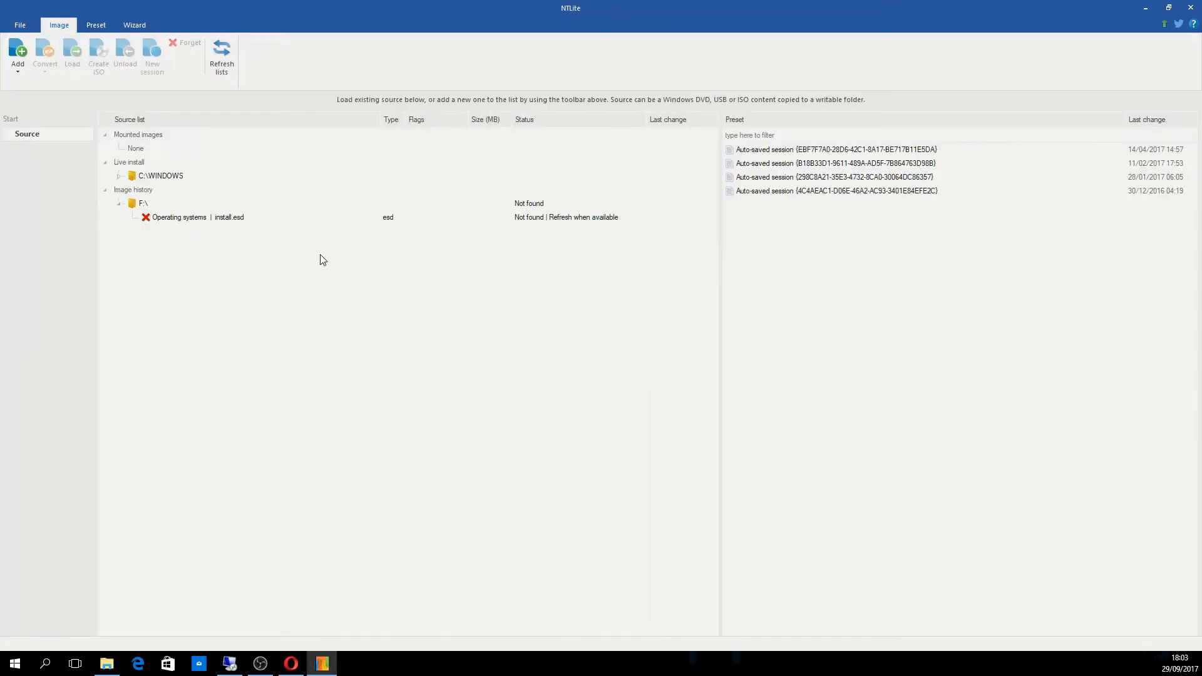
# - Forget the missing F:\ history entry and choose to add an image folder
pyautogui.rightClick(143, 203)
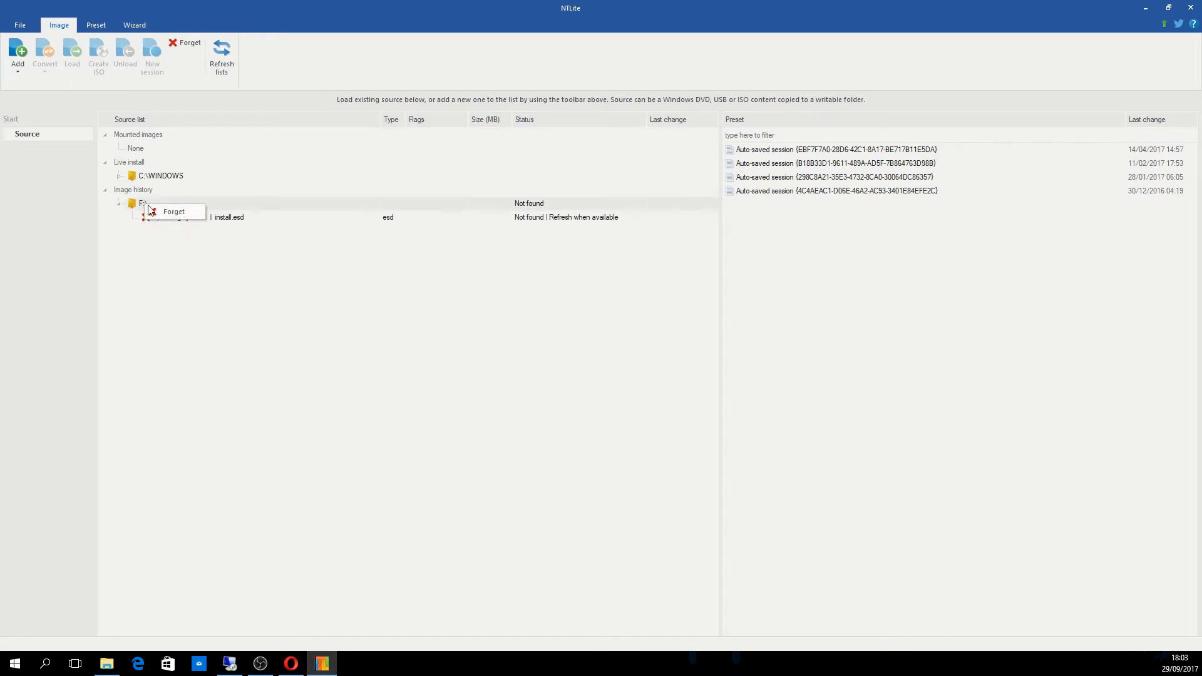
pyautogui.click(173, 212)
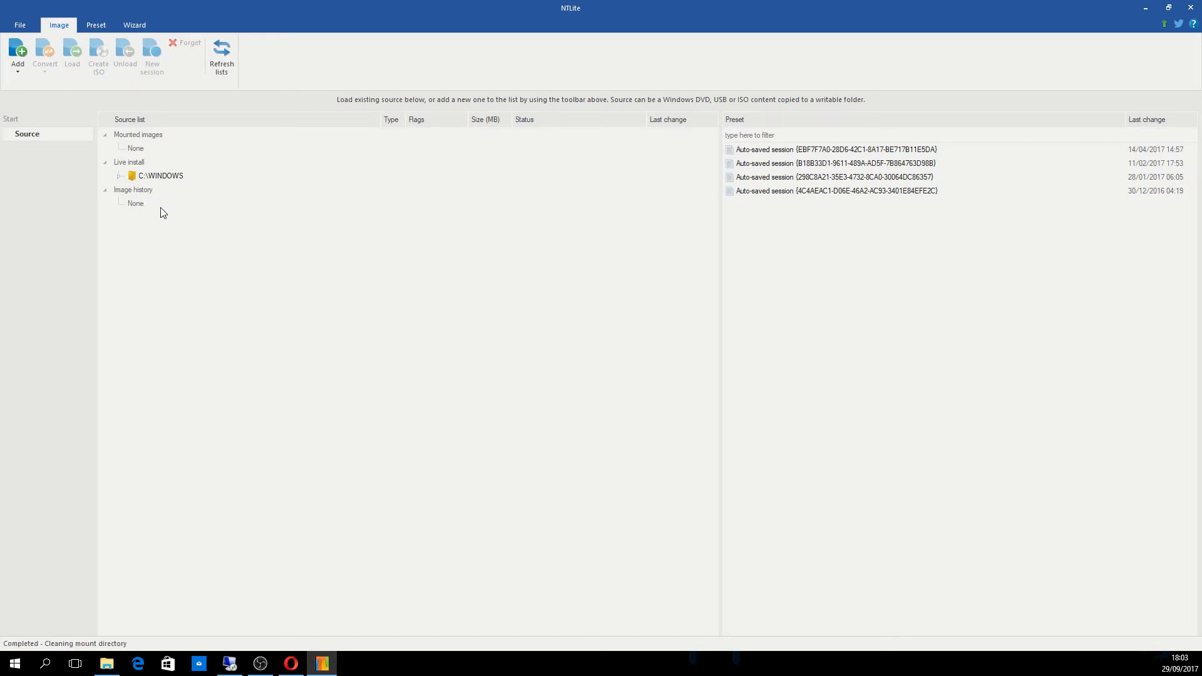
pyautogui.click(16, 55)
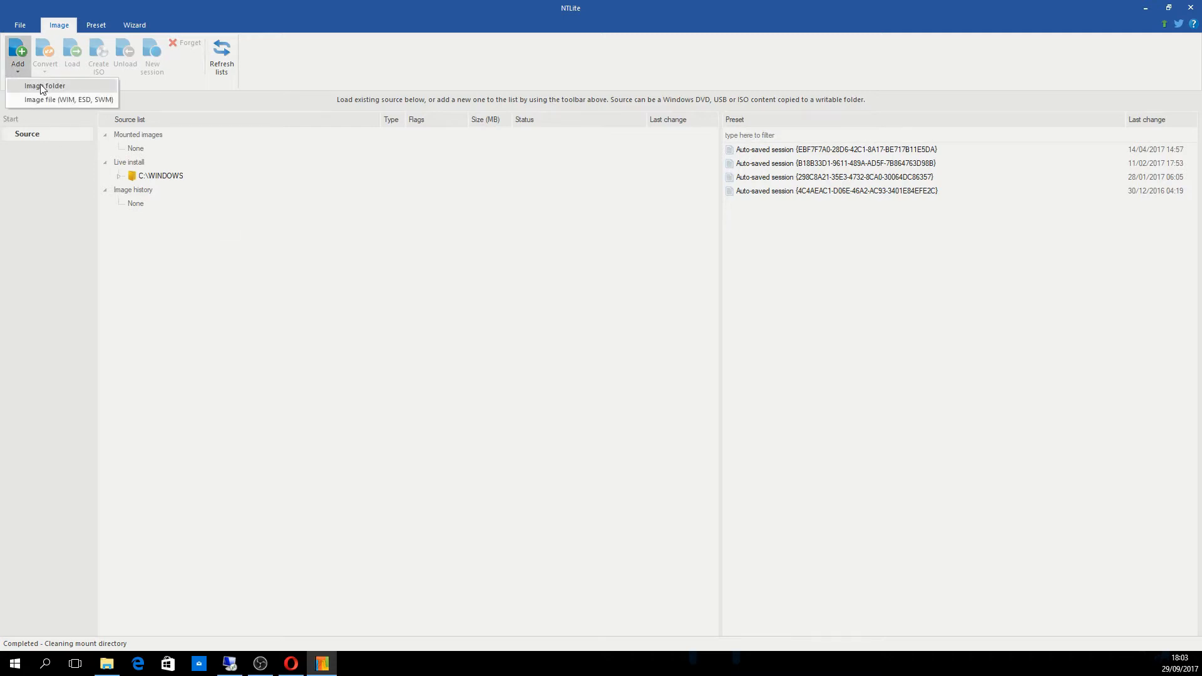
pyautogui.click(45, 85)
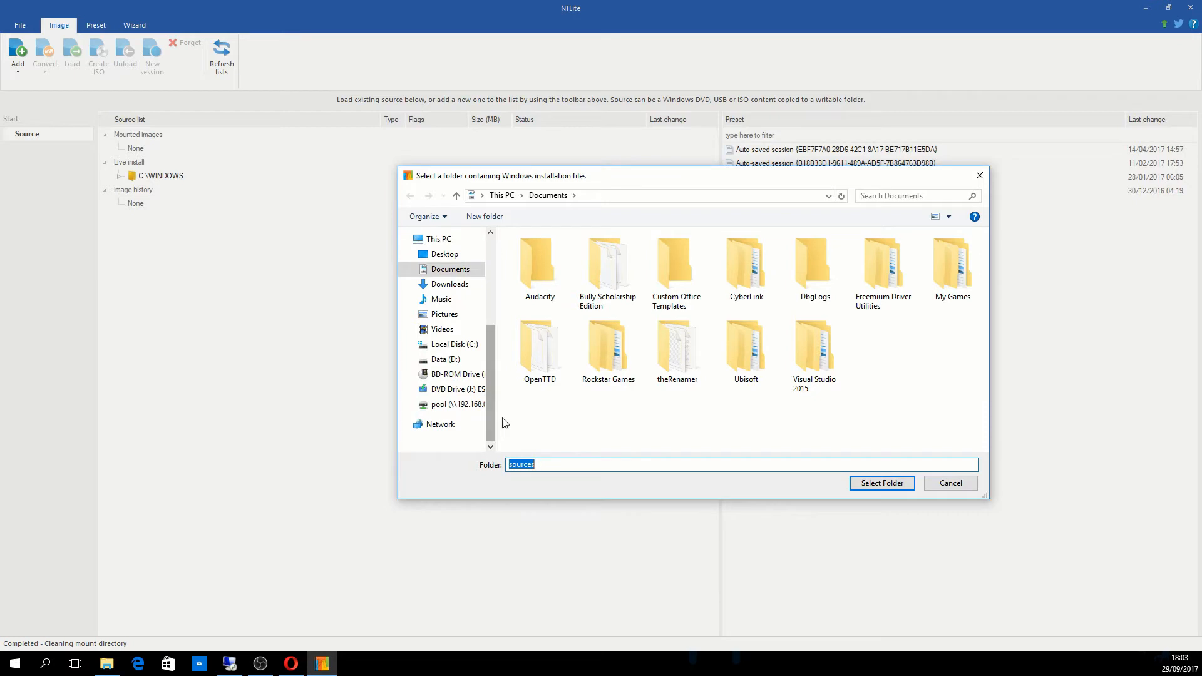
# - Select D:\Windows as the image source, listing its Windows 10 editions
pyautogui.click(443, 359)
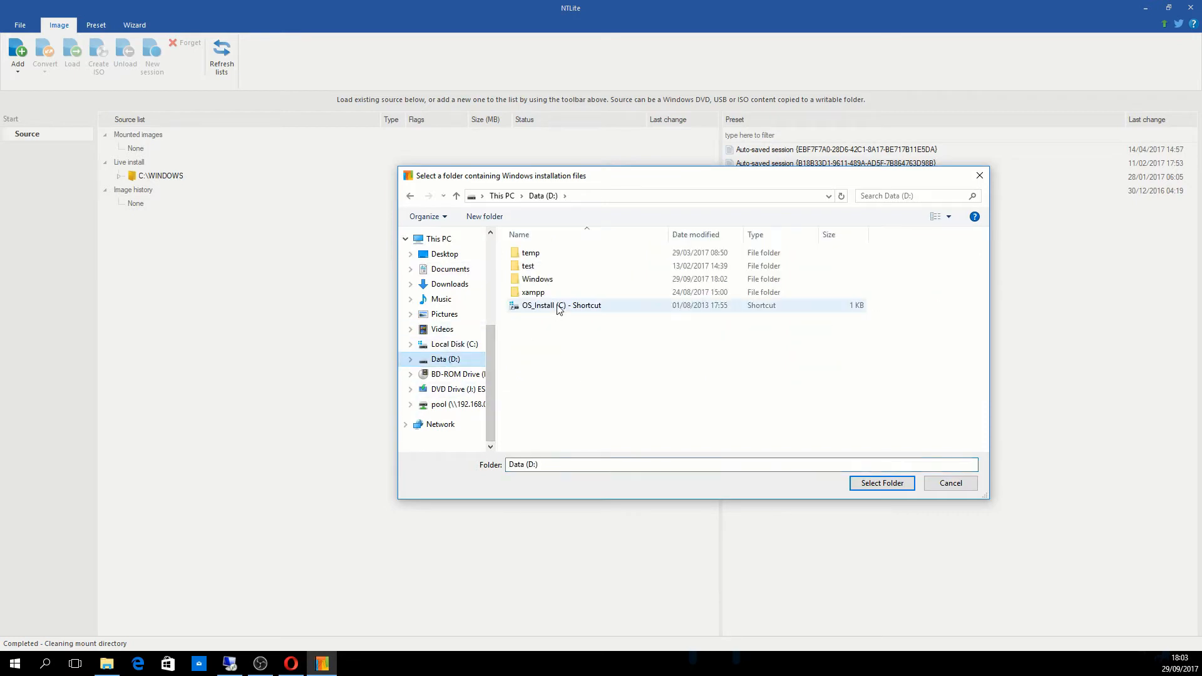
pyautogui.click(537, 278)
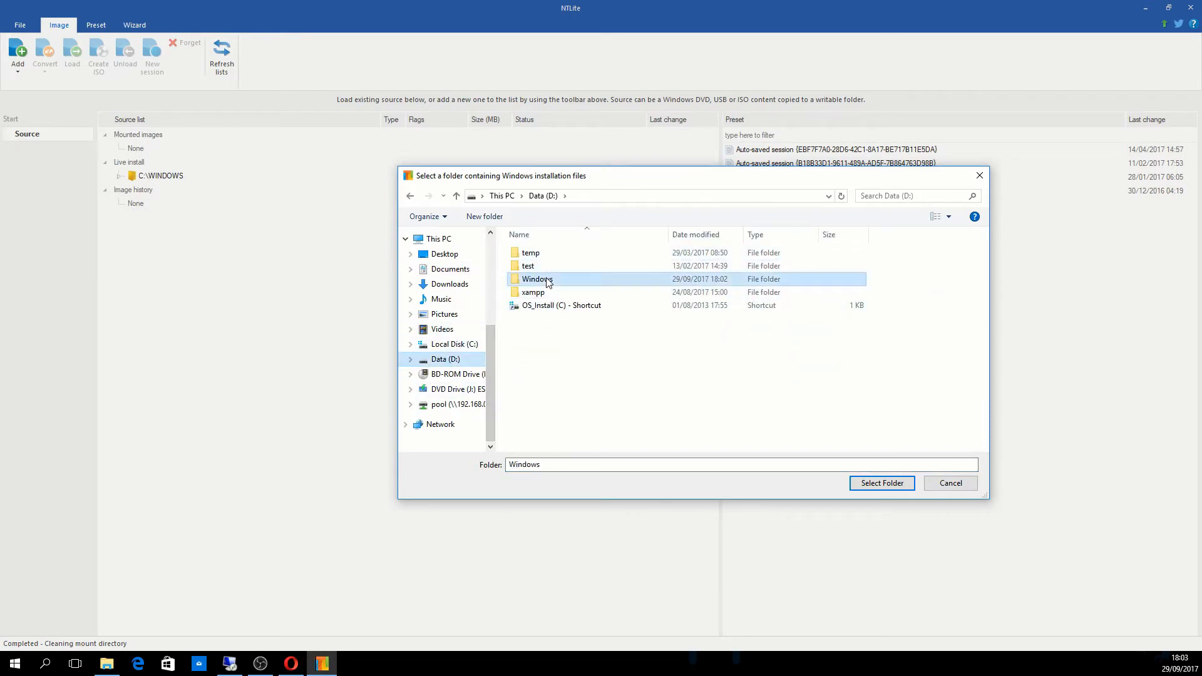
pyautogui.click(880, 483)
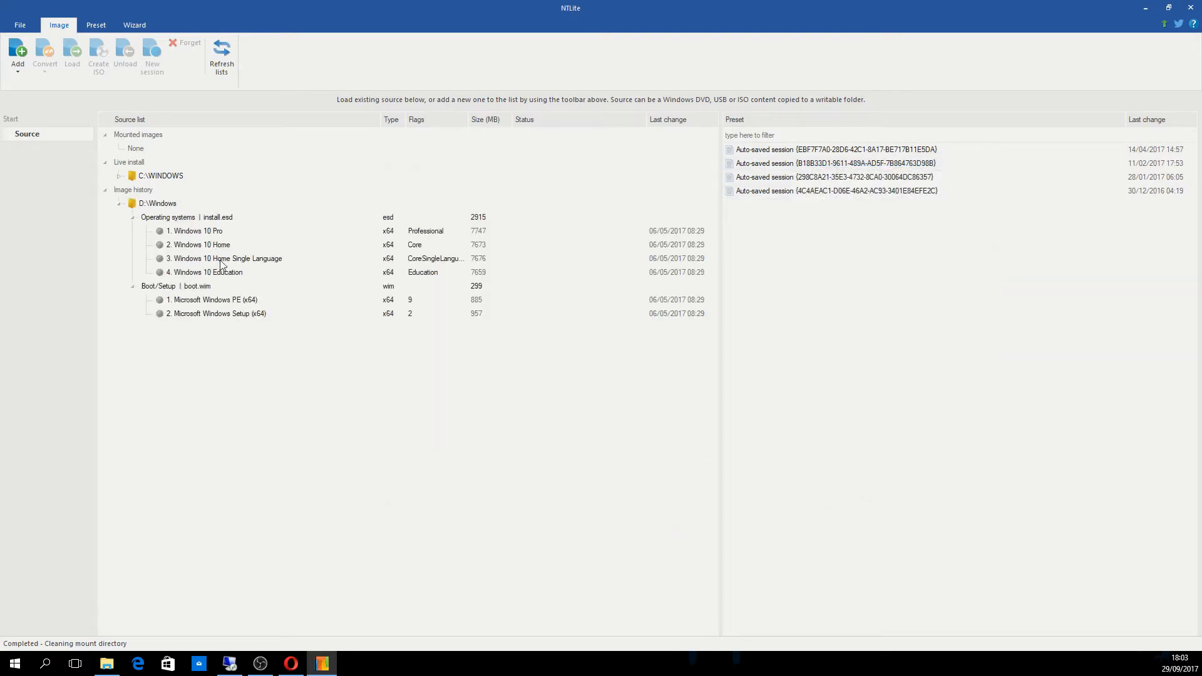
# - Load Windows 10 Pro, accepting conversion of install.esd to install.wim
pyautogui.click(197, 230)
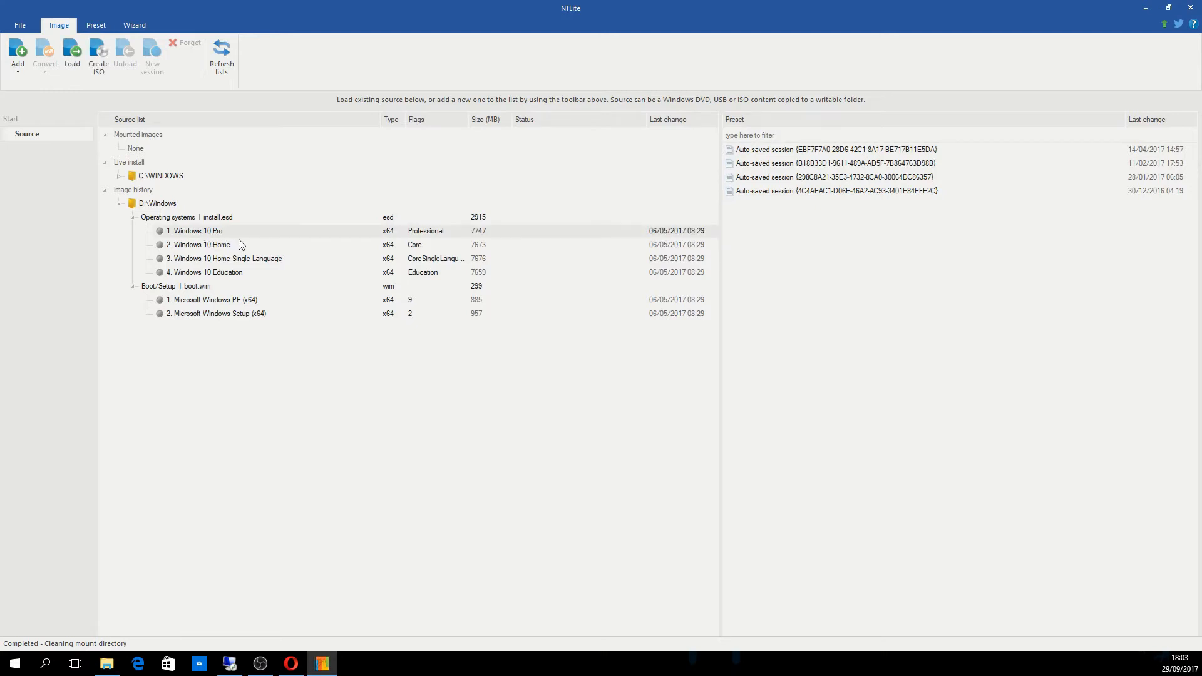
pyautogui.moveTo(242, 235)
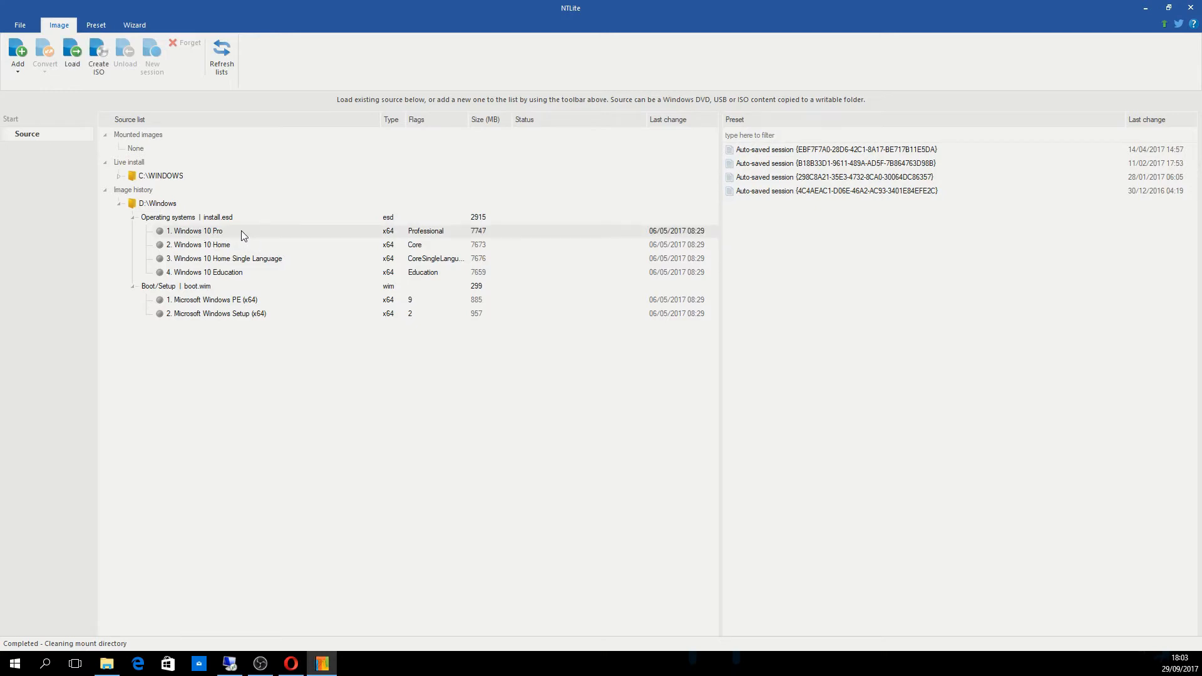
pyautogui.click(44, 55)
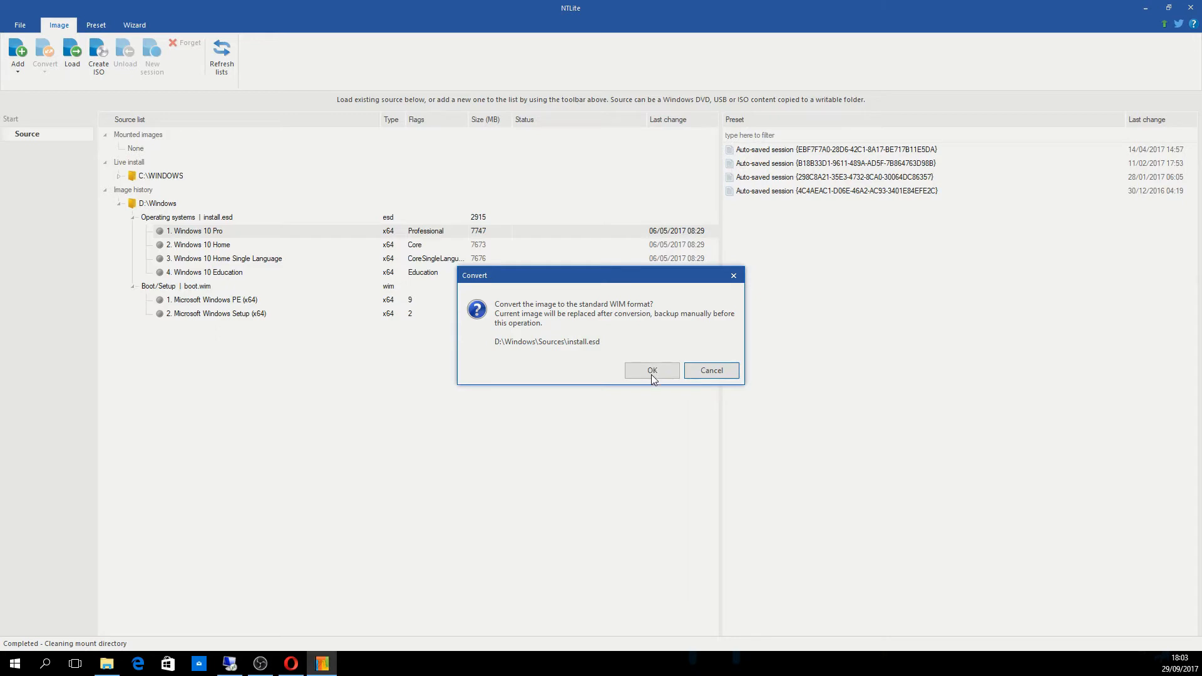
pyautogui.moveTo(618, 314)
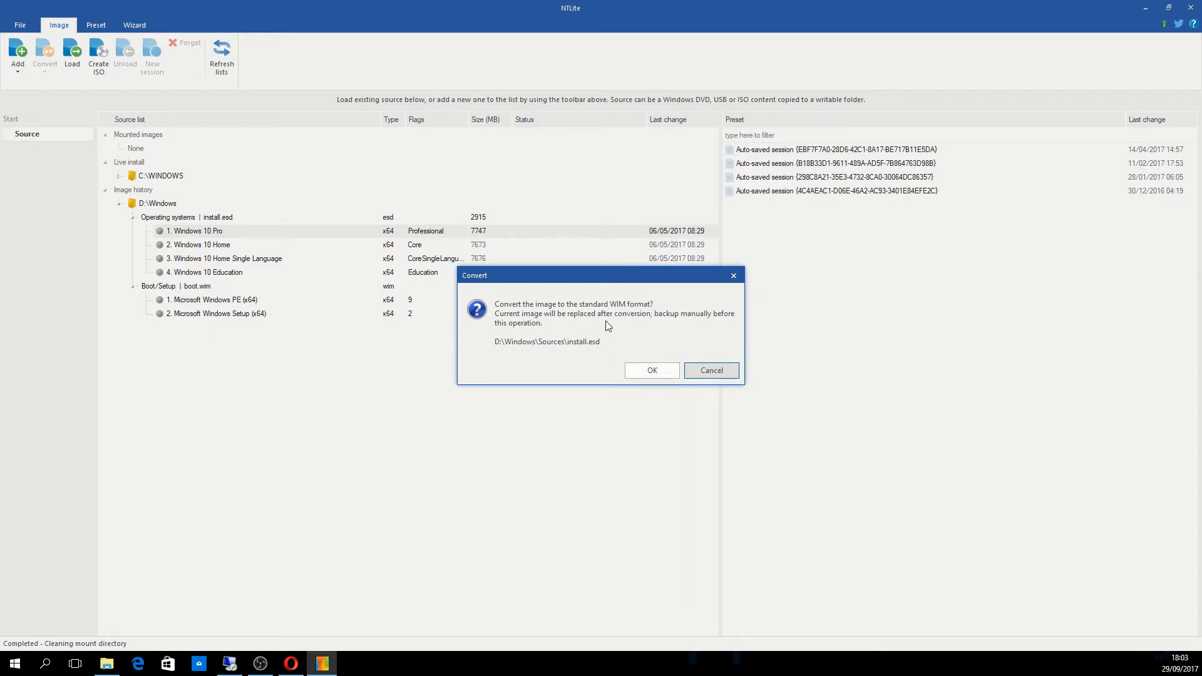
pyautogui.moveTo(699, 326)
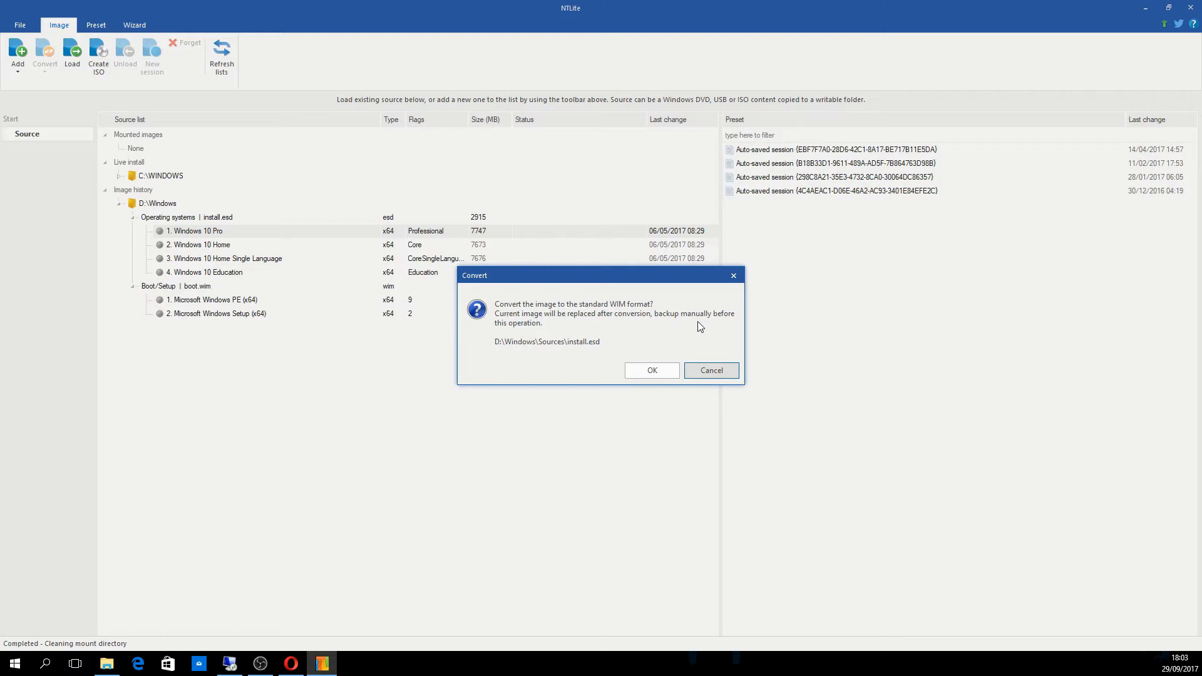
pyautogui.click(651, 370)
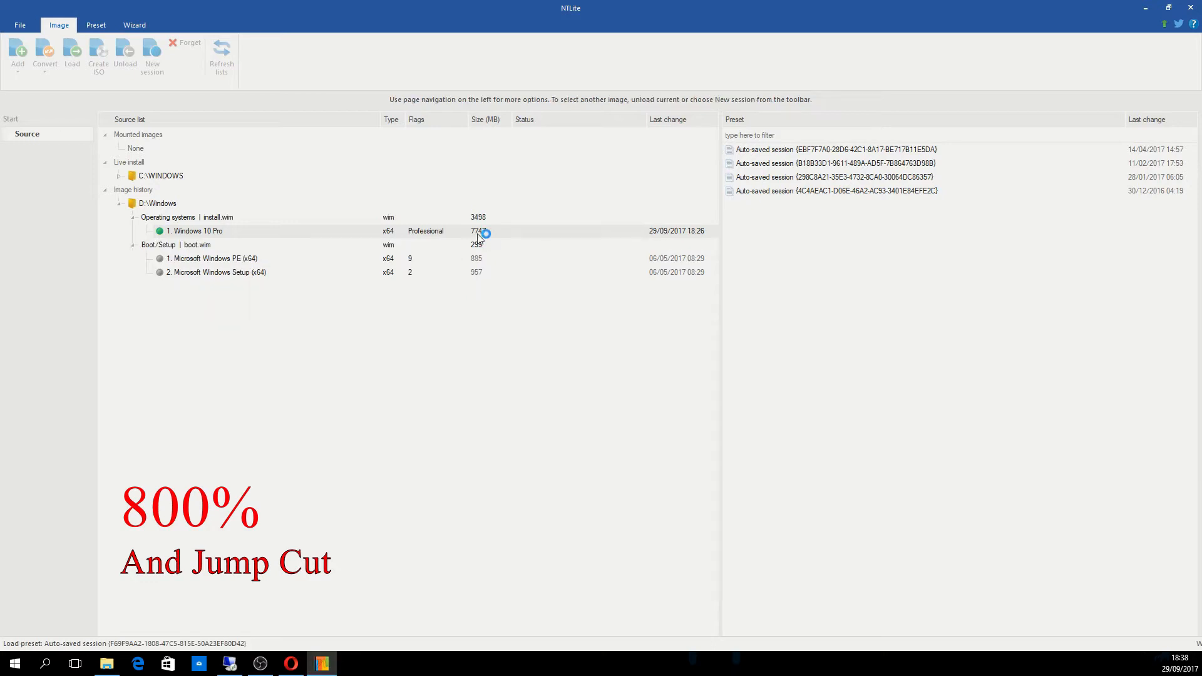
# - Confirm Windows 10 Pro under install.wim is loaded for customising
pyautogui.doubleClick(195, 231)
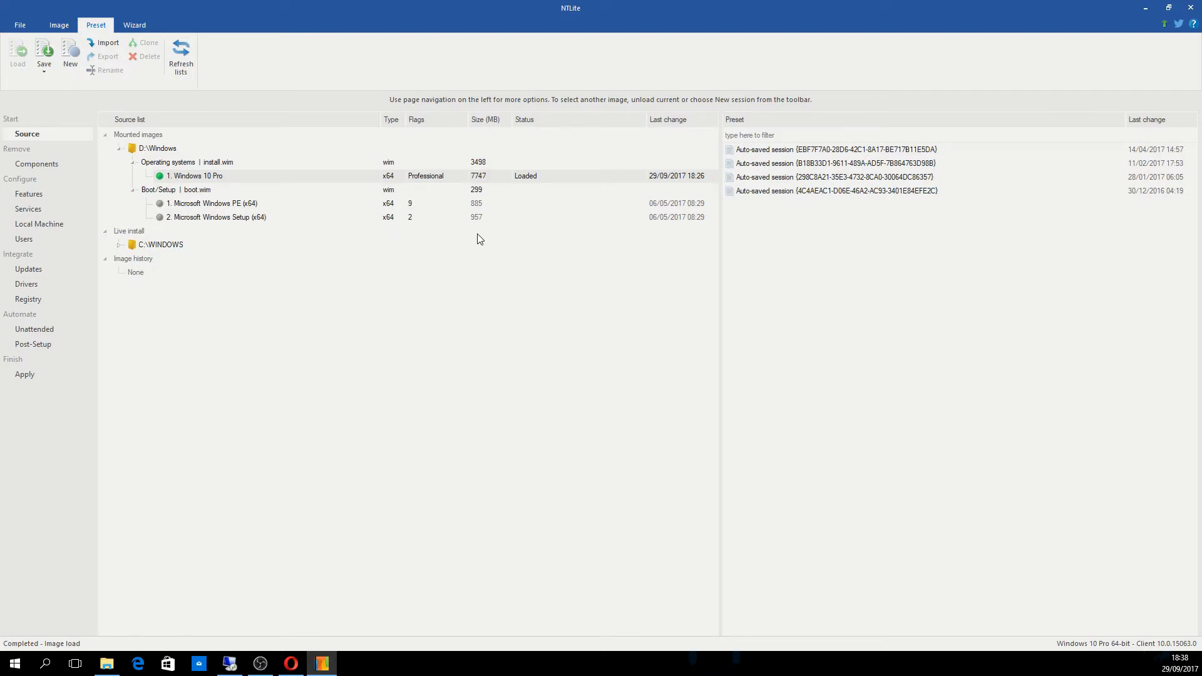
pyautogui.moveTo(46, 179)
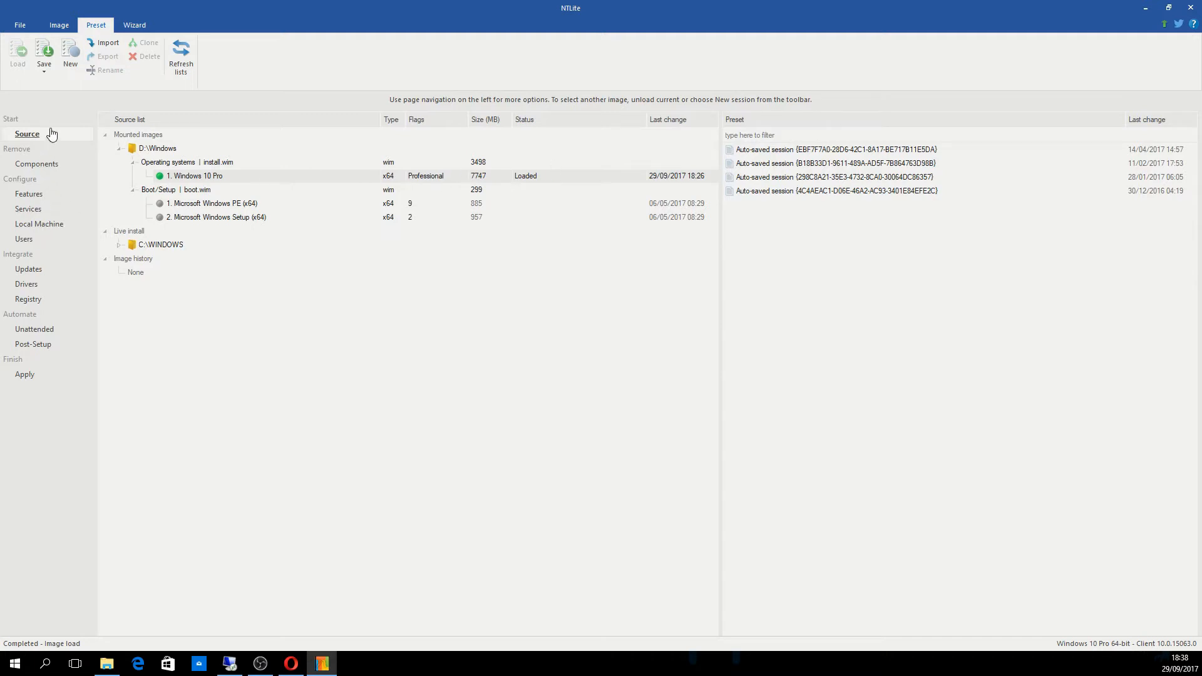
pyautogui.moveTo(51, 182)
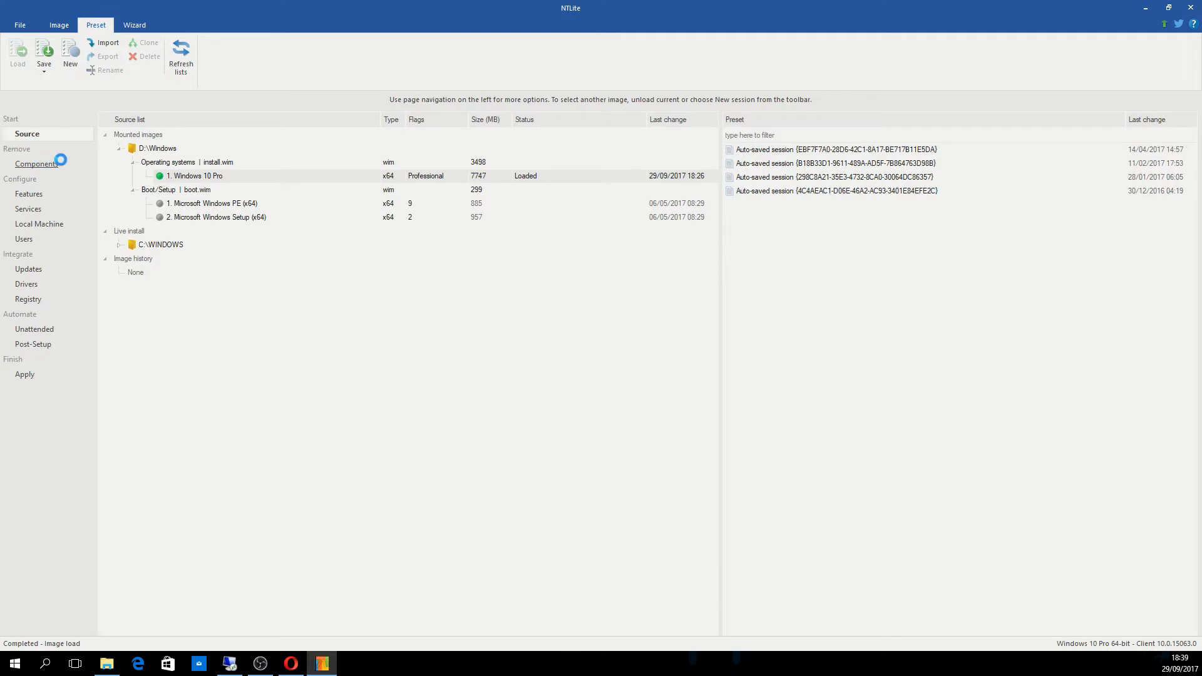
# - Review the Components removal categories, then the Features list
pyautogui.click(36, 163)
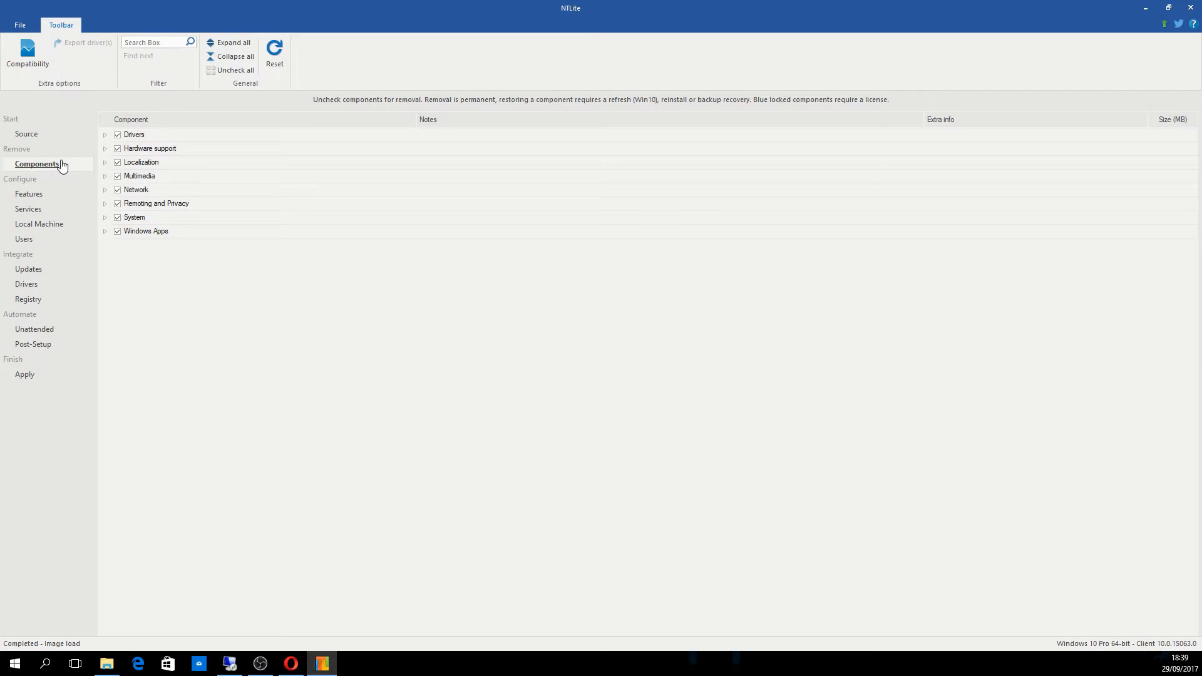
pyautogui.moveTo(208, 391)
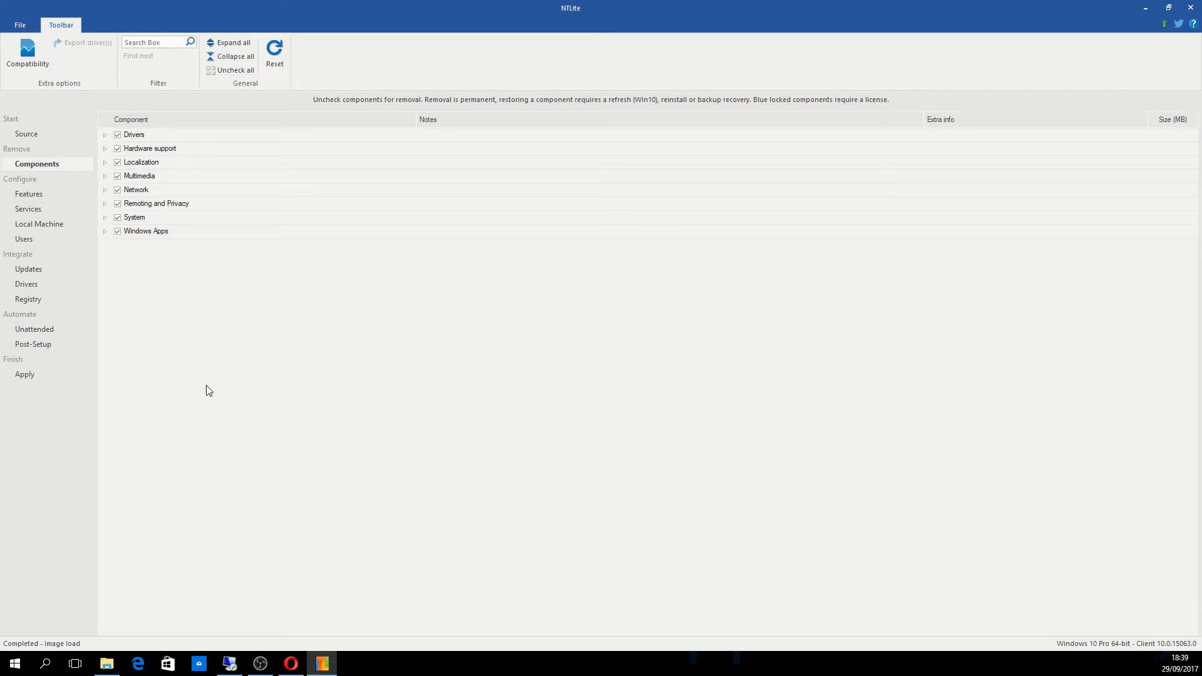
pyautogui.moveTo(138, 221)
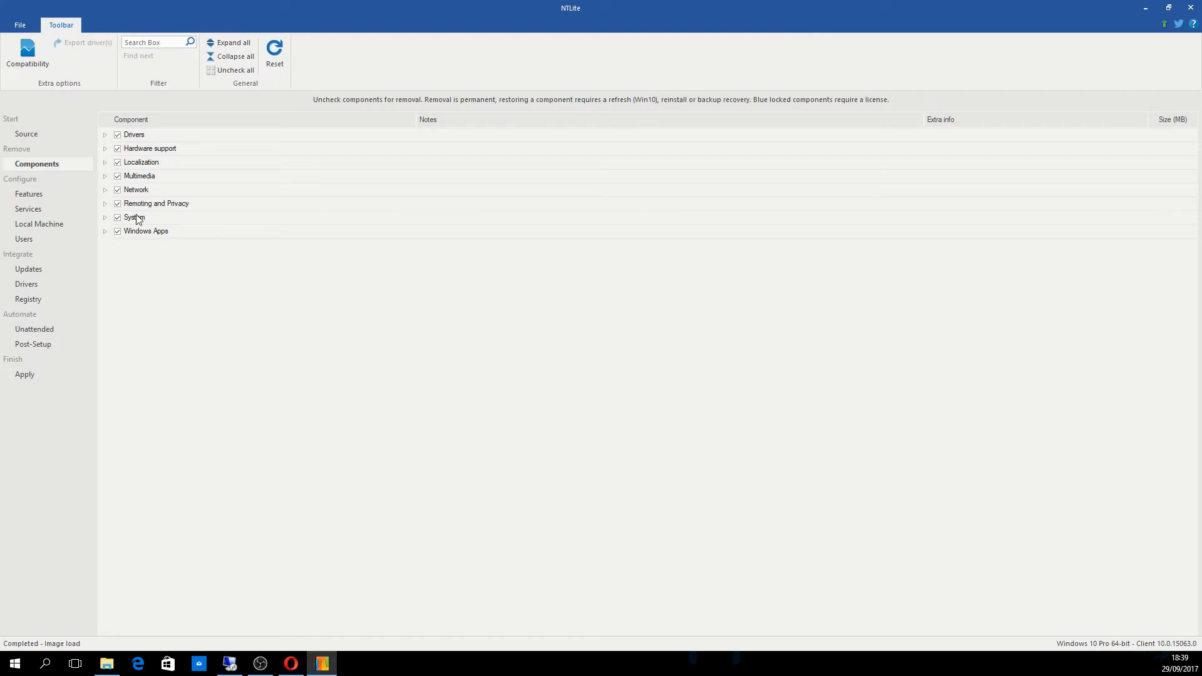
pyautogui.click(29, 193)
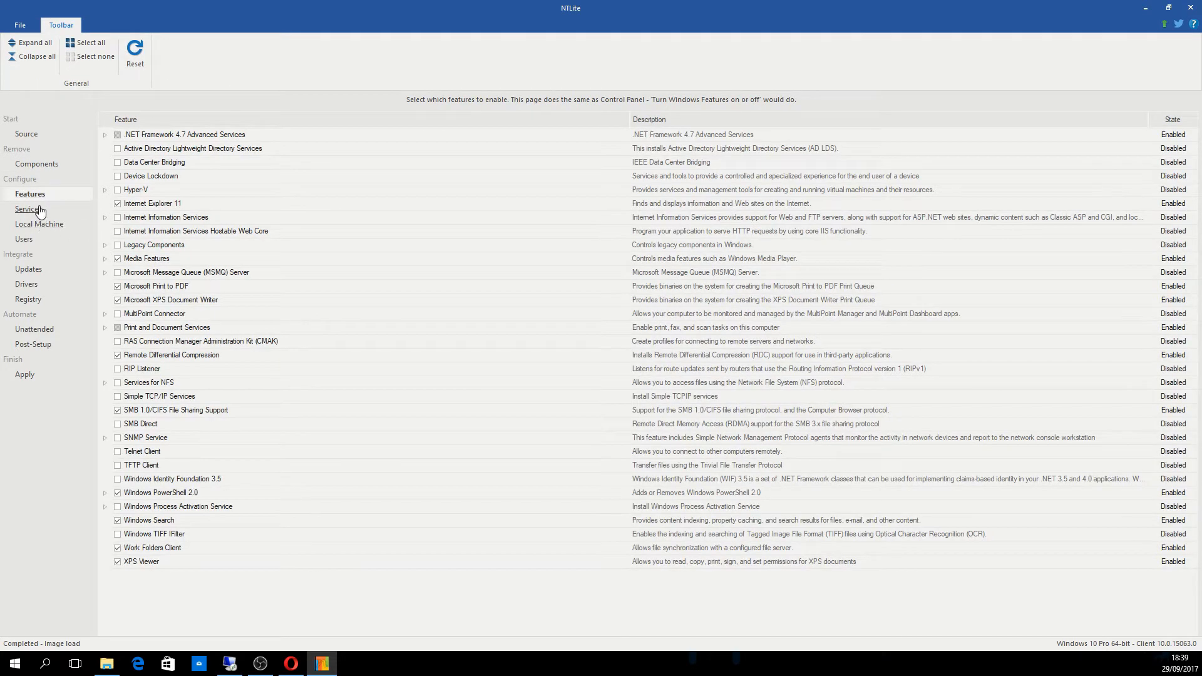
# - Browse the Services, Local Machine and Users settings pages, ending on Updates
pyautogui.click(29, 209)
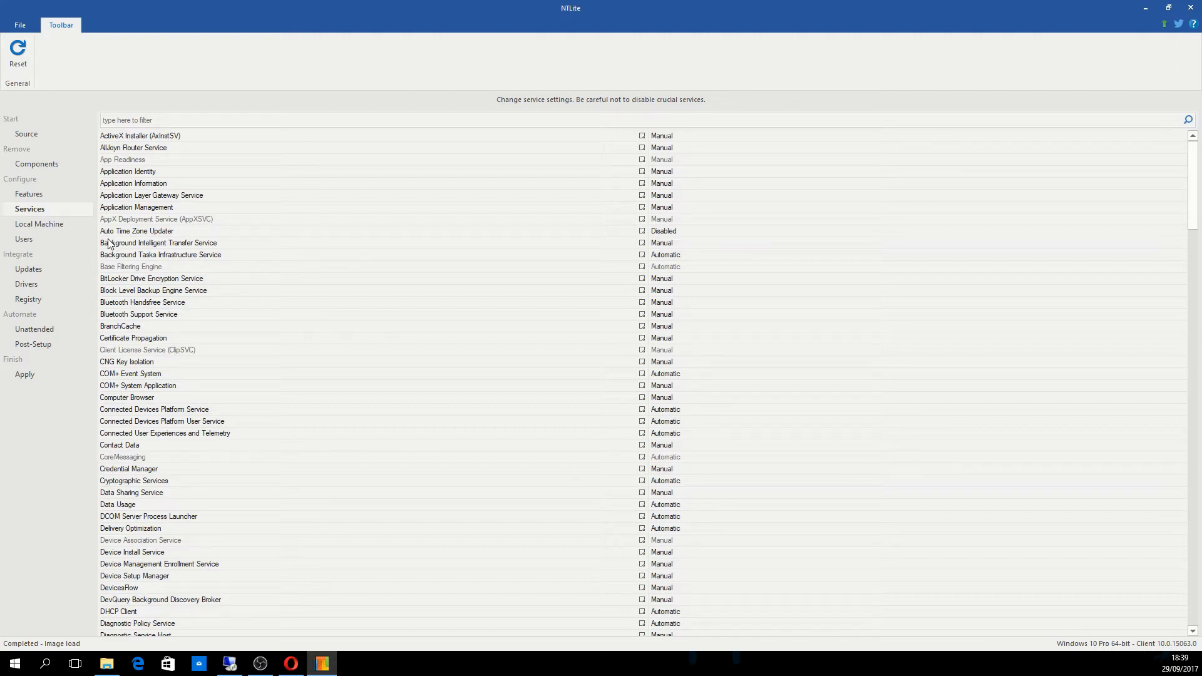
pyautogui.click(39, 223)
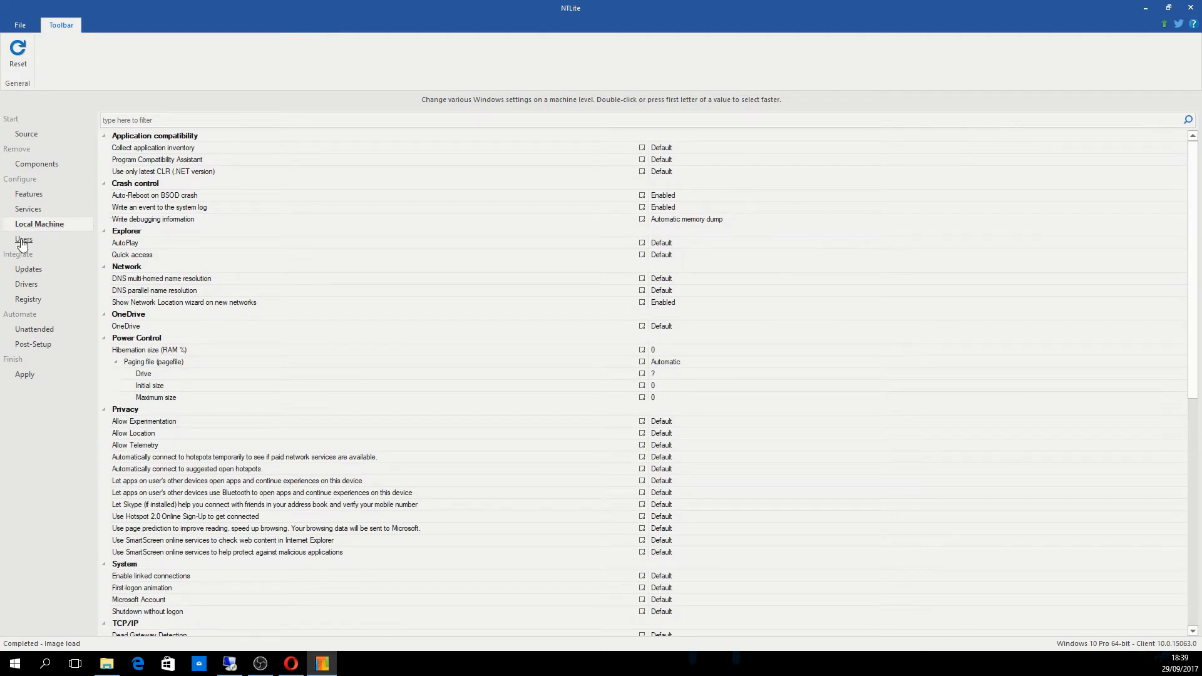
pyautogui.click(25, 237)
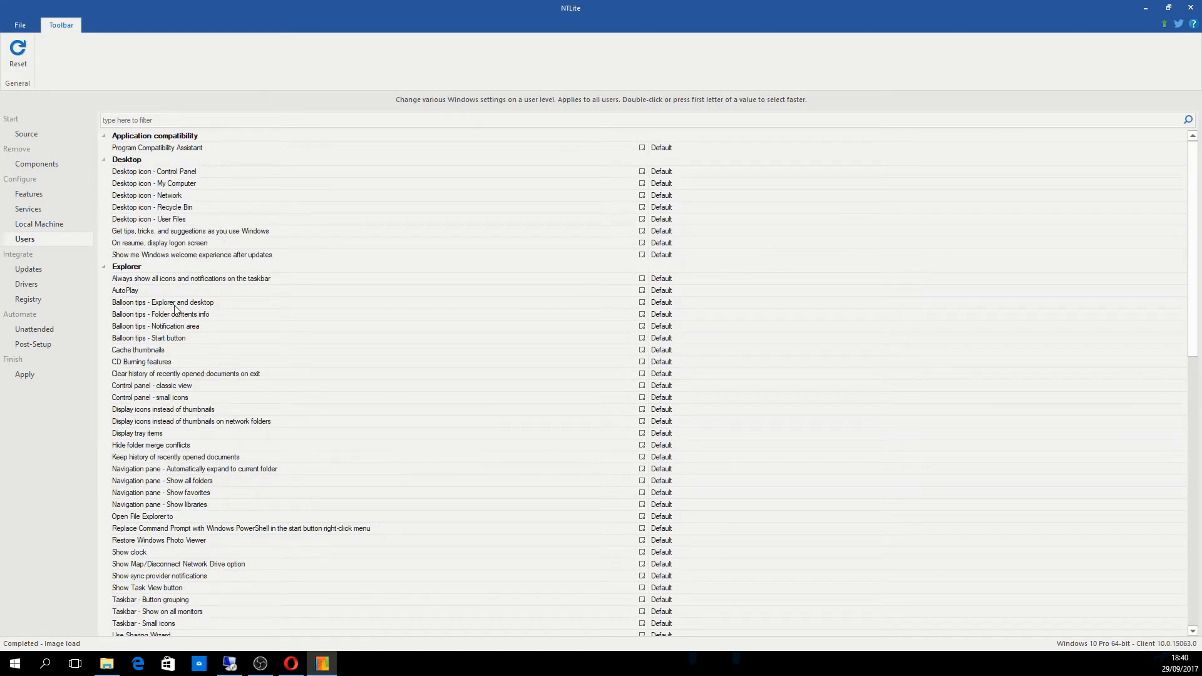
pyautogui.click(39, 224)
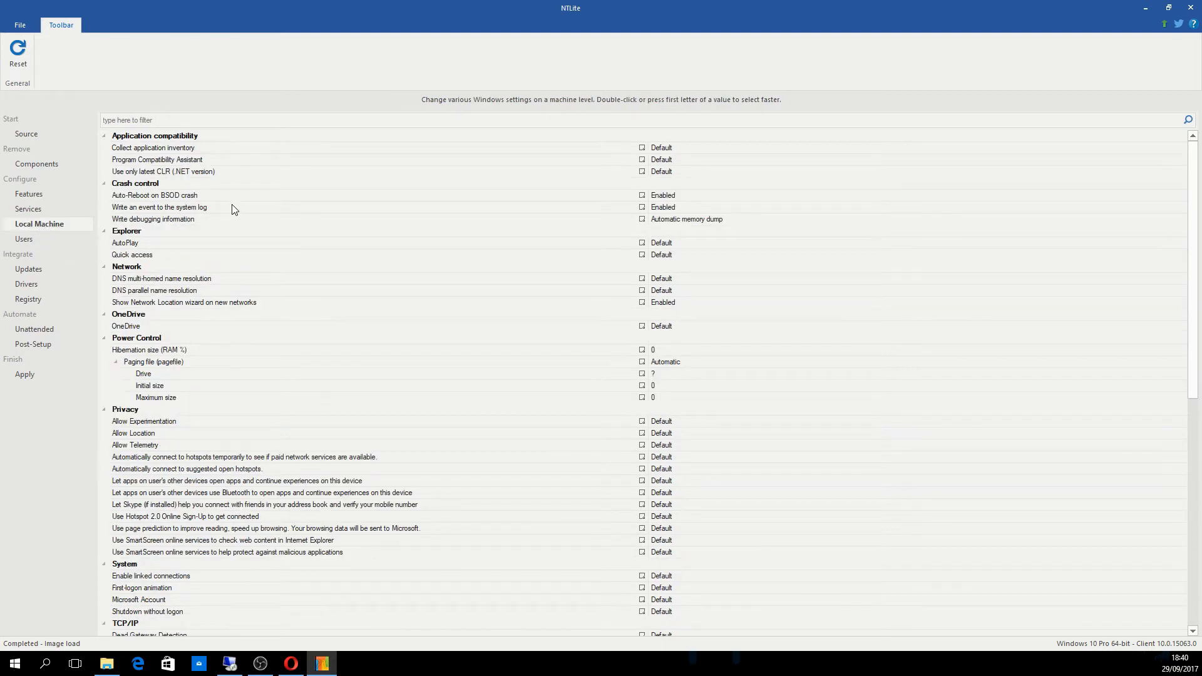
pyautogui.moveTo(29, 269)
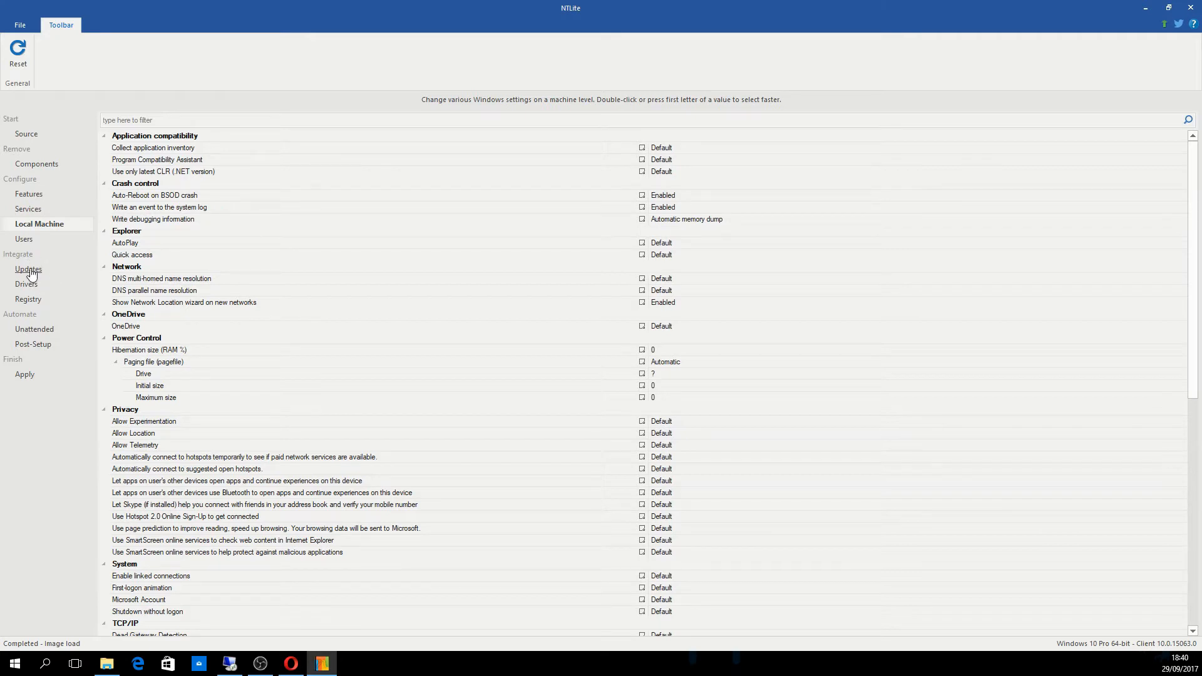
pyautogui.click(28, 269)
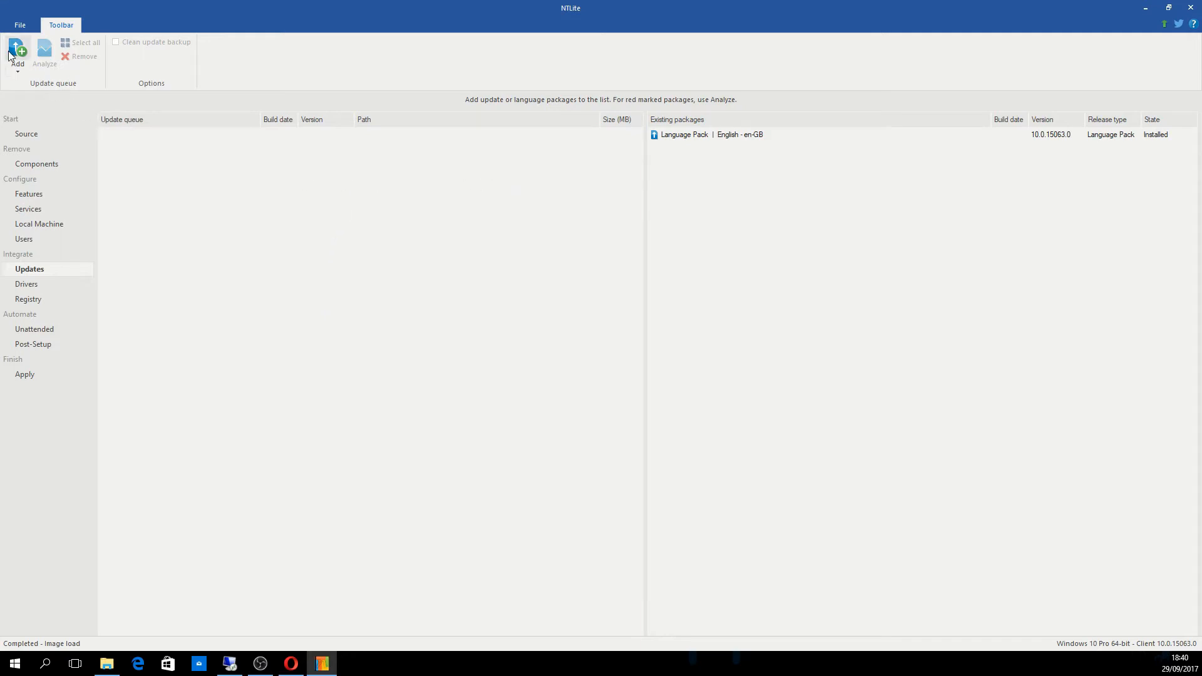
# - Browse the add-updates picker to Downloads\wsusoffline1101\wsusoffline\client\w100-x64\glb
pyautogui.click(17, 51)
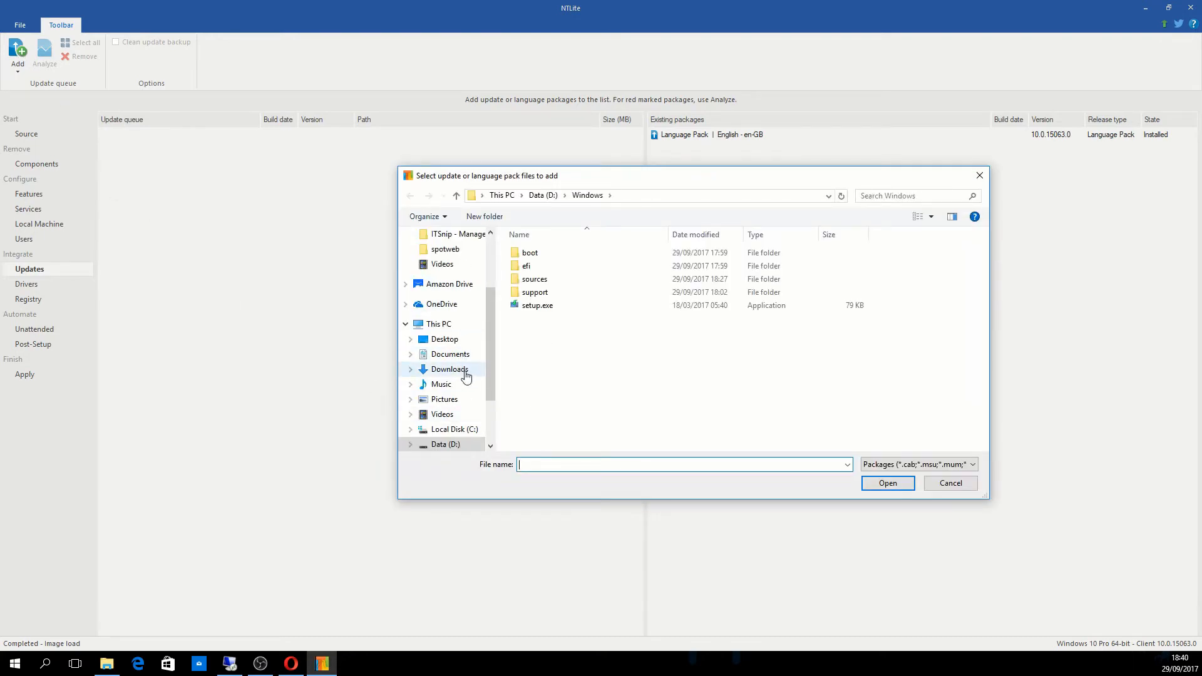
pyautogui.click(449, 368)
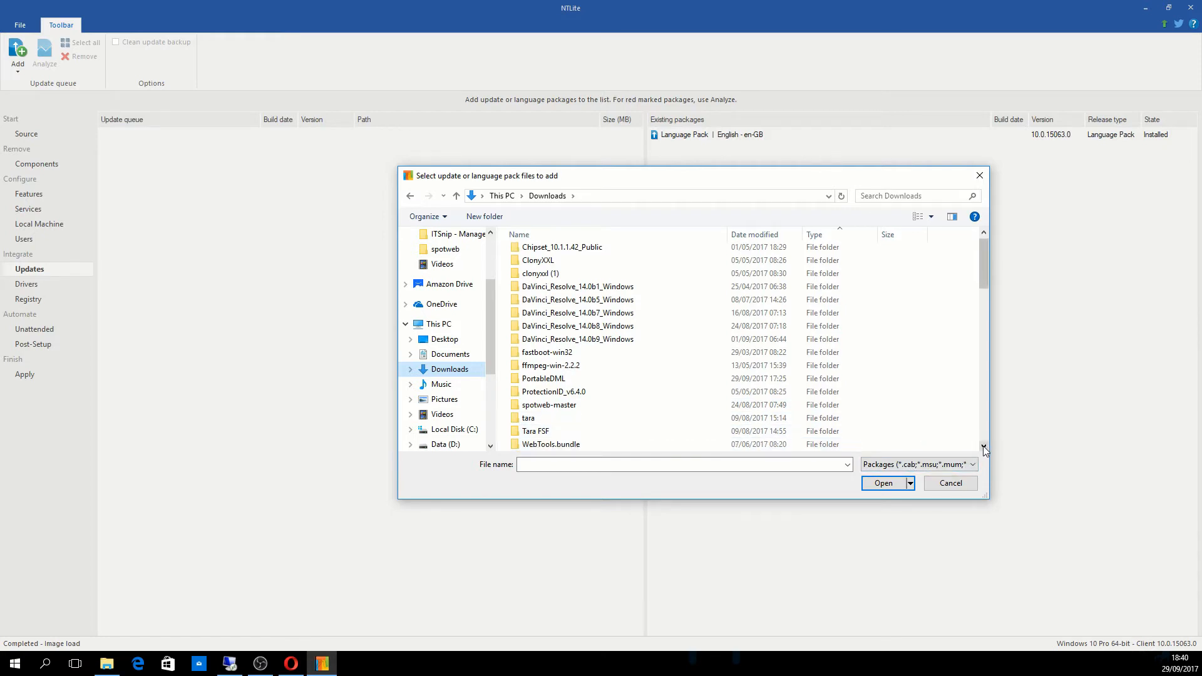
pyautogui.scroll(-3)
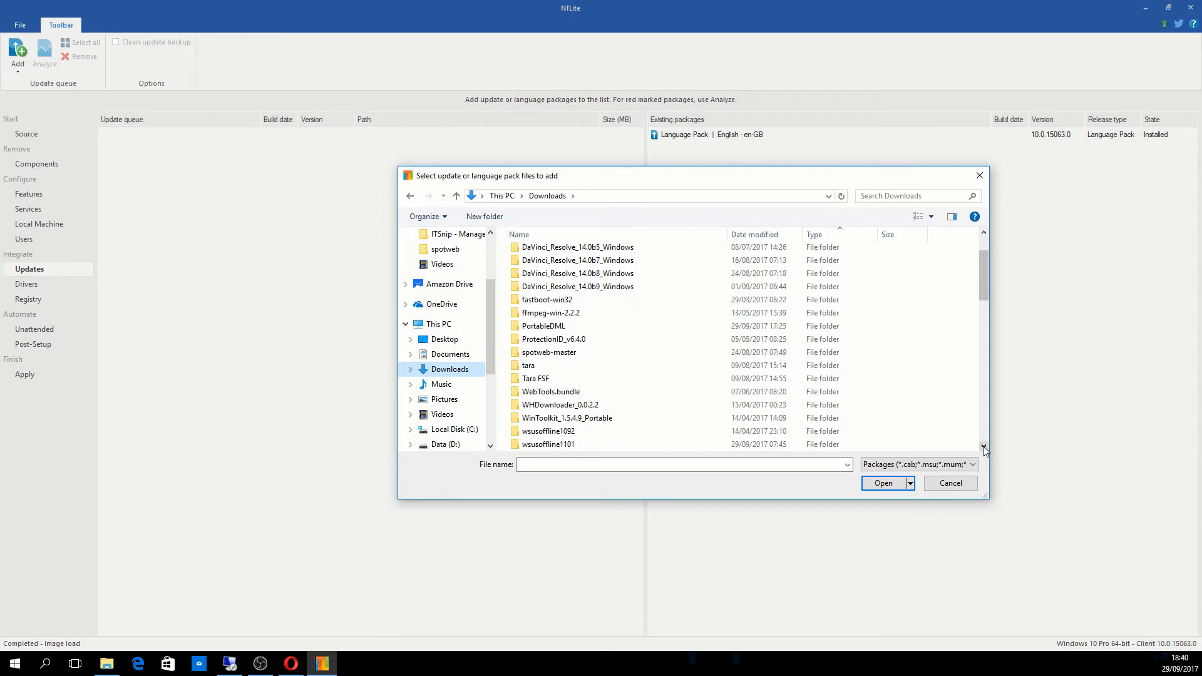
pyautogui.doubleClick(547, 443)
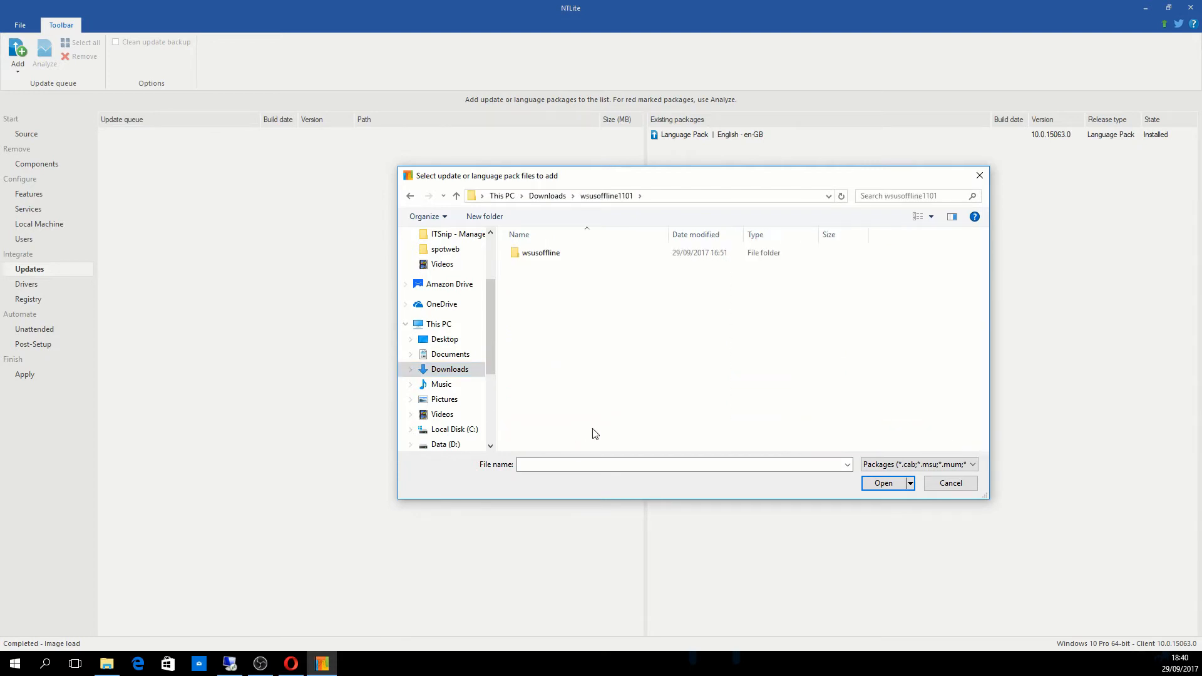
pyautogui.doubleClick(541, 252)
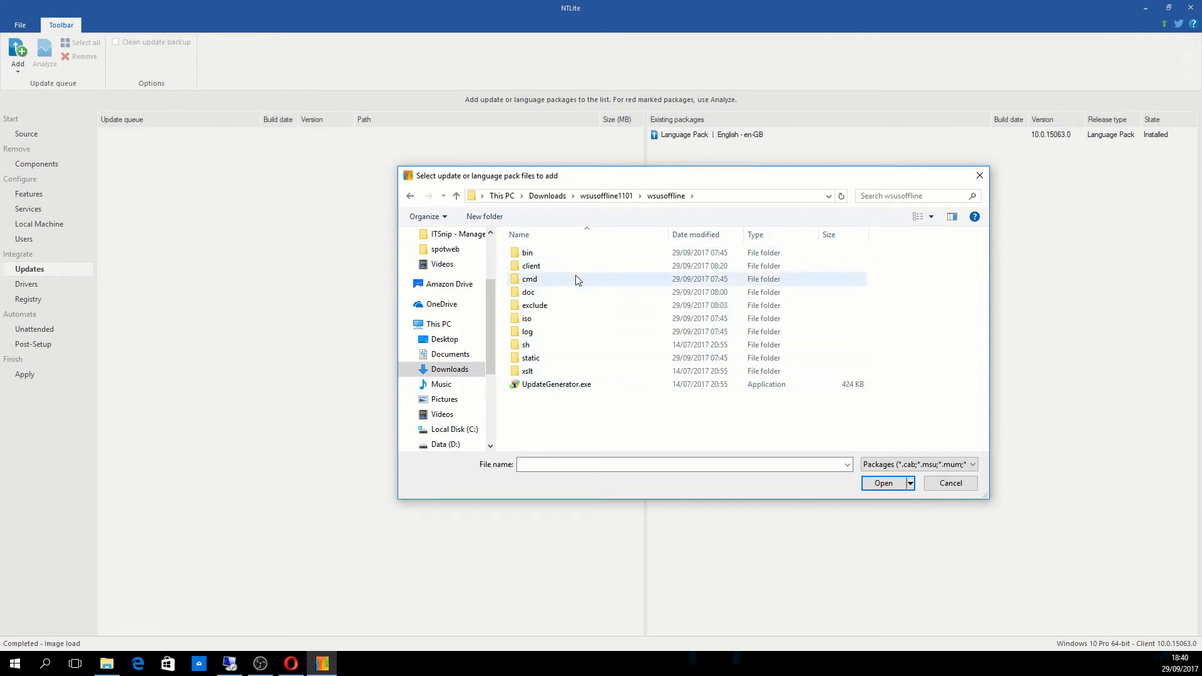
pyautogui.doubleClick(531, 266)
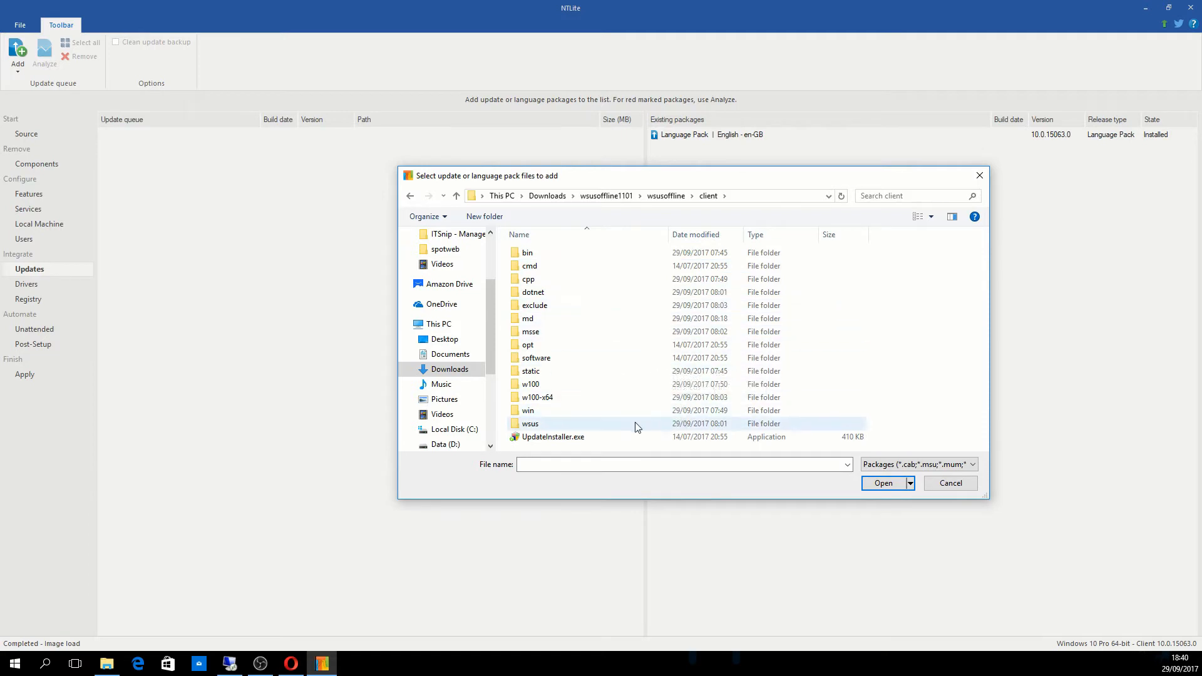
pyautogui.click(537, 397)
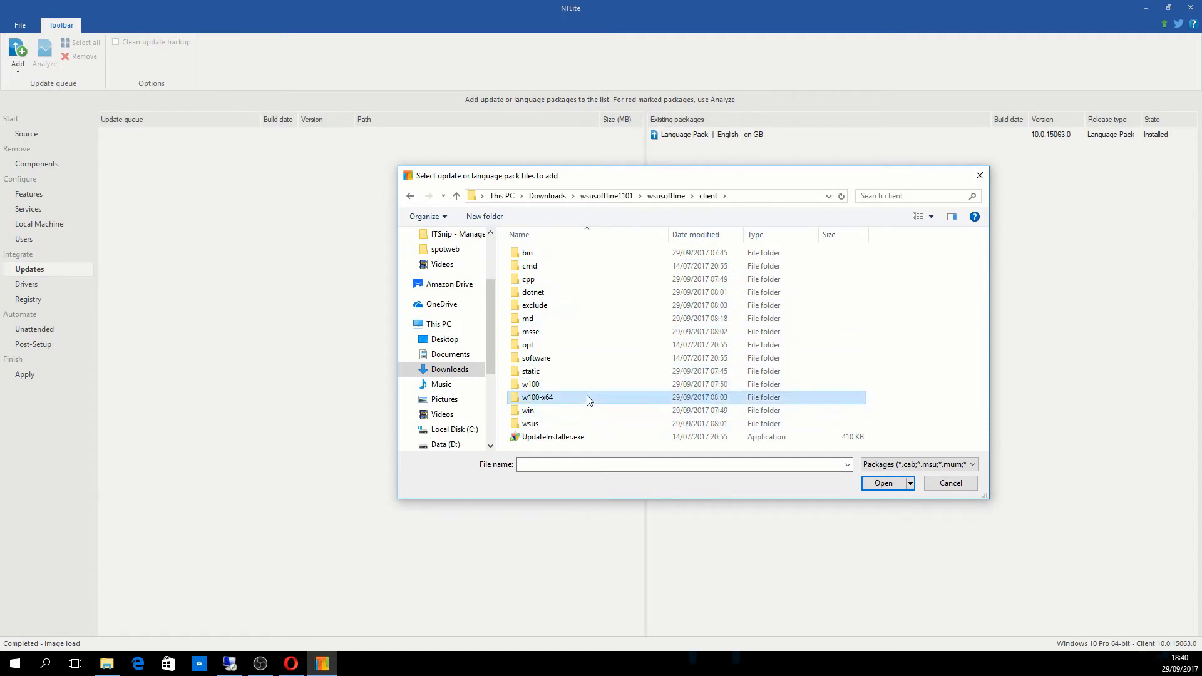
pyautogui.doubleClick(537, 397)
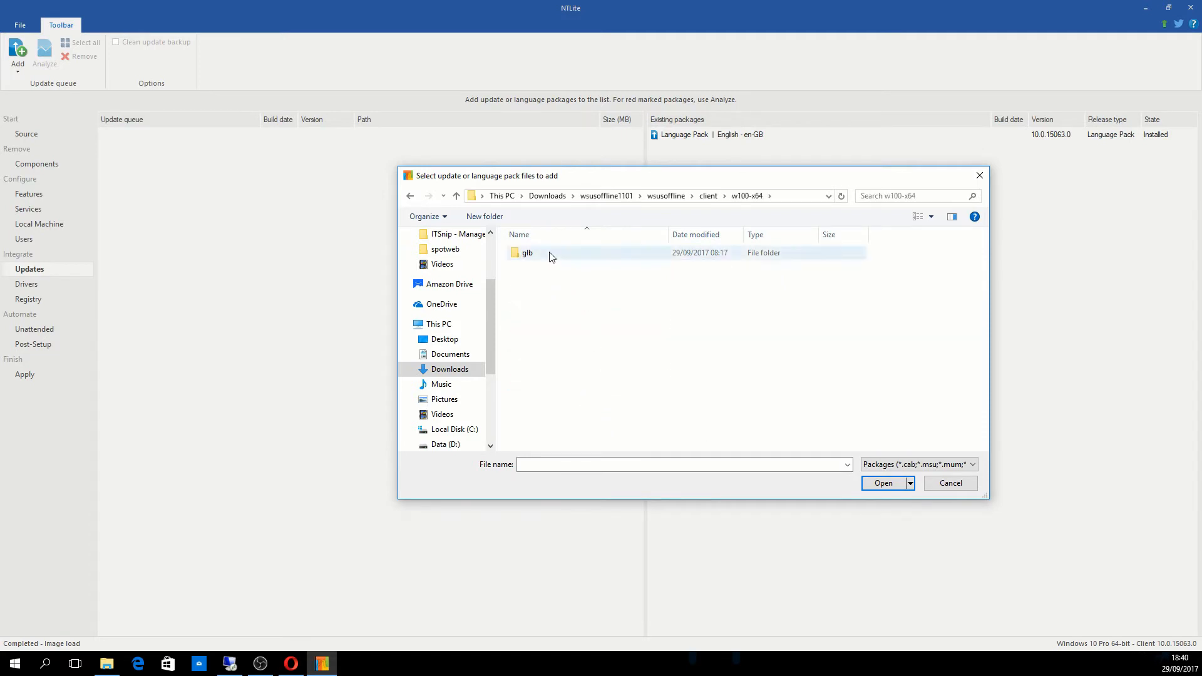
pyautogui.doubleClick(527, 251)
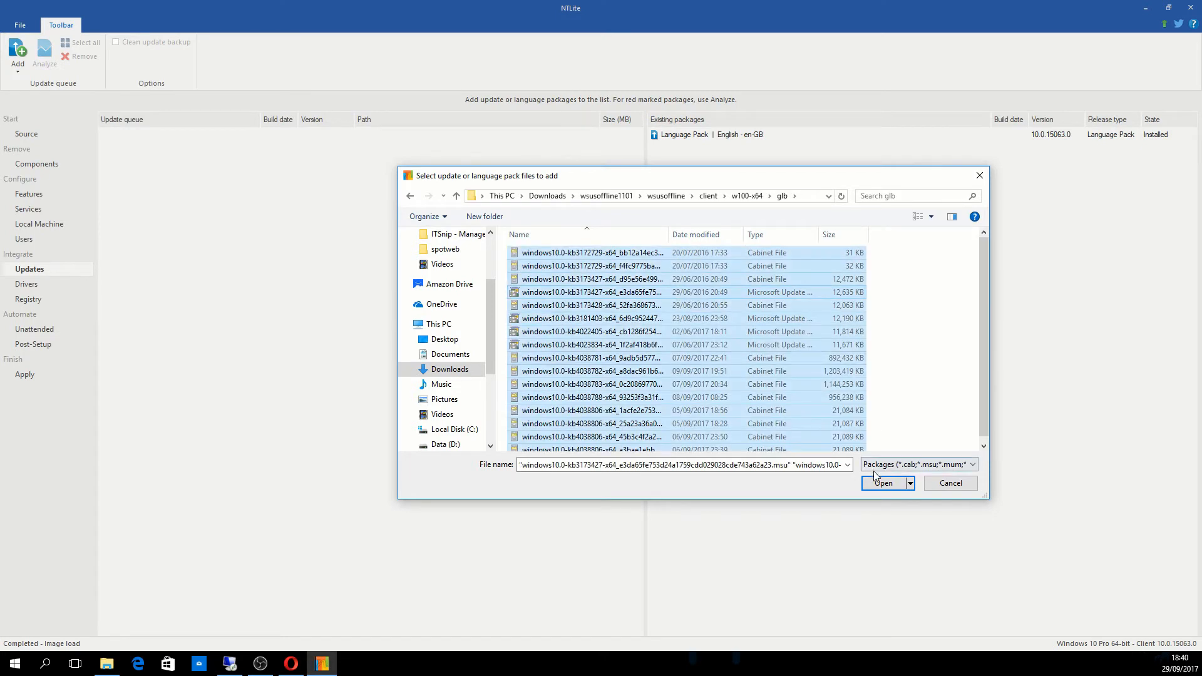
# - Queue the glb update packages, dismiss the duplicate warnings, and move to Drivers
pyautogui.click(883, 483)
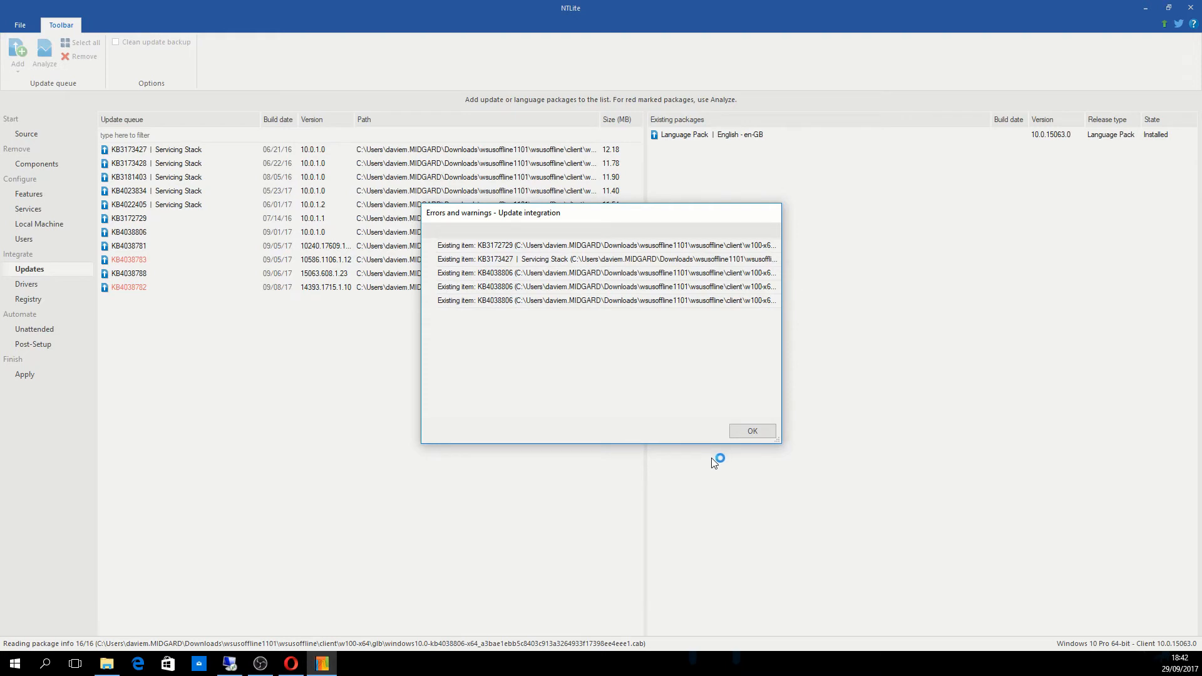
pyautogui.moveTo(502, 299)
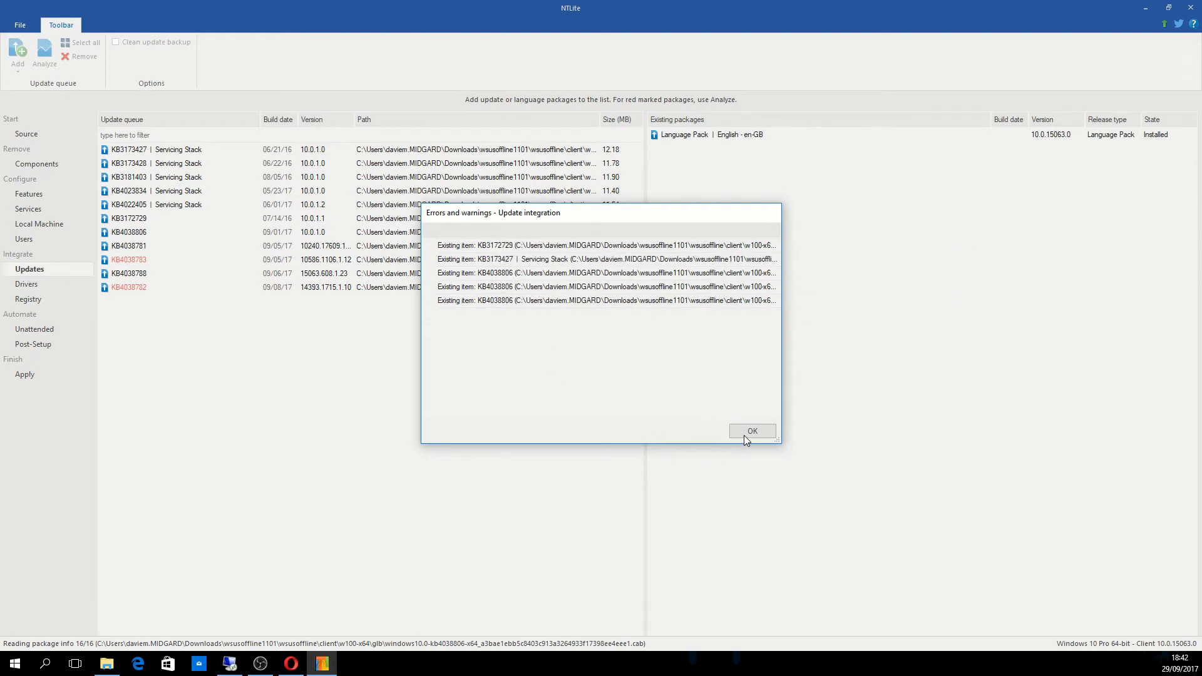
pyautogui.click(752, 430)
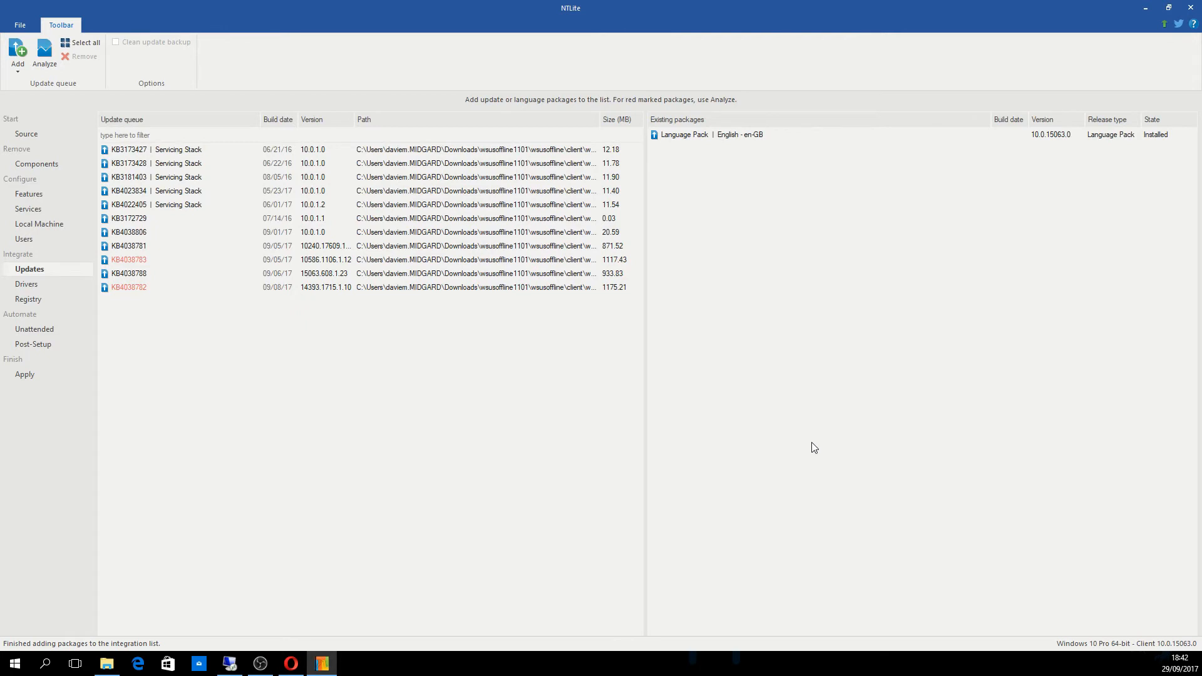
pyautogui.click(29, 284)
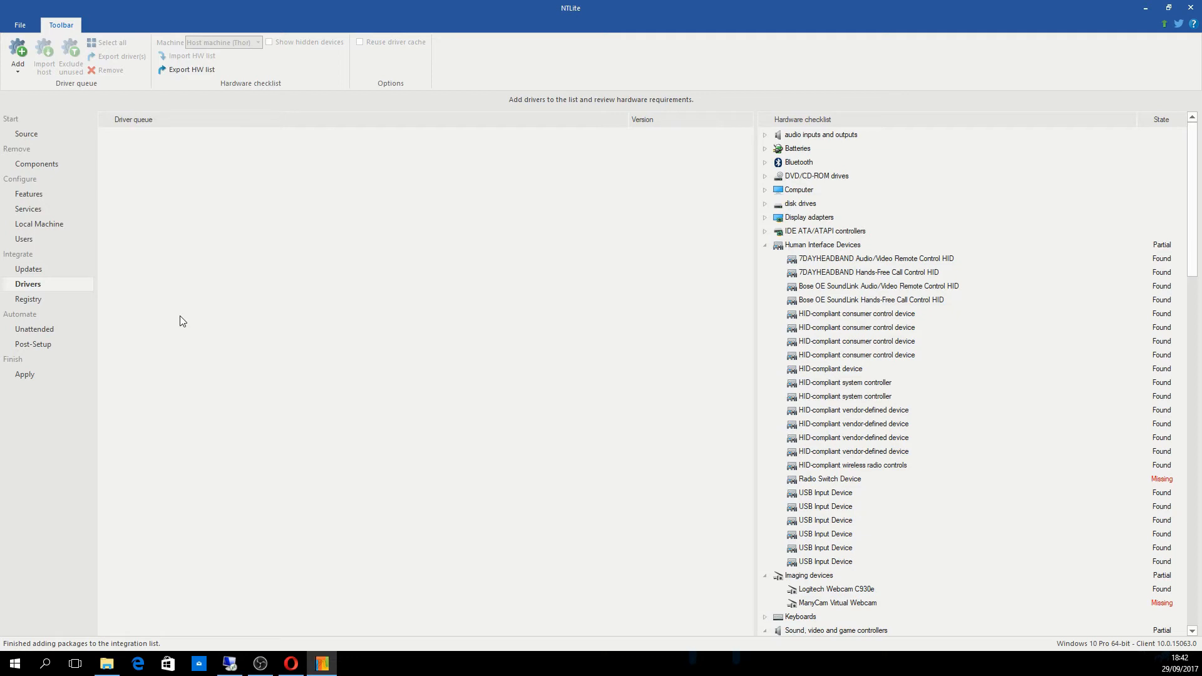
pyautogui.moveTo(437, 340)
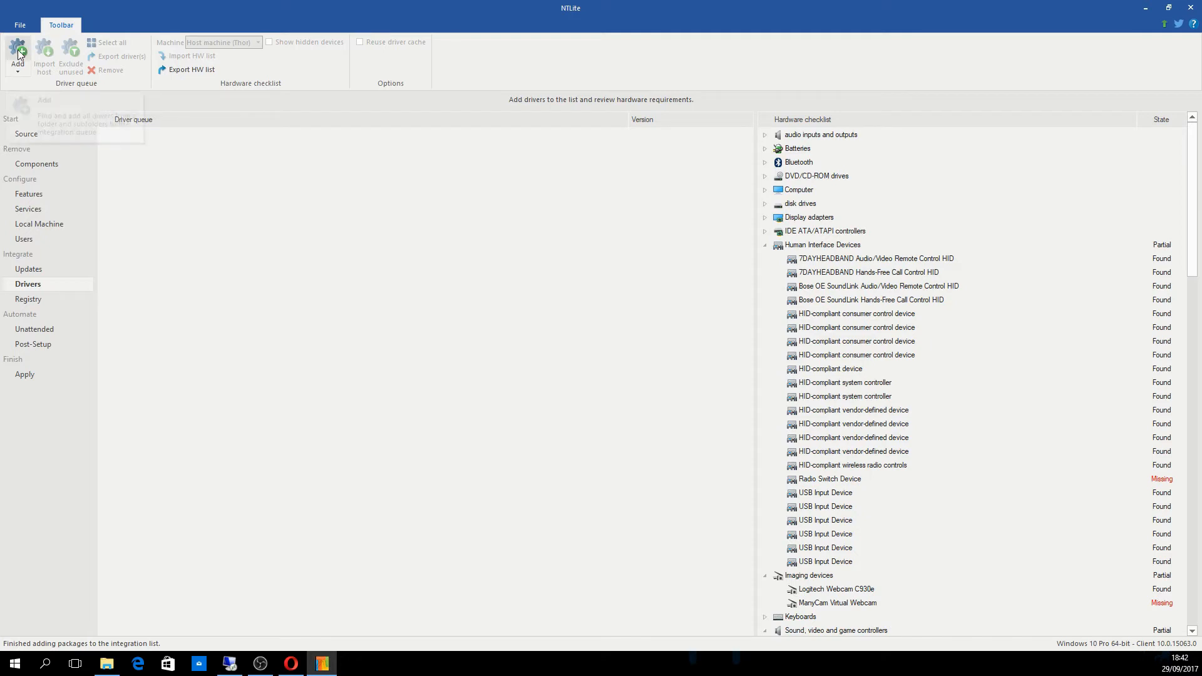
# - Add the driver folder Desktop\Slipstream\Drivers\Drivers Backup so all its drivers are queued
pyautogui.click(16, 52)
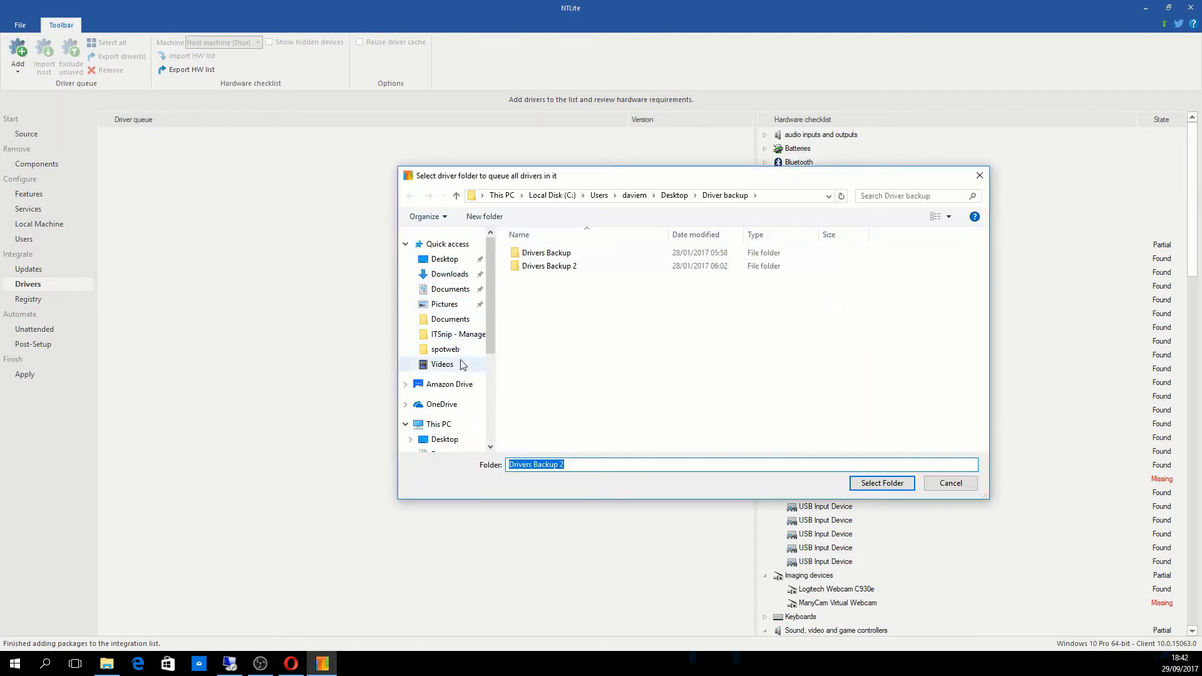
pyautogui.click(443, 258)
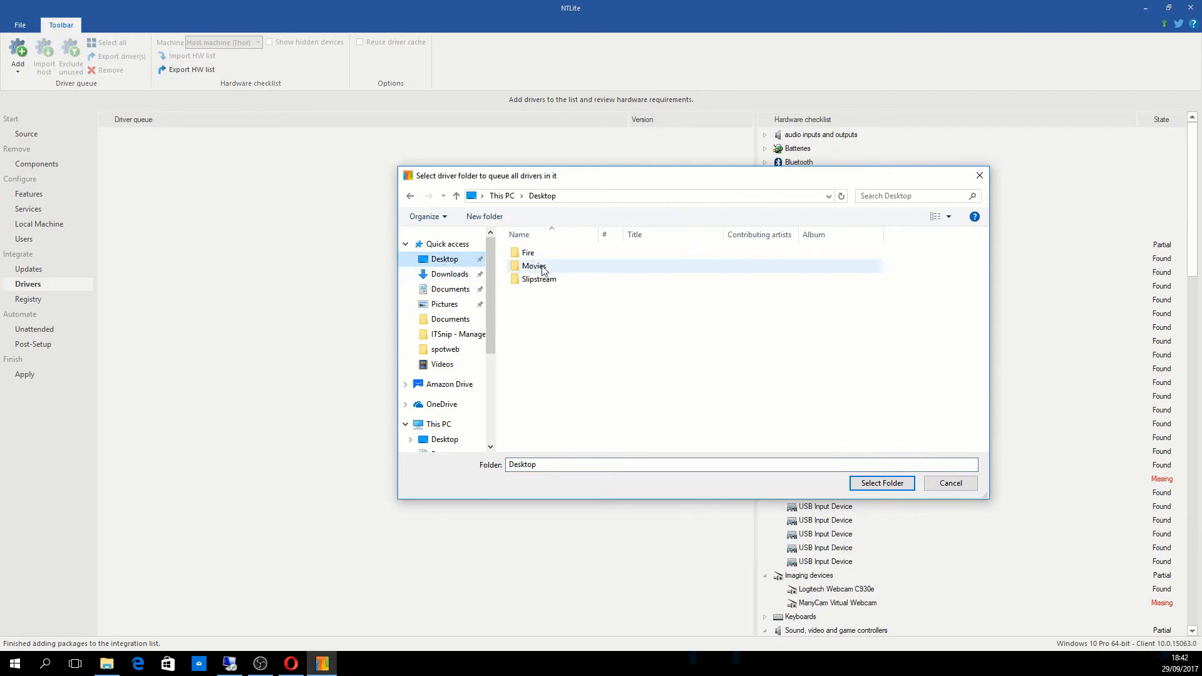
pyautogui.doubleClick(537, 278)
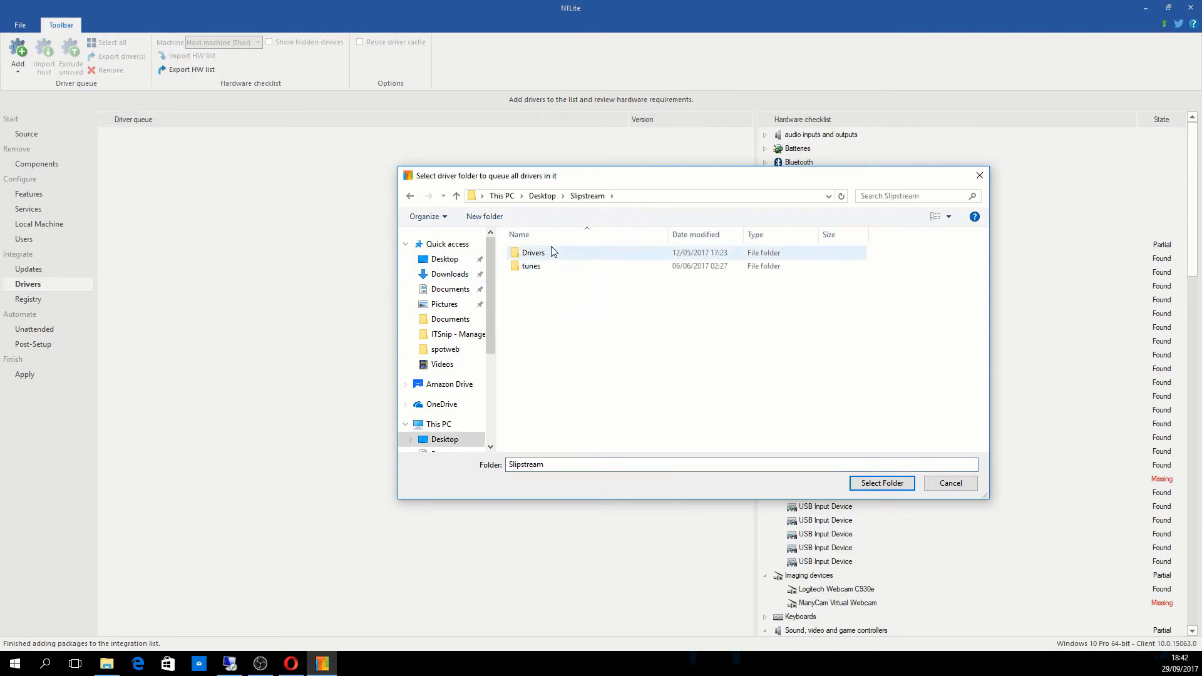
pyautogui.doubleClick(532, 252)
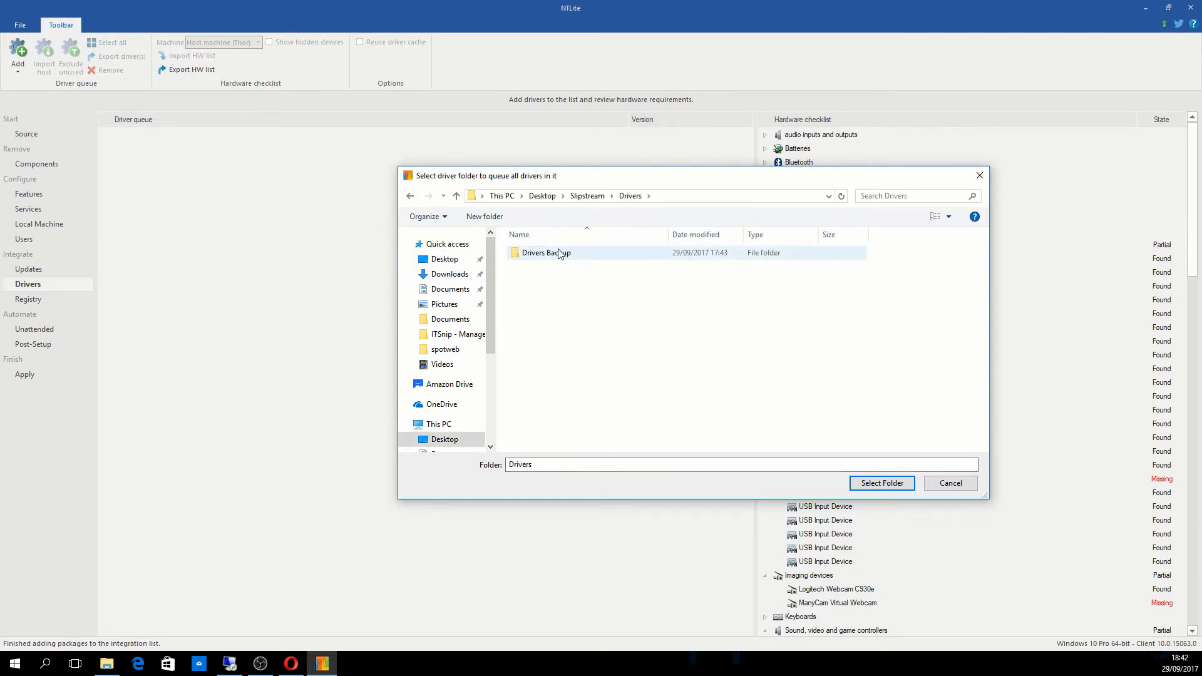
pyautogui.doubleClick(545, 251)
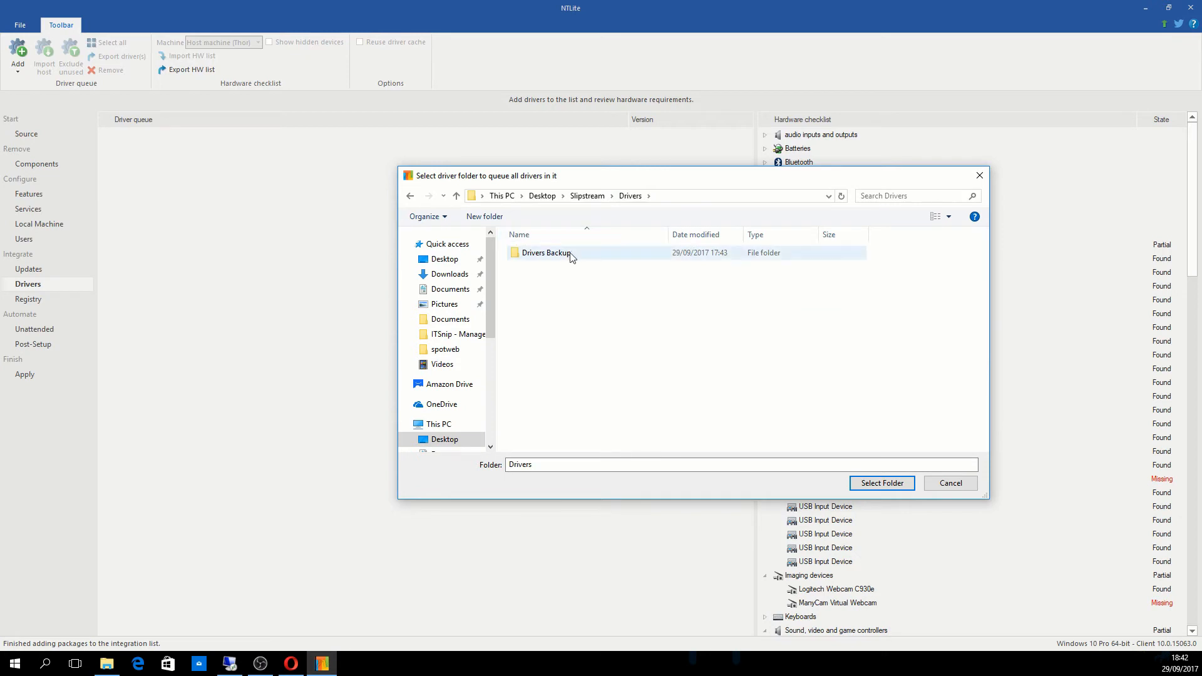
pyautogui.click(880, 483)
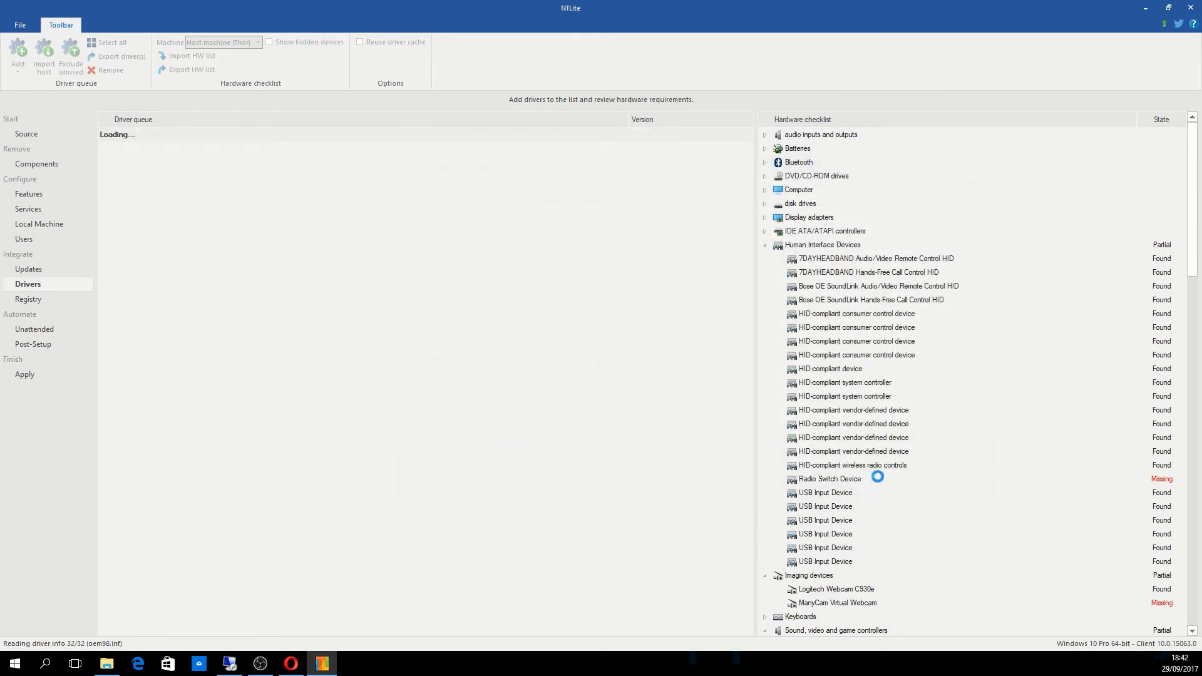
pyautogui.moveTo(880, 483)
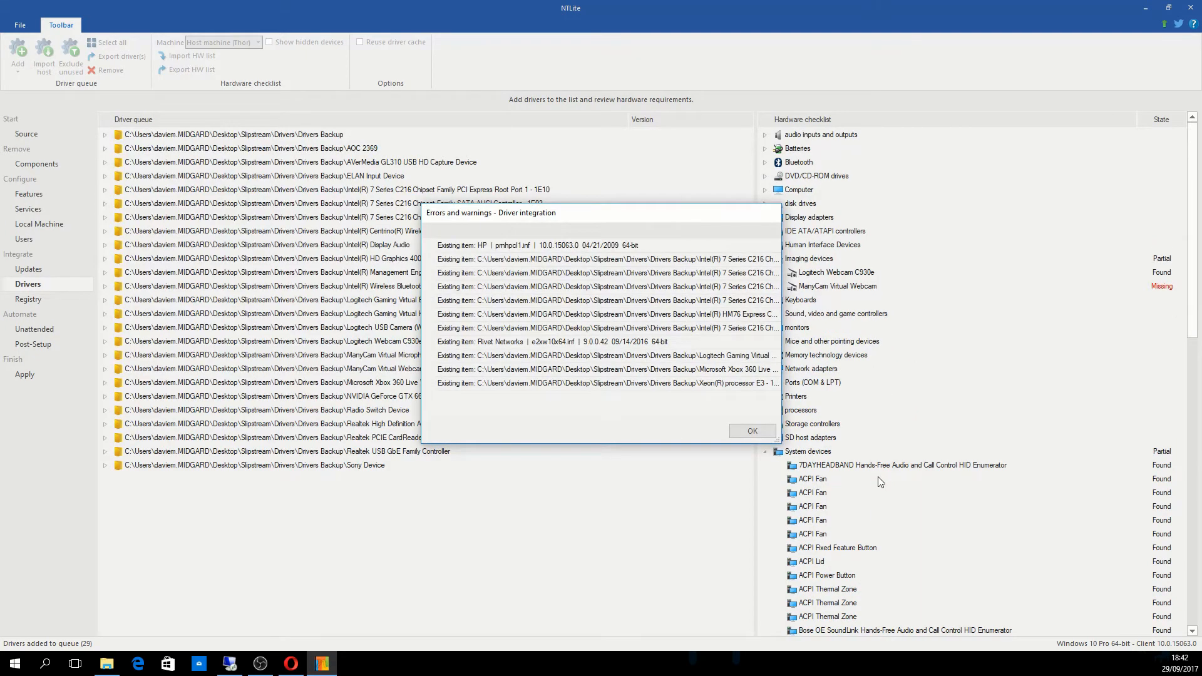
pyautogui.moveTo(744, 490)
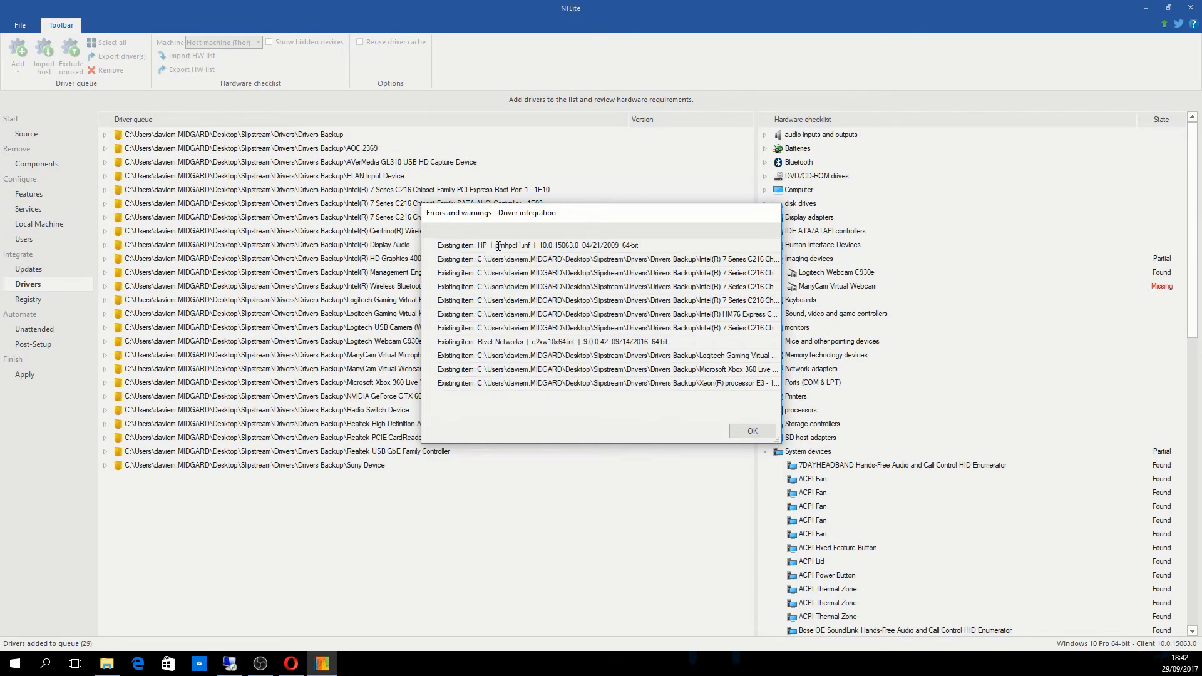
pyautogui.moveTo(512, 249)
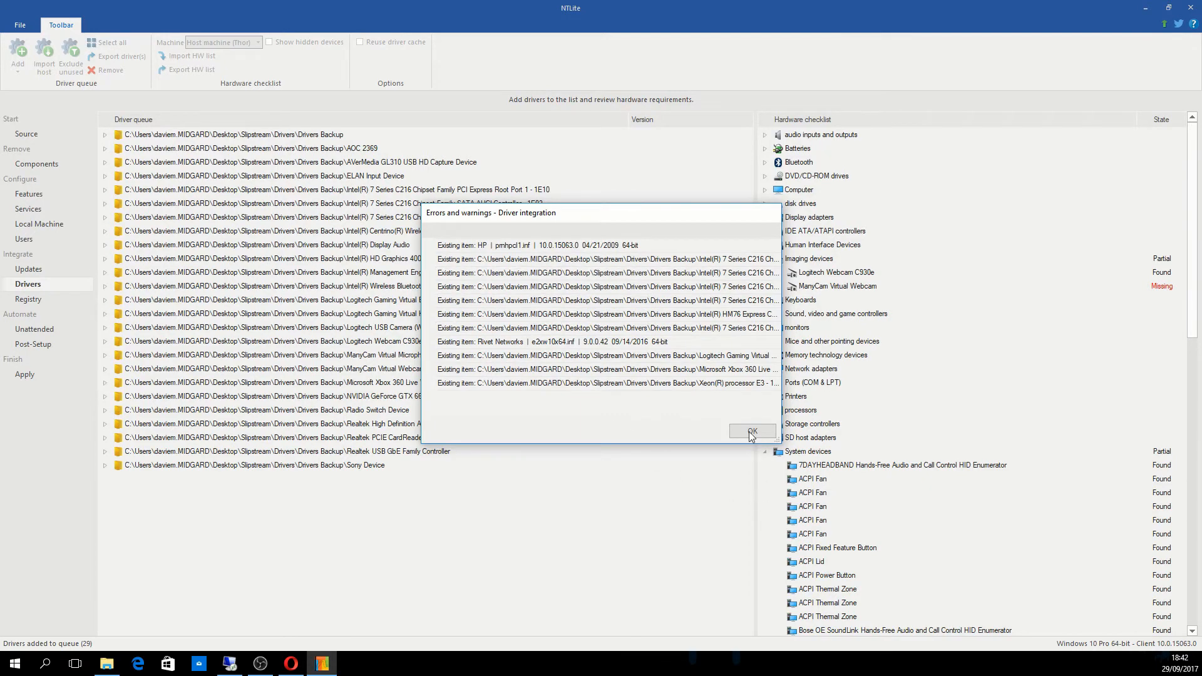
# - Dismiss the driver integration warnings, keeping the 29 Drivers Backup drivers queued
pyautogui.click(750, 431)
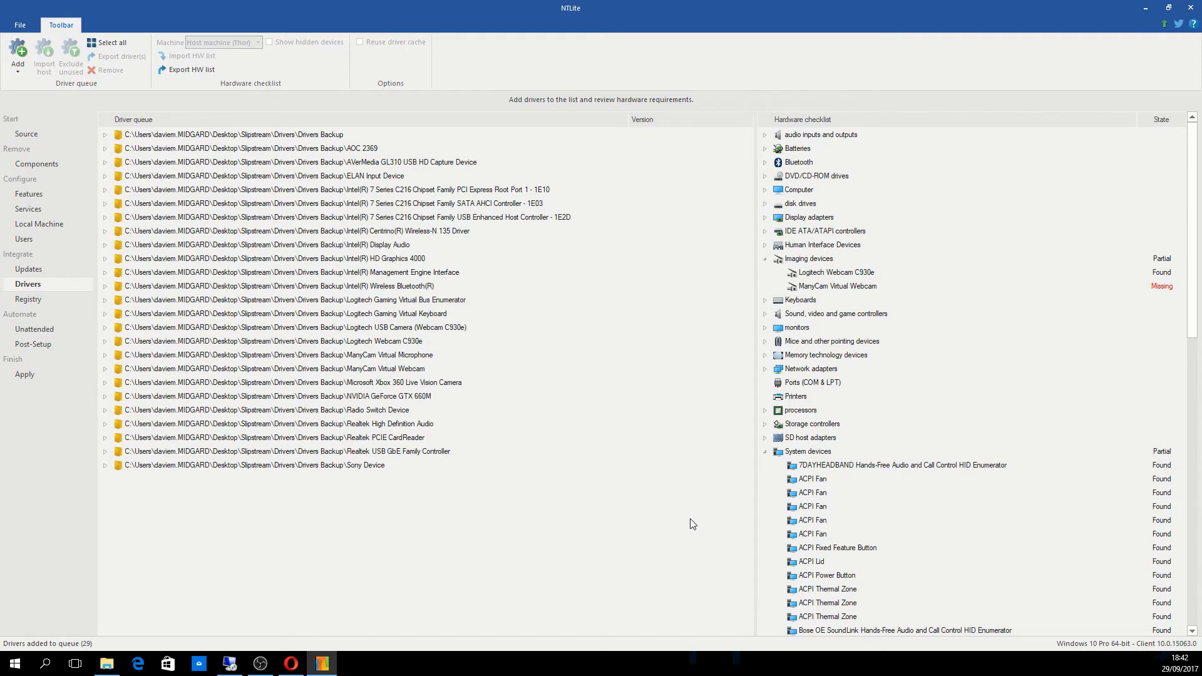
pyautogui.moveTo(386, 417)
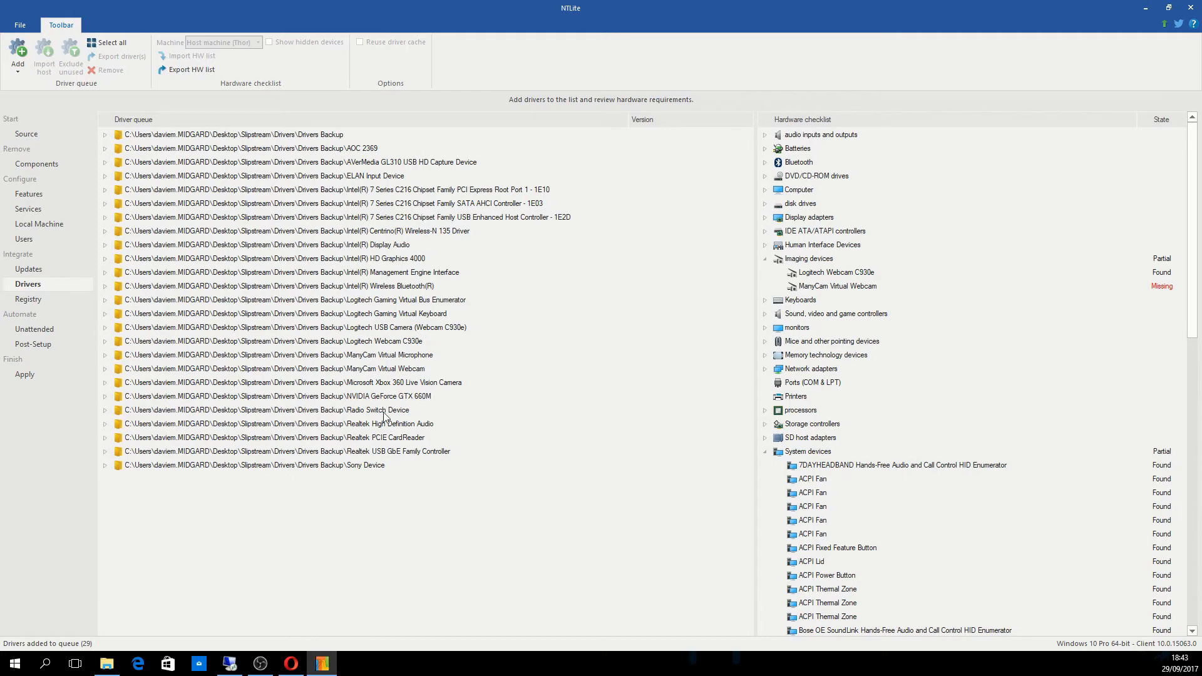
pyautogui.moveTo(34, 329)
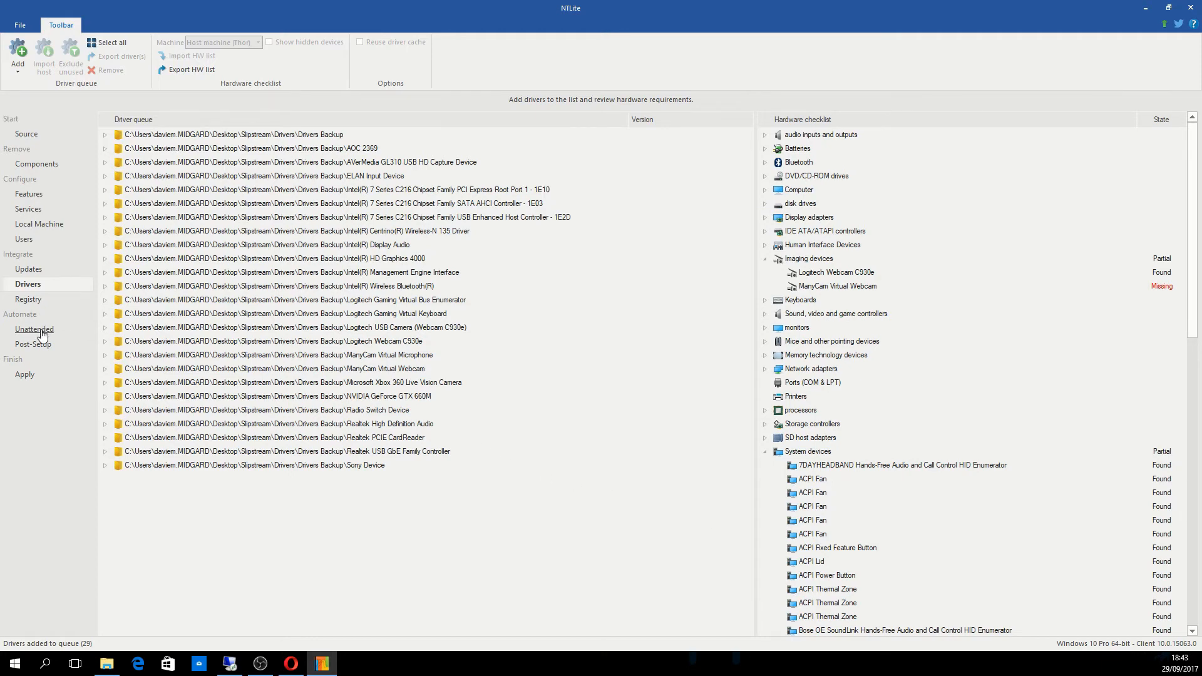
# - Look over the Unattended options, then show the Post-Setup execution queue
pyautogui.click(36, 330)
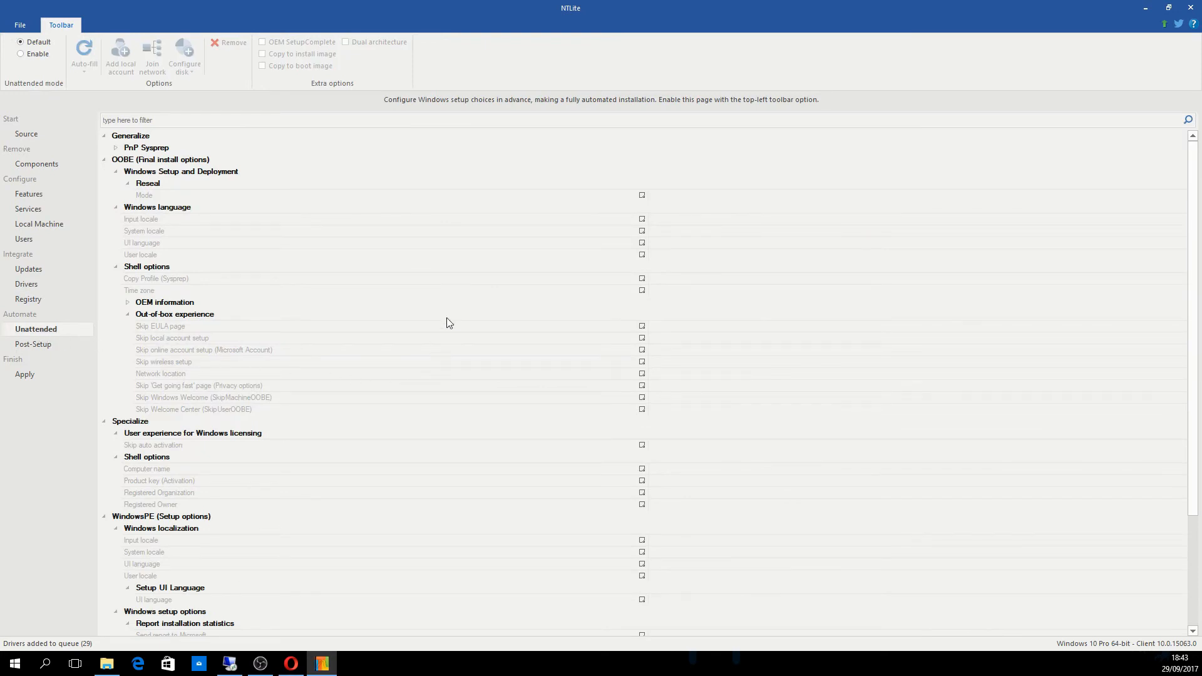
pyautogui.moveTo(311, 267)
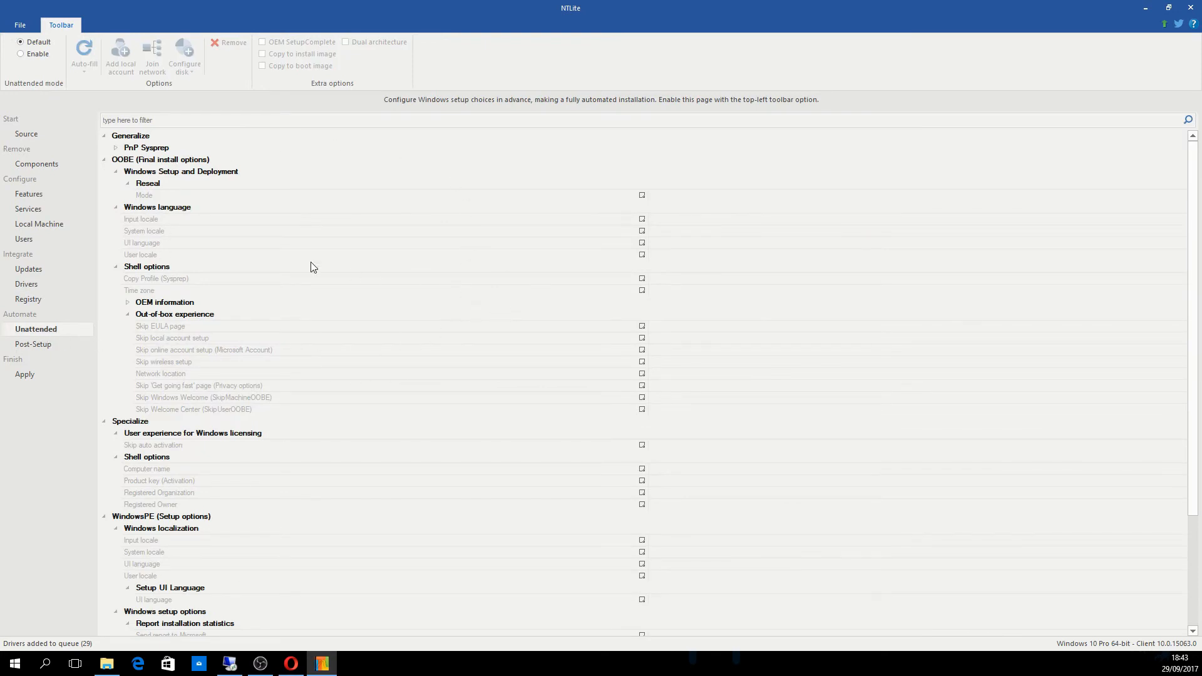
pyautogui.moveTo(472, 253)
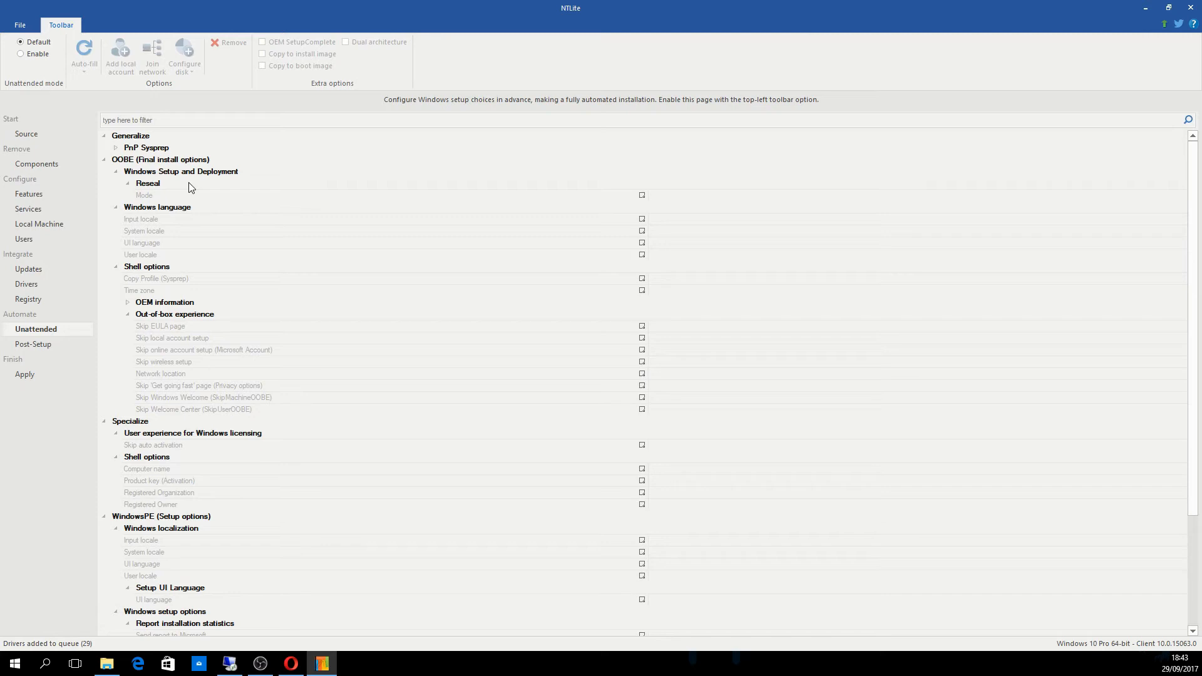
pyautogui.moveTo(274, 472)
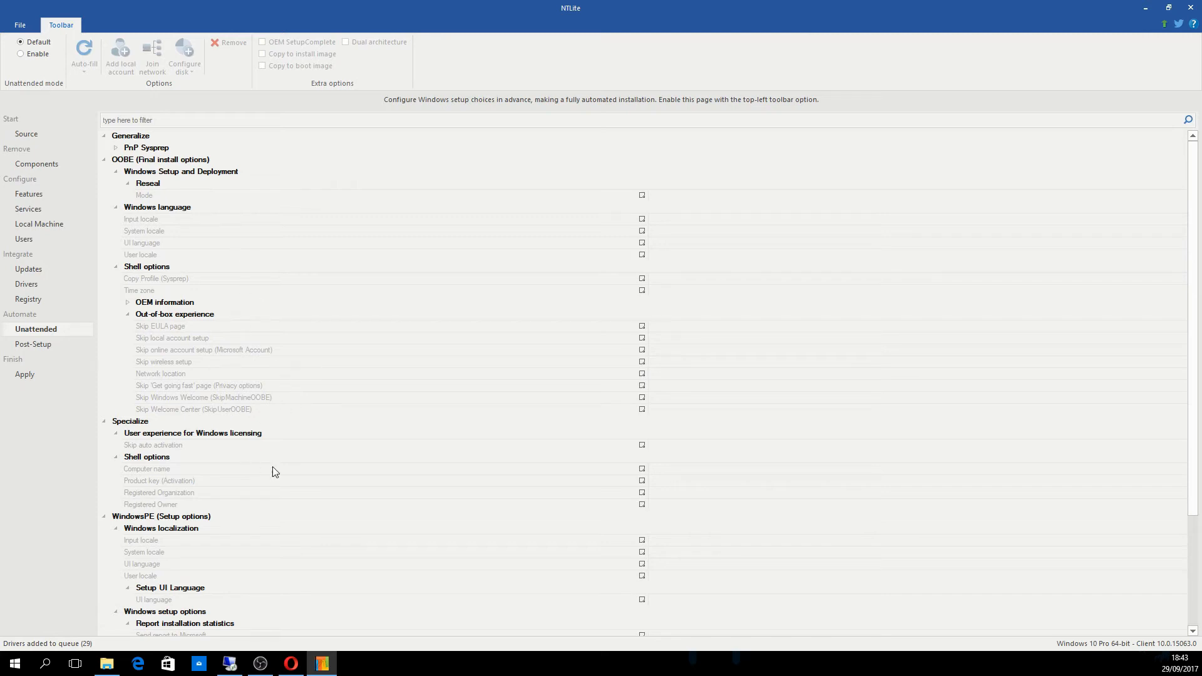
pyautogui.click(34, 343)
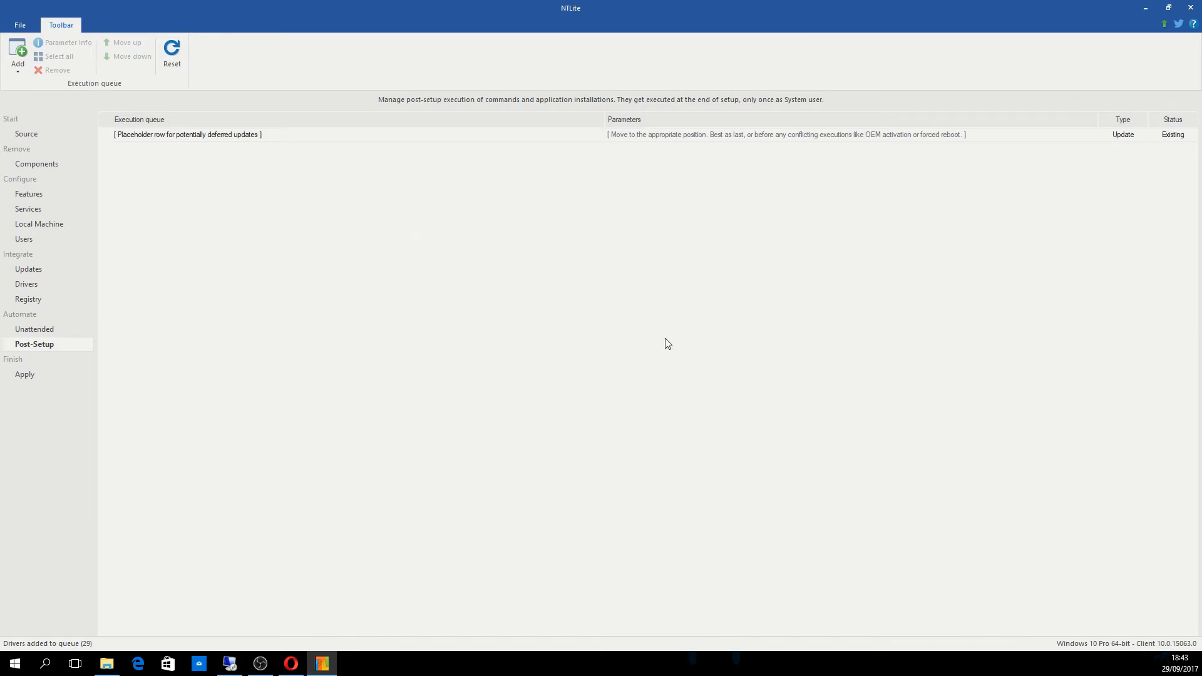
pyautogui.moveTo(204, 371)
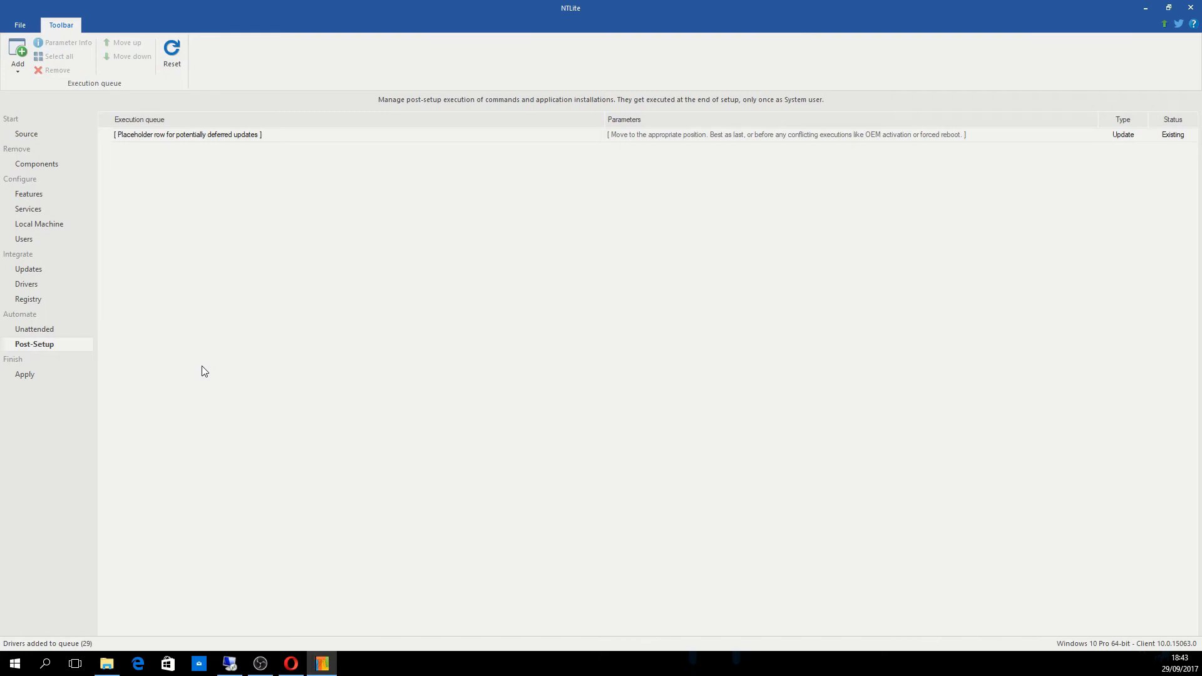
pyautogui.moveTo(138, 358)
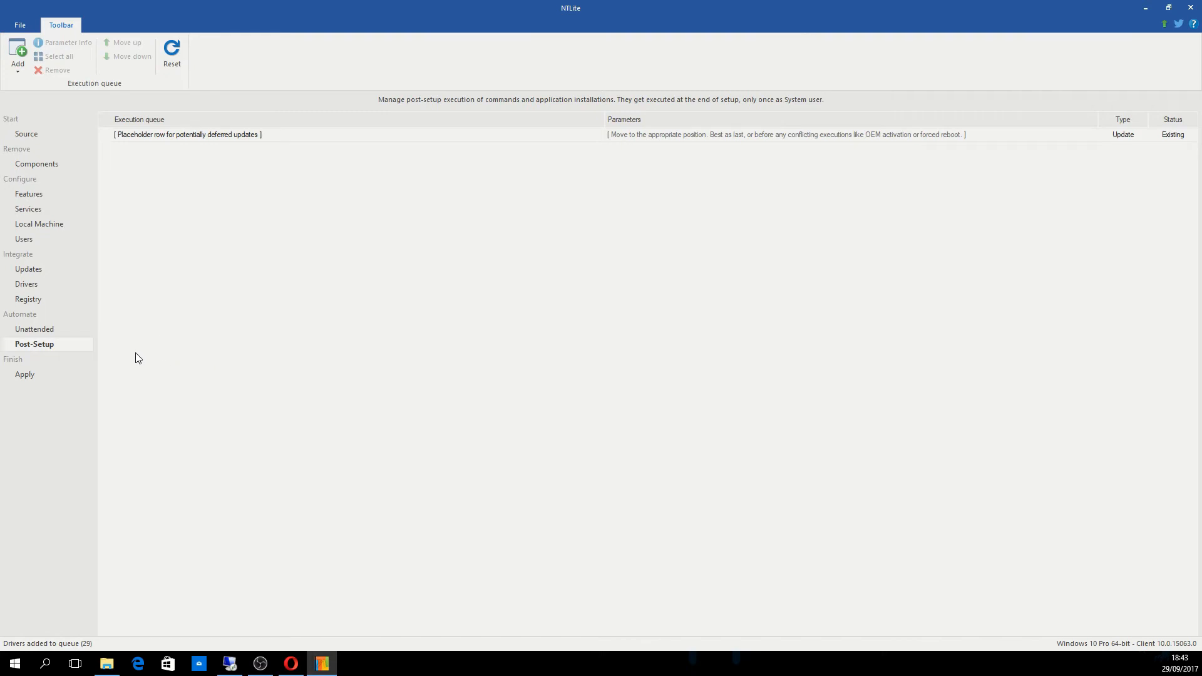
# - Go to the Apply page listing 11 updates and 29 drivers pending for Windows 10 Pro
pyautogui.click(25, 375)
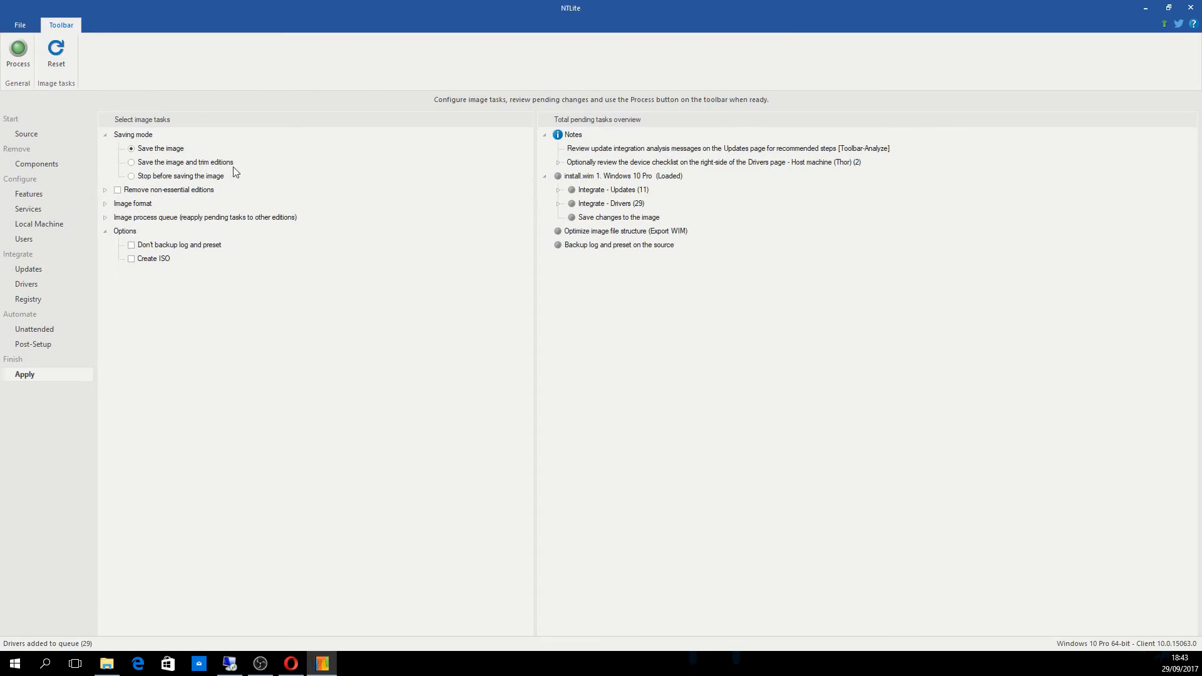
pyautogui.moveTo(168, 184)
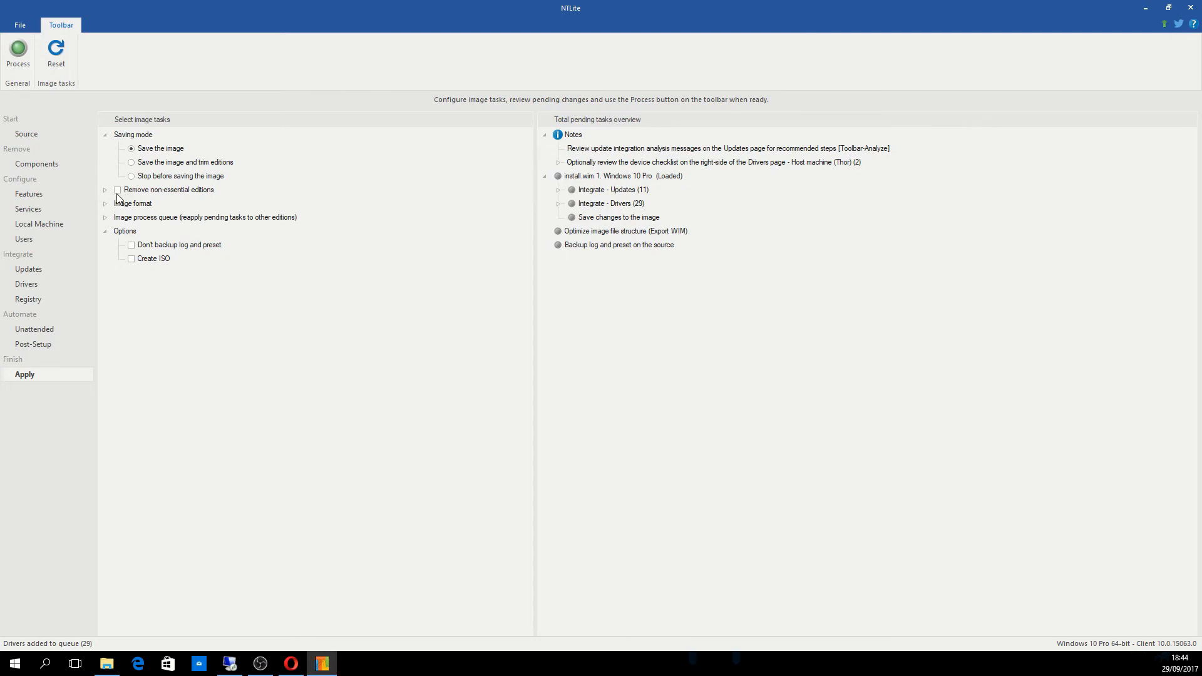
# - Expand Image format, Remove non-essential editions and Image process queue to check their defaults
pyautogui.click(105, 203)
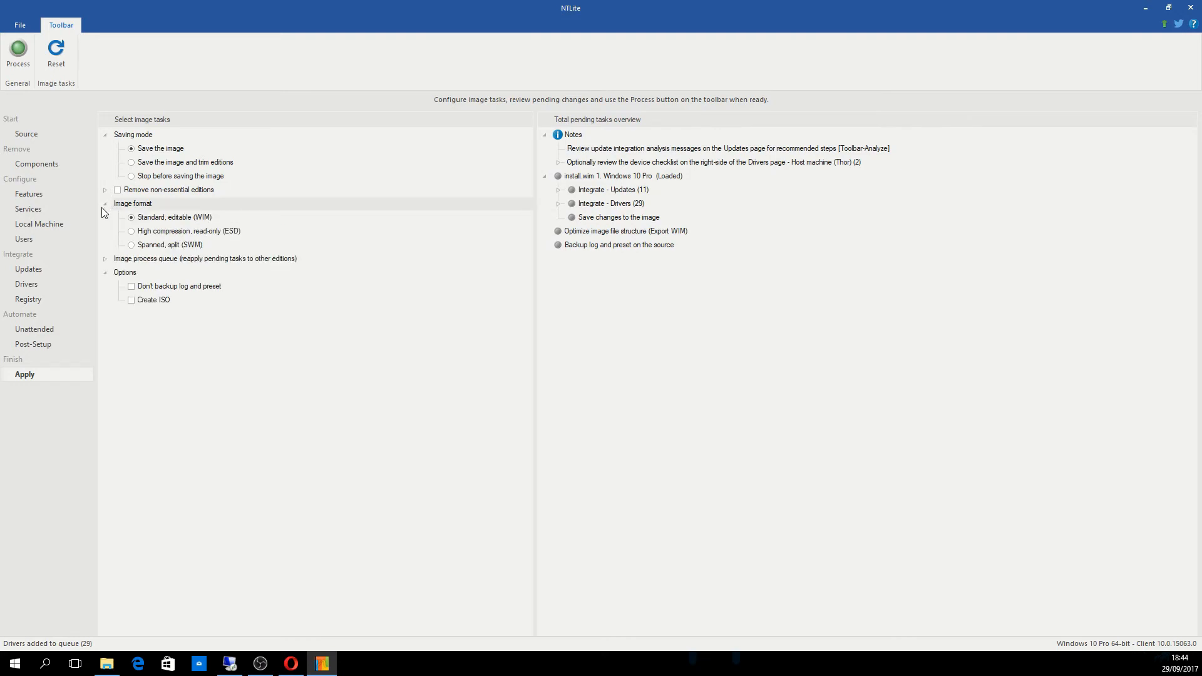
pyautogui.moveTo(194, 231)
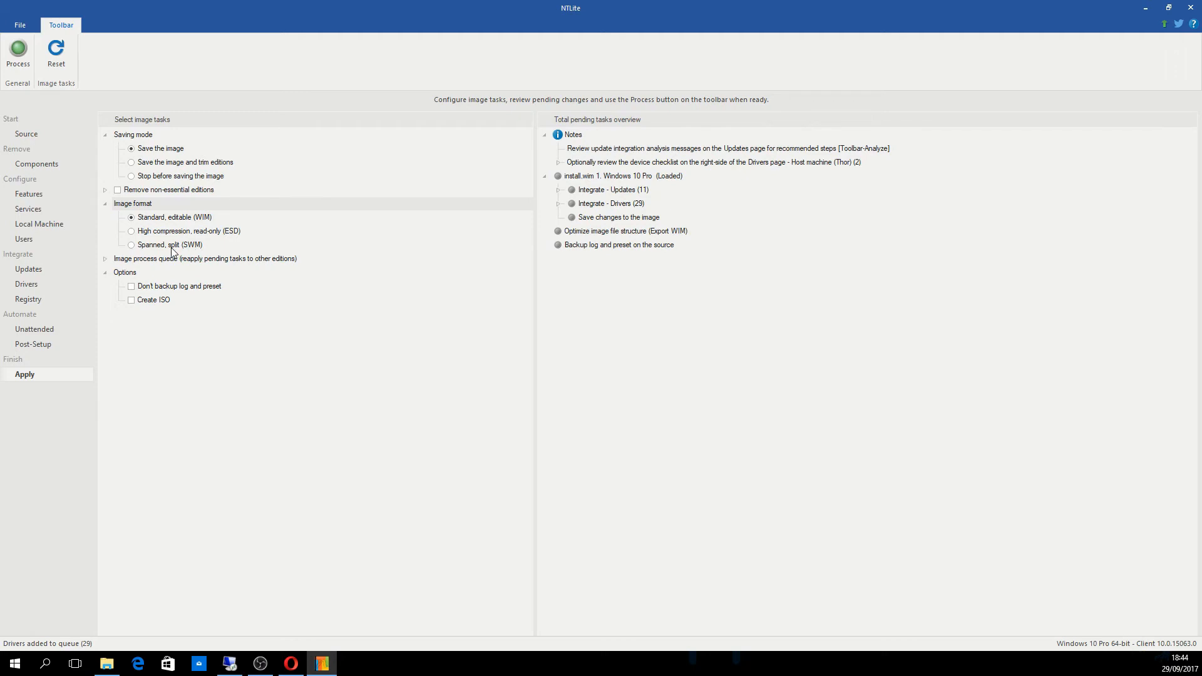
pyautogui.moveTo(175, 253)
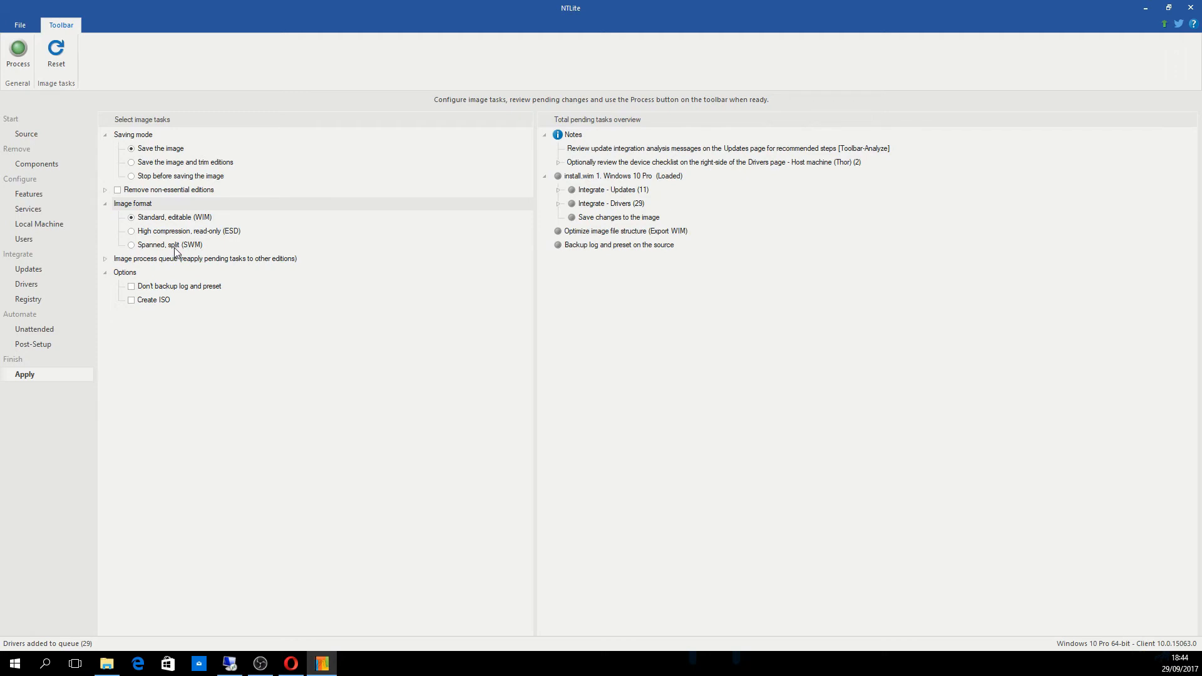
pyautogui.moveTo(190, 250)
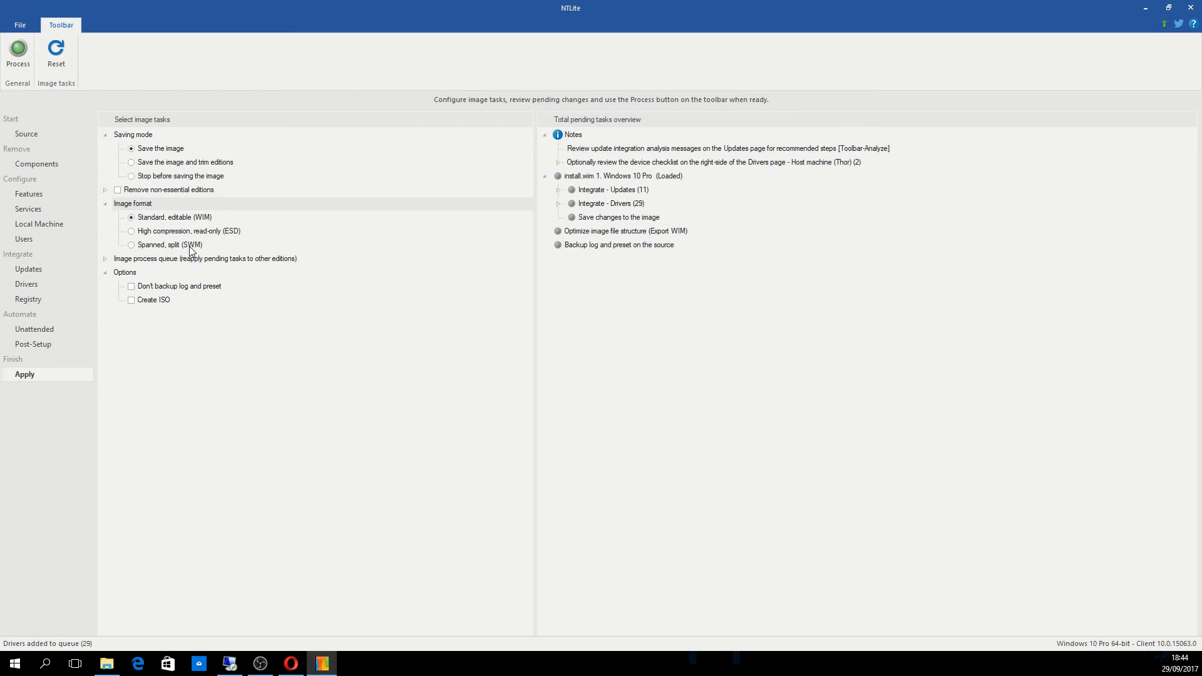
pyautogui.moveTo(155, 211)
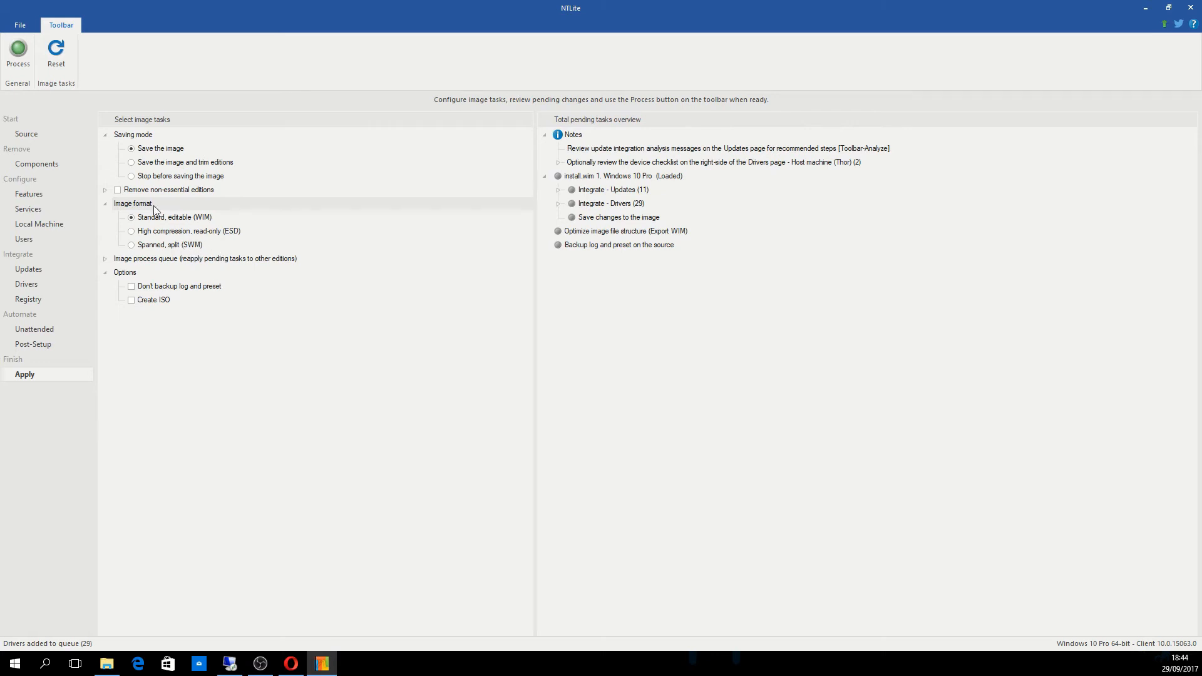
pyautogui.click(105, 189)
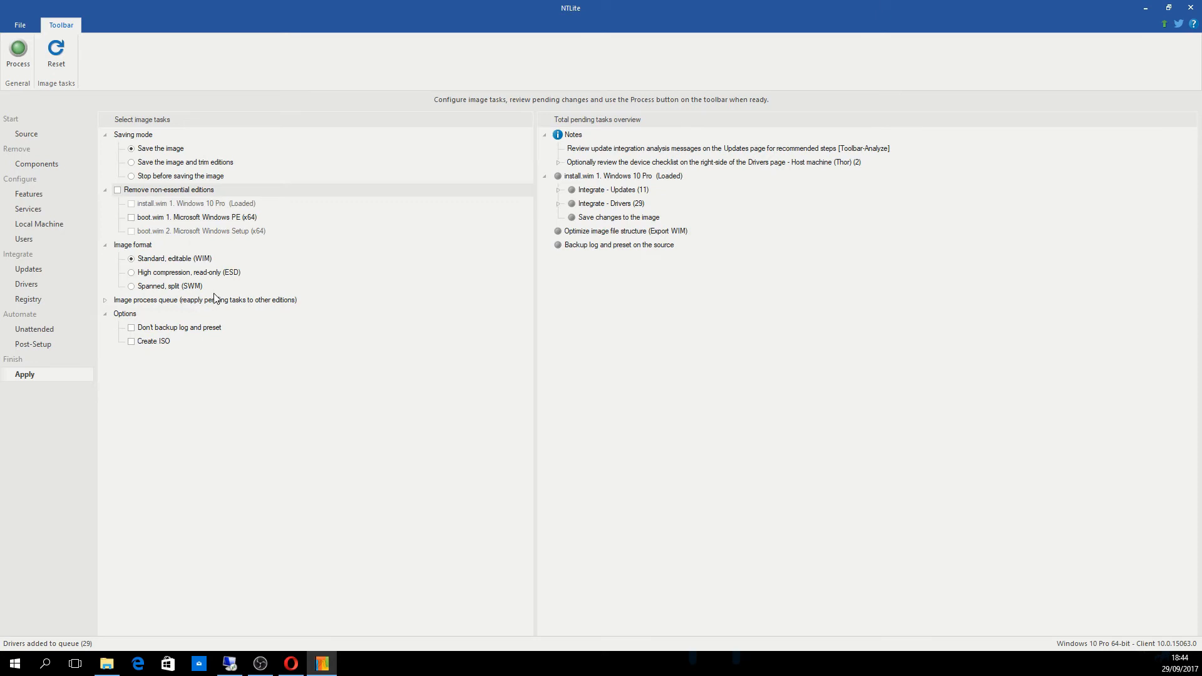
pyautogui.click(104, 303)
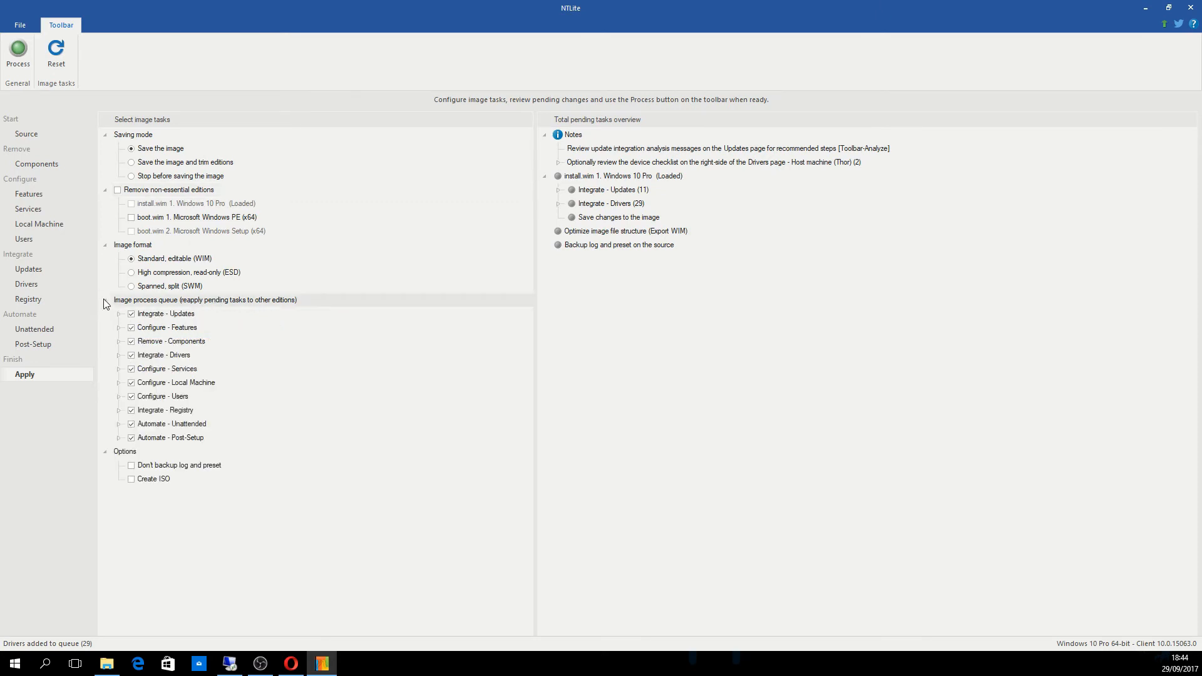
pyautogui.moveTo(184, 310)
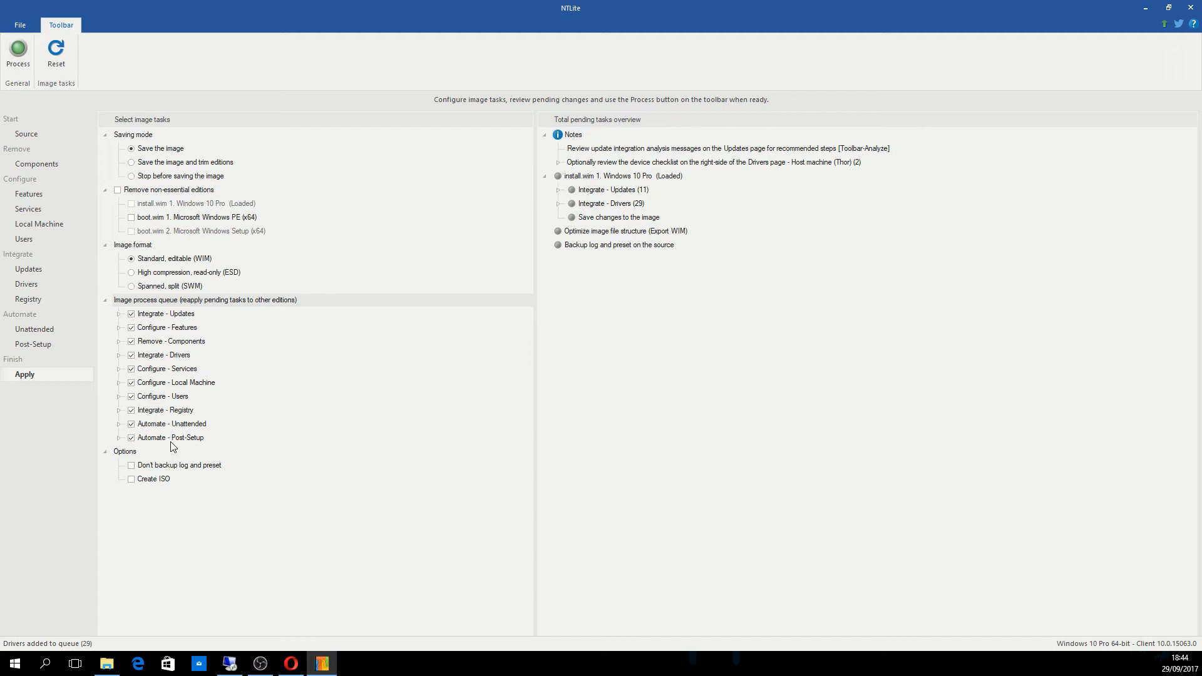
pyautogui.moveTo(140, 505)
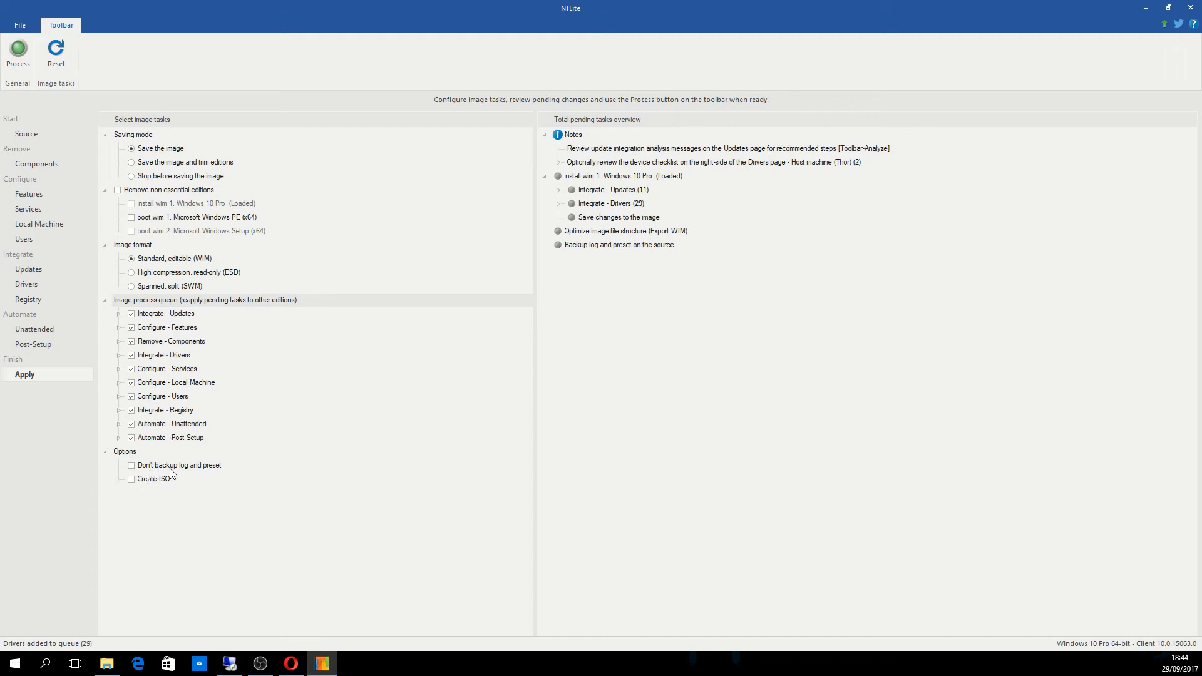
# - Enable Create ISO as Desktop\NTLite.iso, replacing the existing file, with label Win10Slip
pyautogui.click(132, 479)
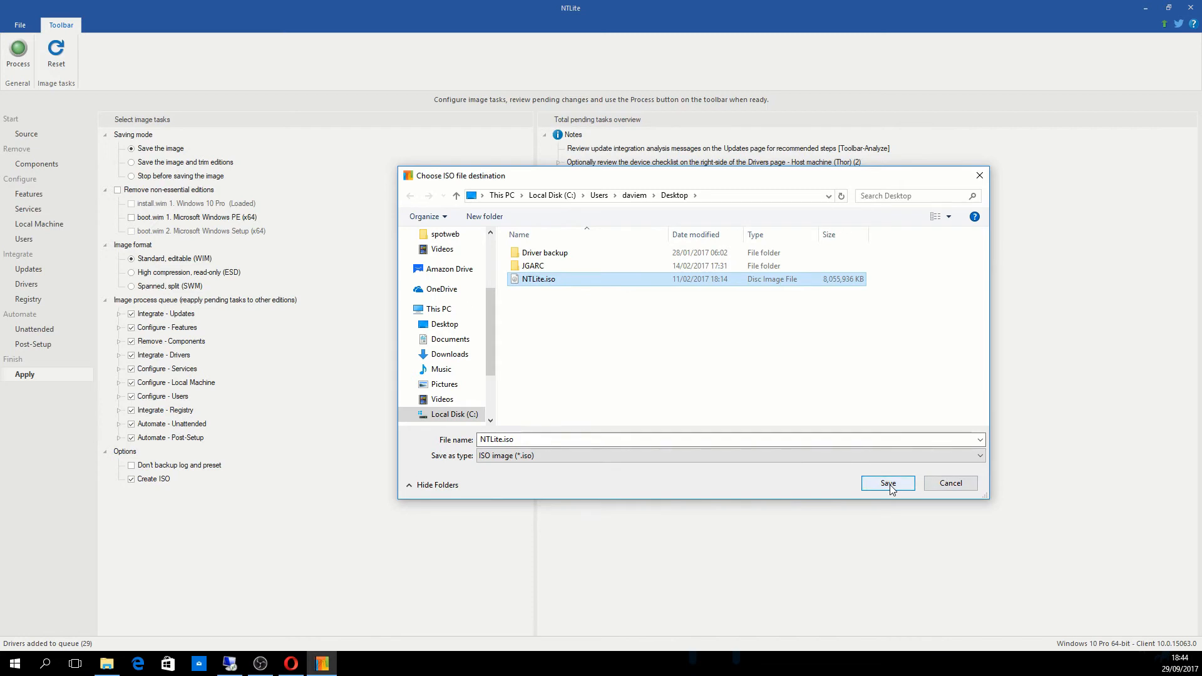
pyautogui.click(886, 483)
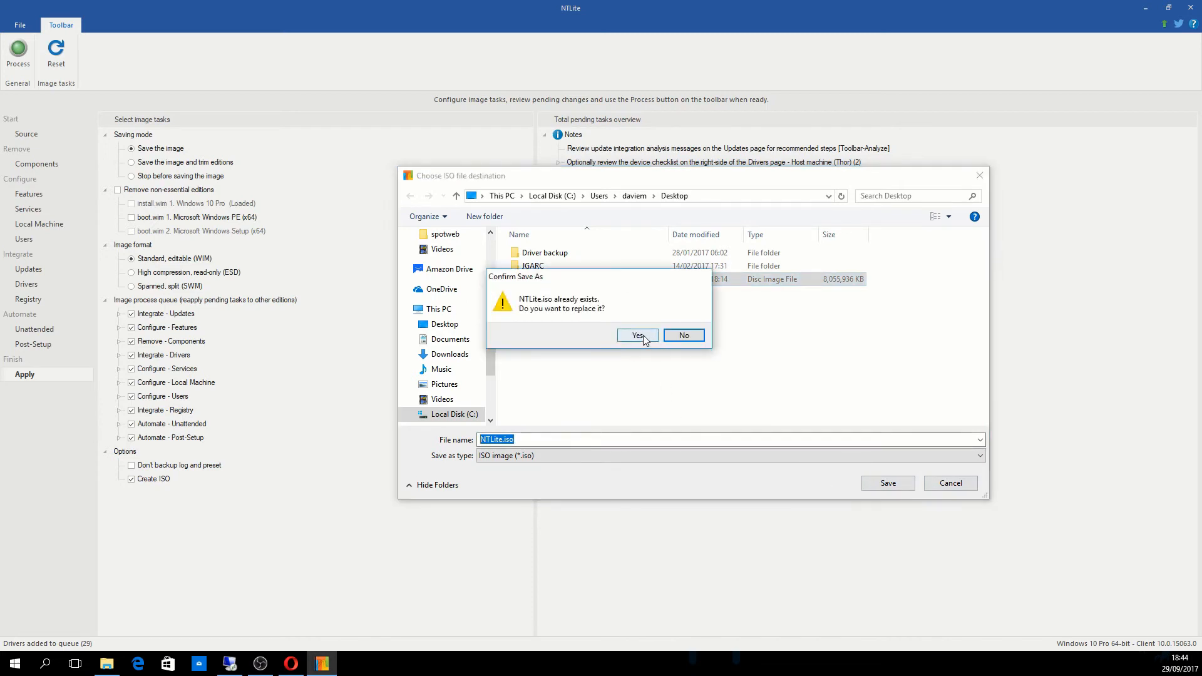
pyautogui.click(637, 336)
pyautogui.write('Win10Slip')
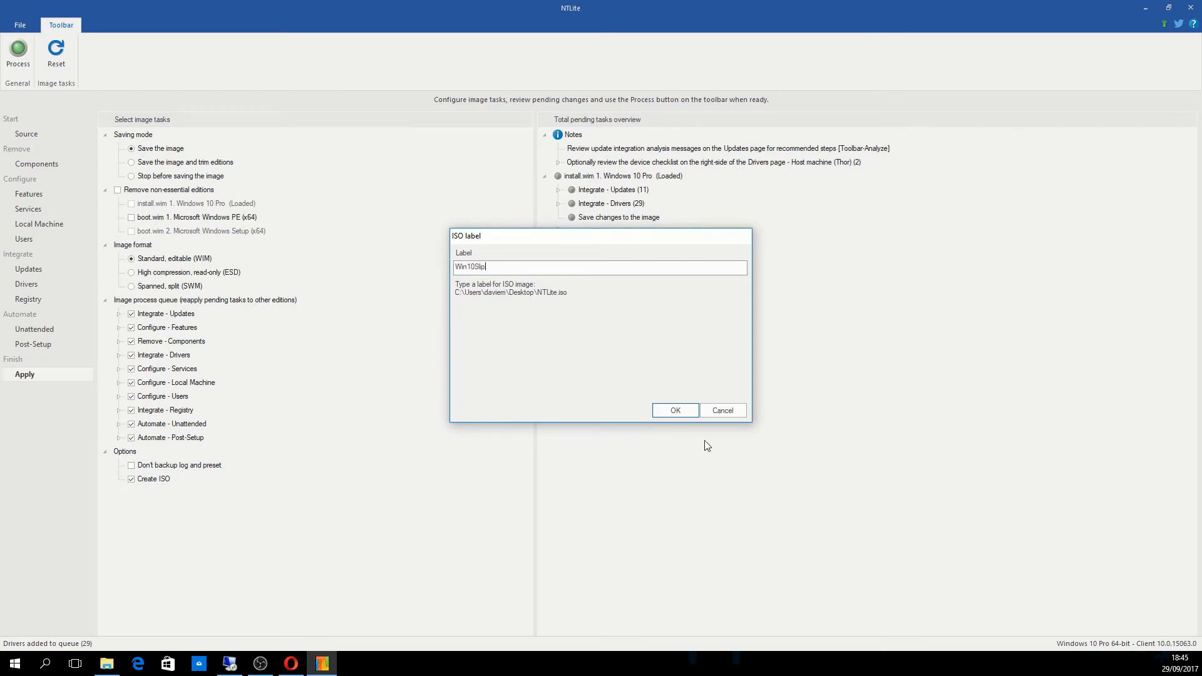
pyautogui.click(674, 411)
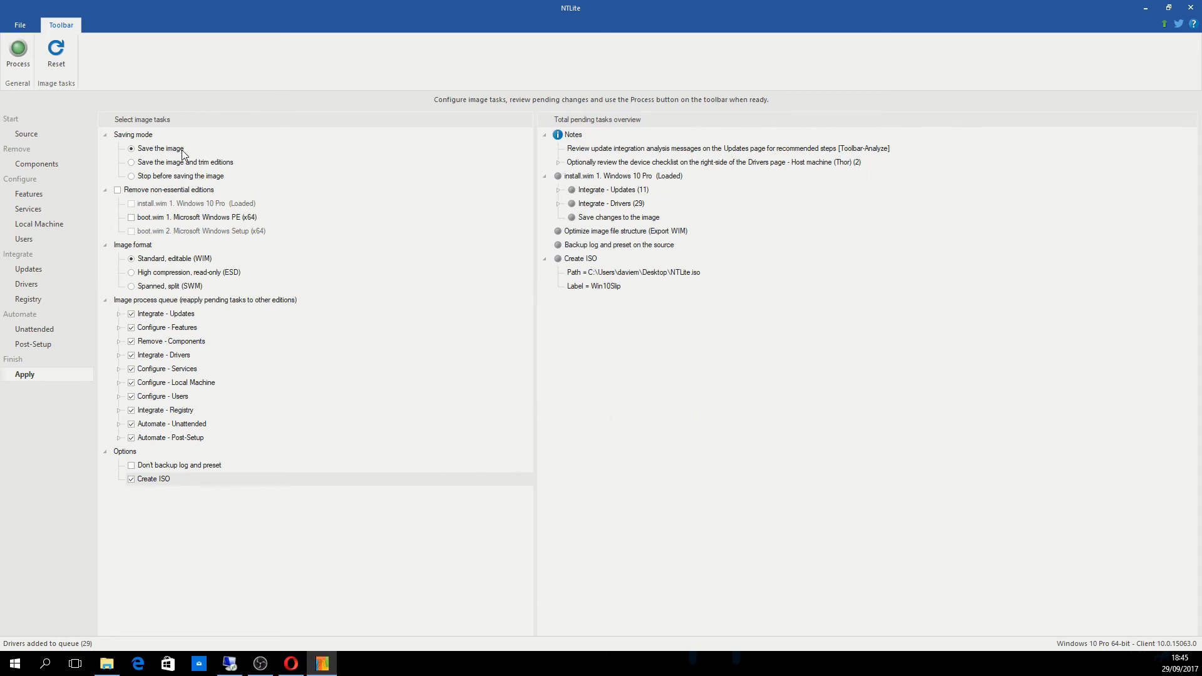
pyautogui.moveTo(105, 148)
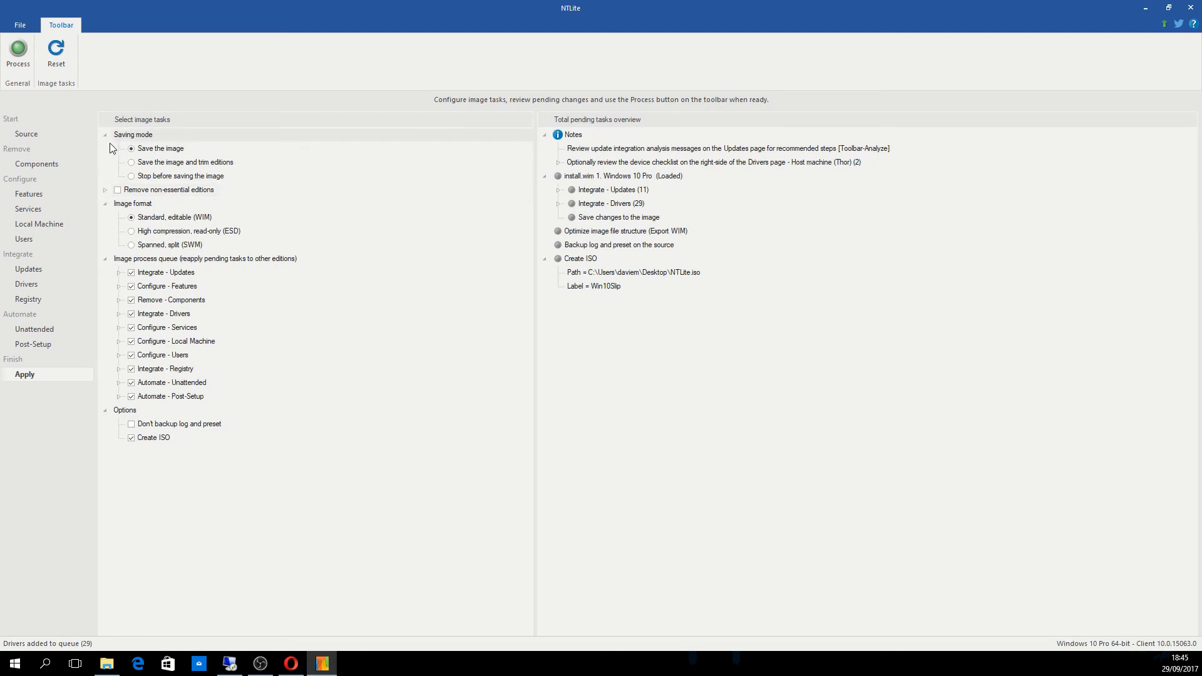
pyautogui.moveTo(108, 208)
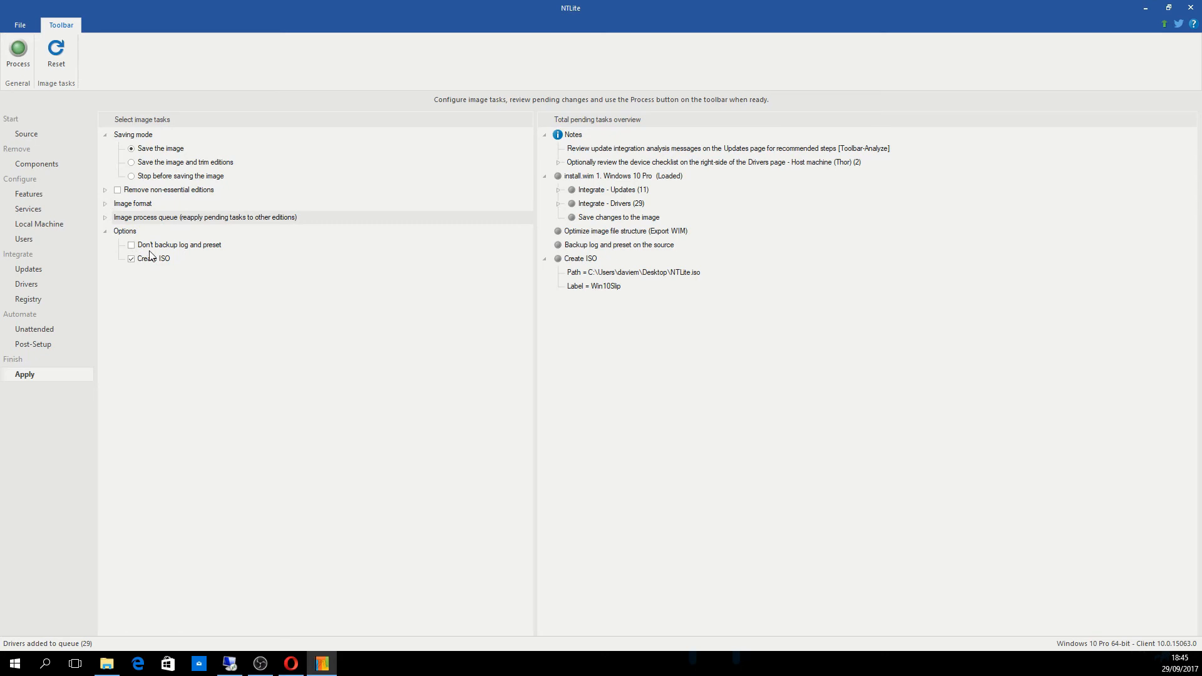
pyautogui.moveTo(129, 245)
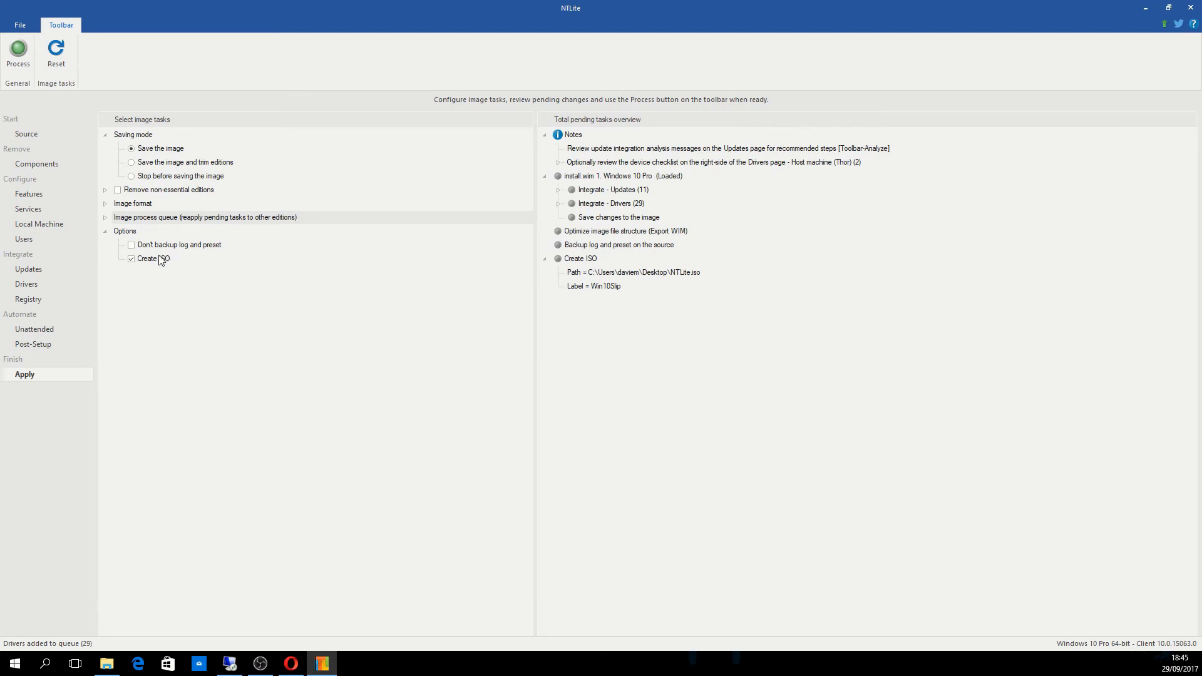
pyautogui.moveTo(165, 267)
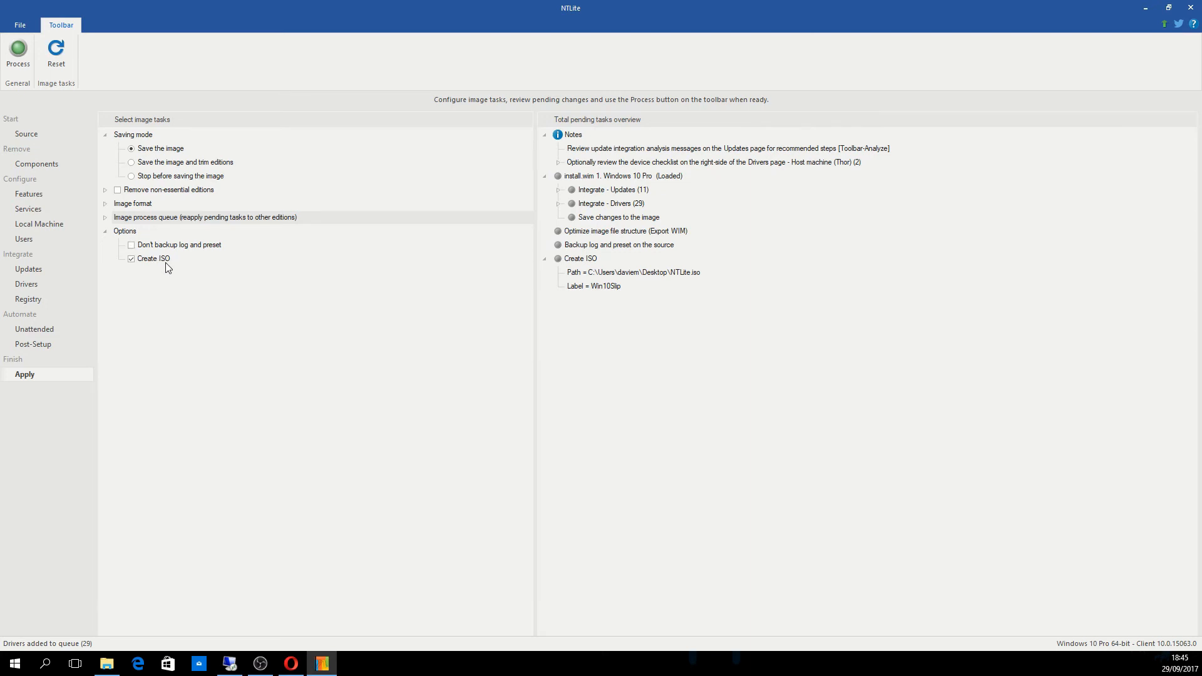
pyautogui.moveTo(165, 270)
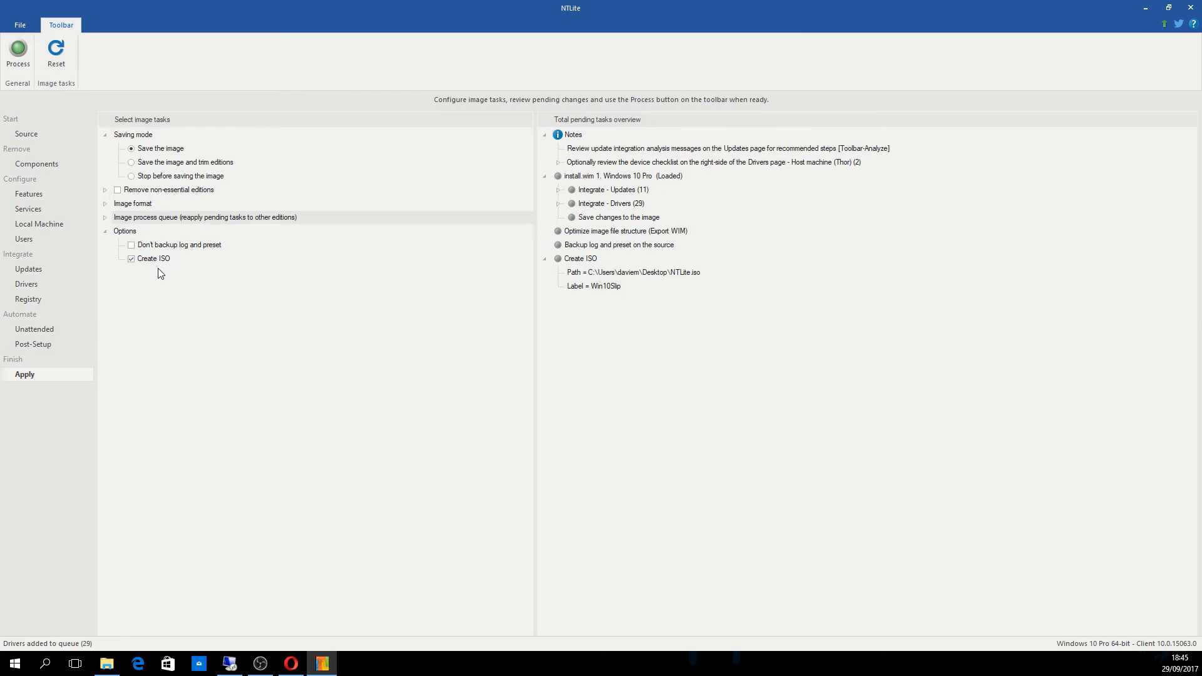
pyautogui.moveTo(215, 275)
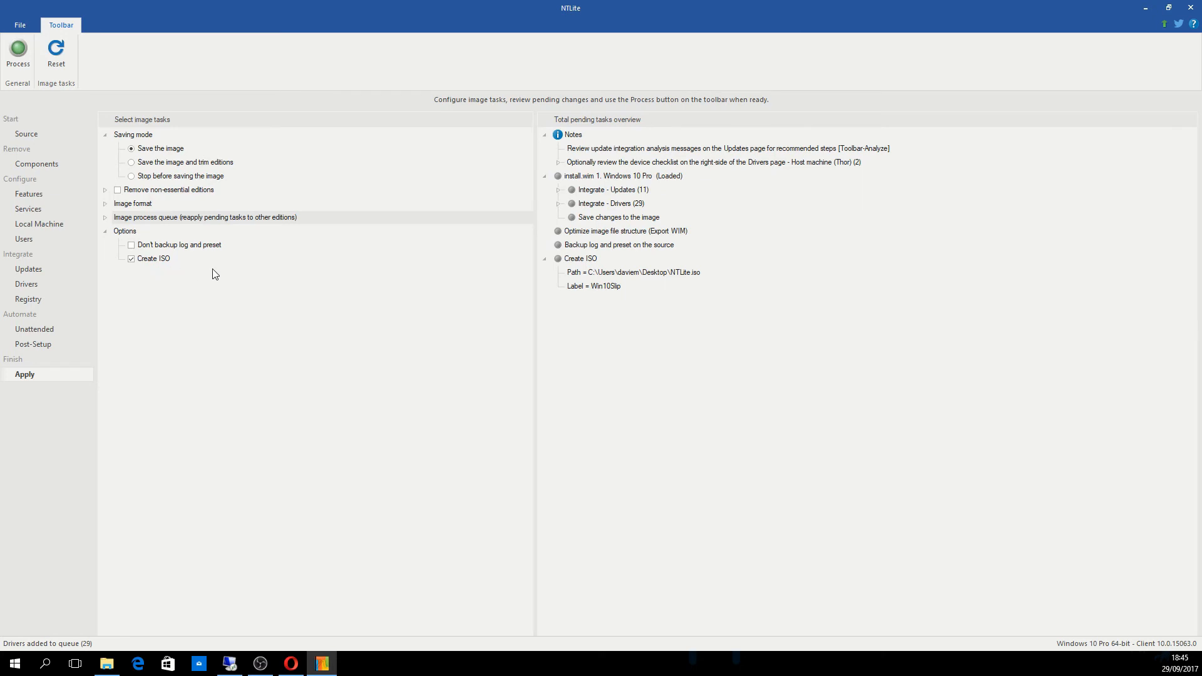
pyautogui.moveTo(206, 273)
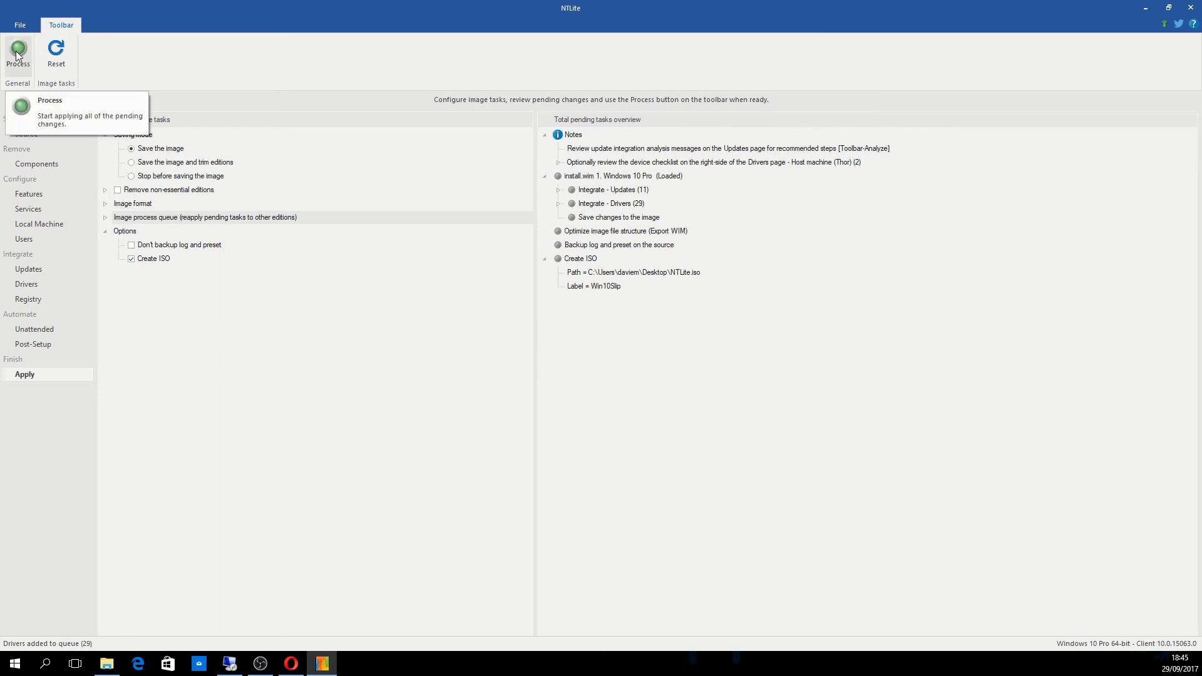
pyautogui.moveTo(27, 58)
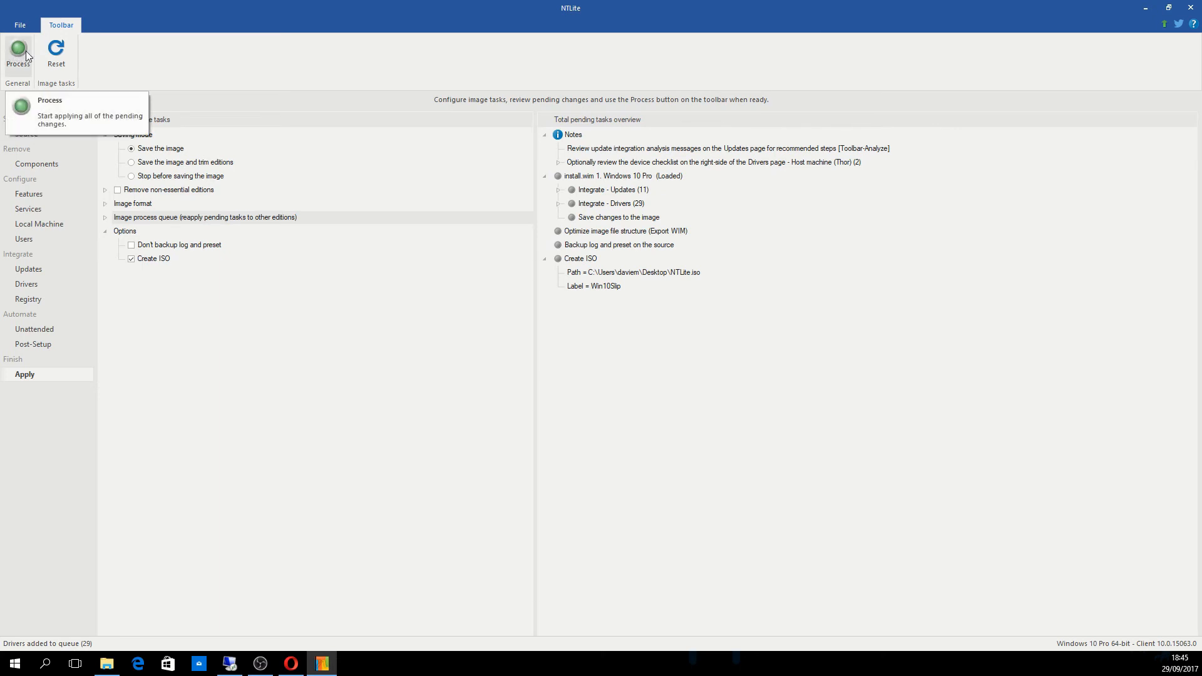
# - Start processing all pending changes and confirm, beginning integration of the 11 updates
pyautogui.click(18, 53)
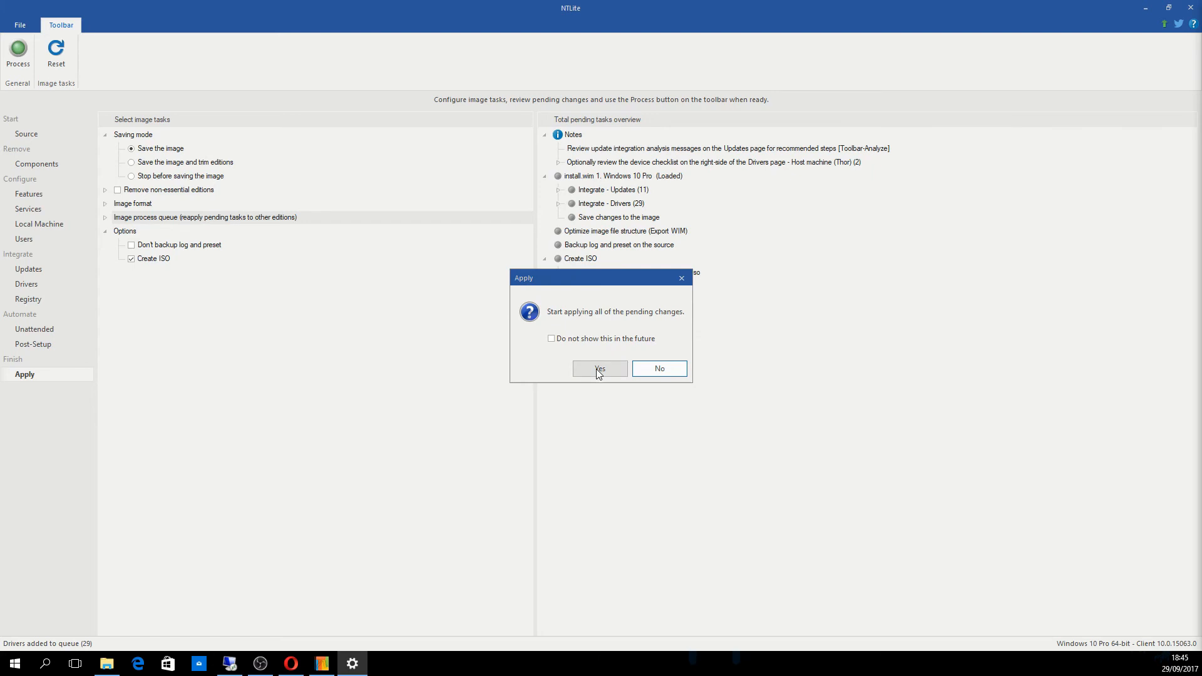
pyautogui.click(599, 368)
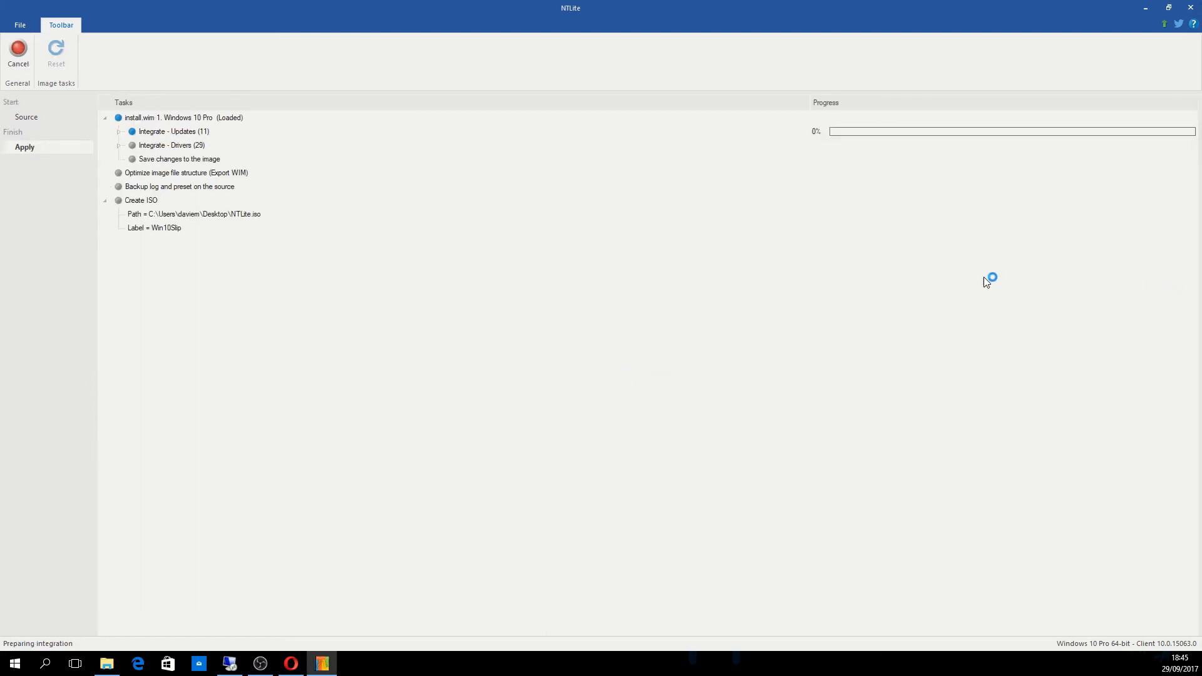
pyautogui.moveTo(714, 299)
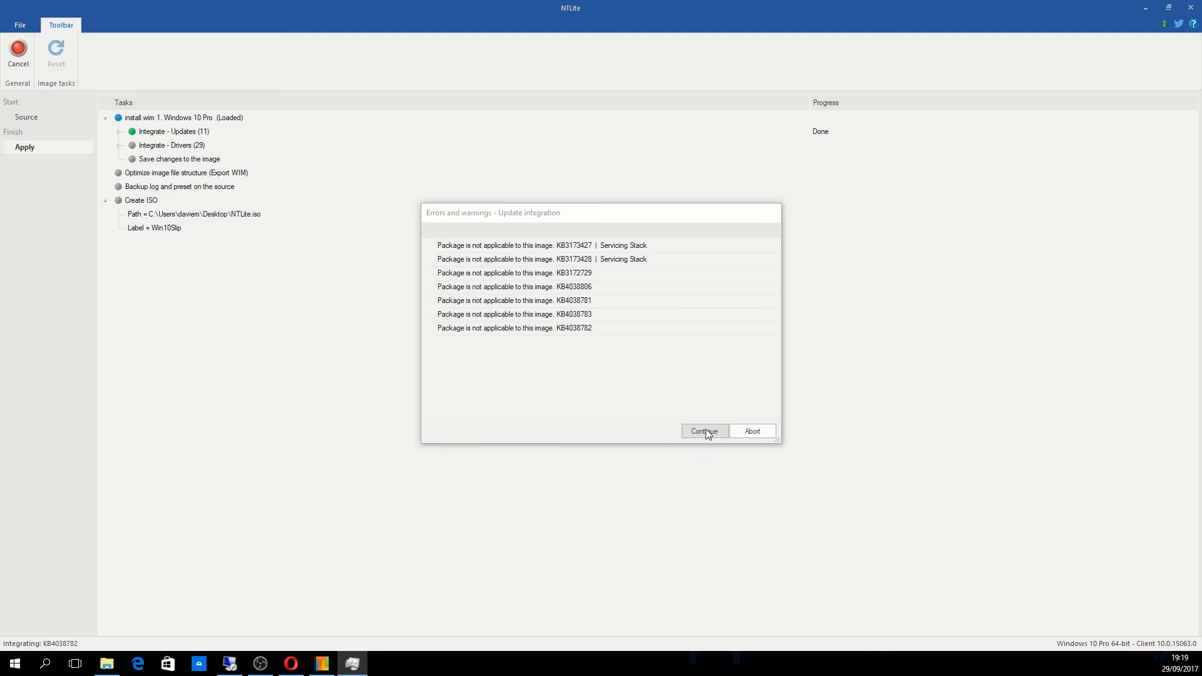
# - Continue past the update integration warnings so the 29 drivers get integrated
pyautogui.click(702, 431)
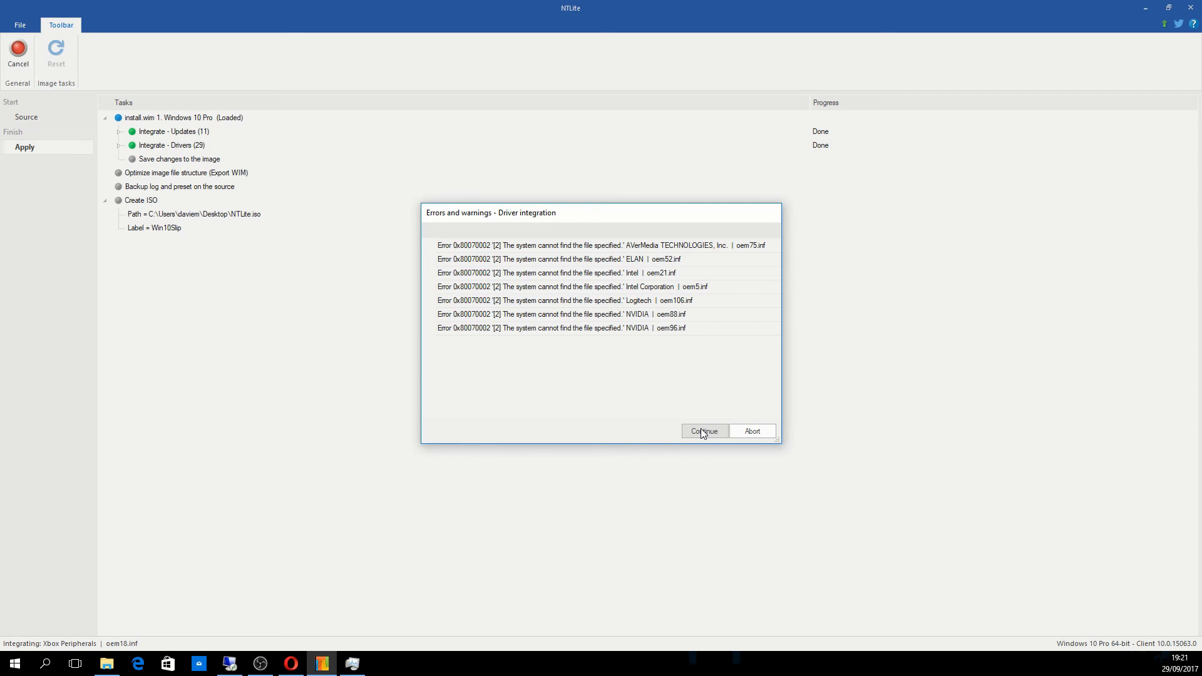
# - Continue past the driver integration errors so the 4696 MB NTLite.iso finishes on the desktop
pyautogui.click(702, 431)
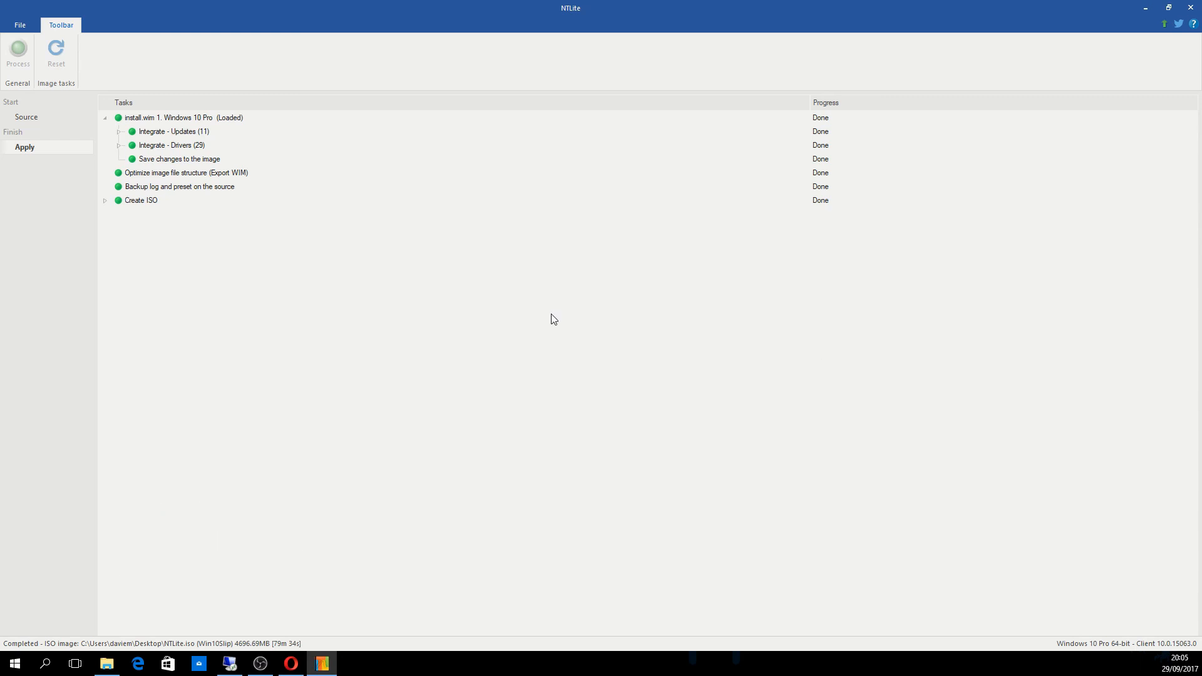
pyautogui.moveTo(600, 319)
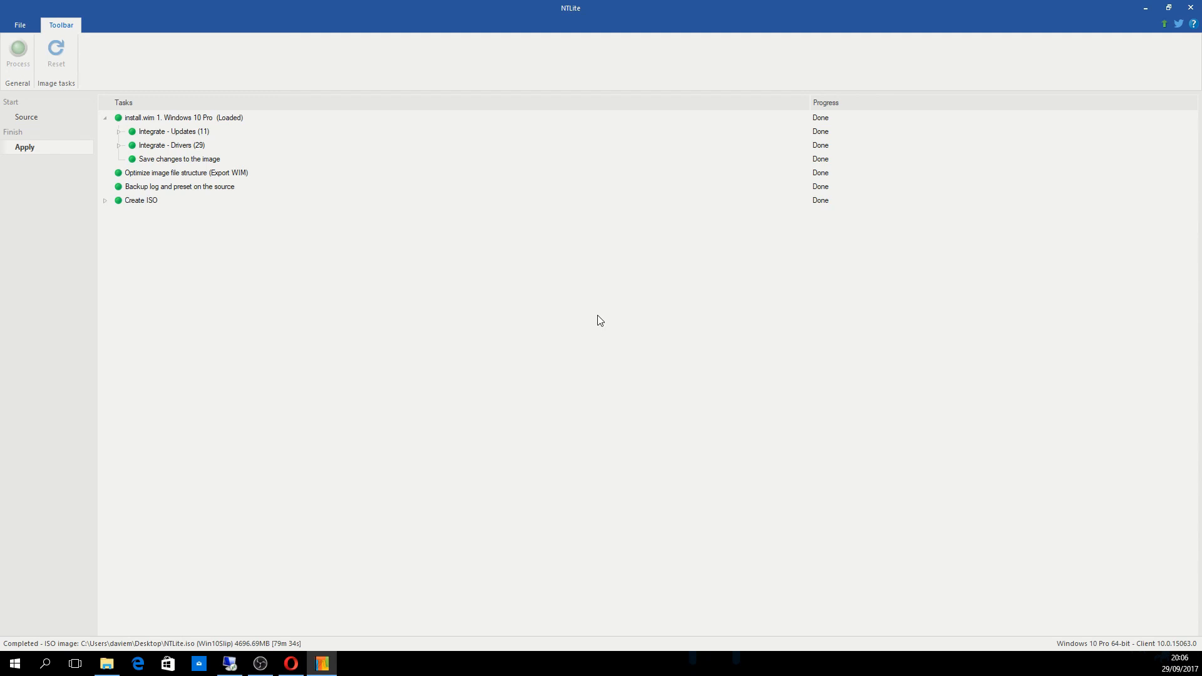
pyautogui.moveTo(467, 37)
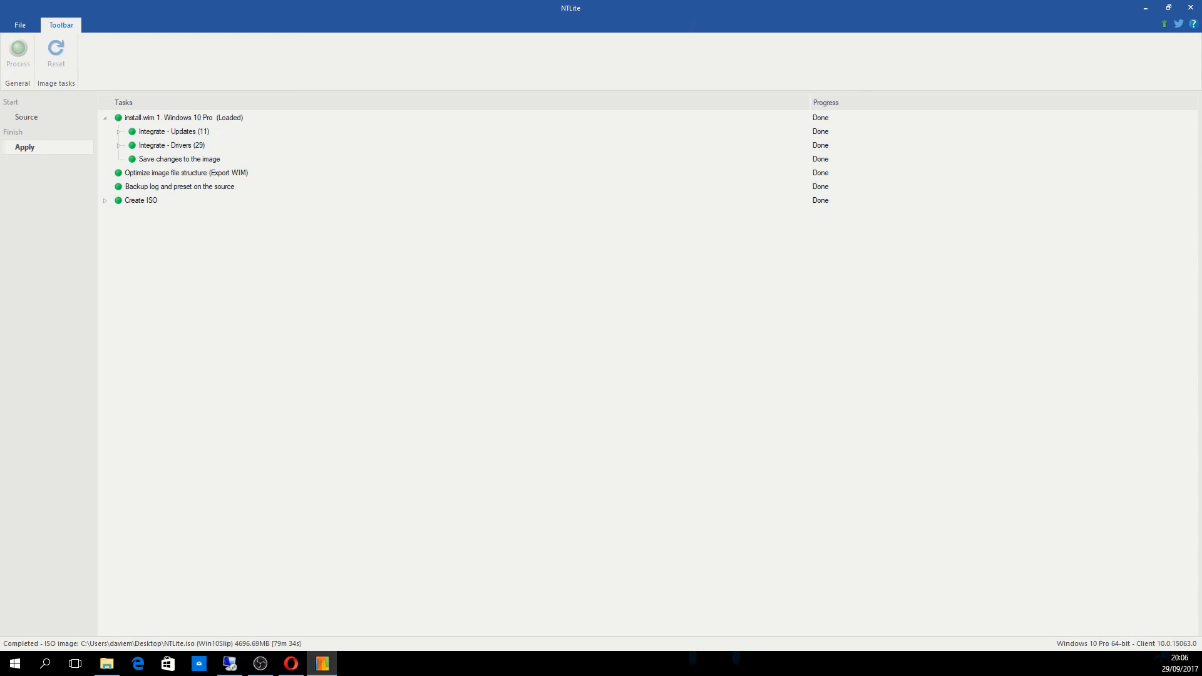
# - Expand the Create ISO task showing Desktop\NTLite.iso labelled Win10Slip, then open File Explorer to check it
pyautogui.click(104, 200)
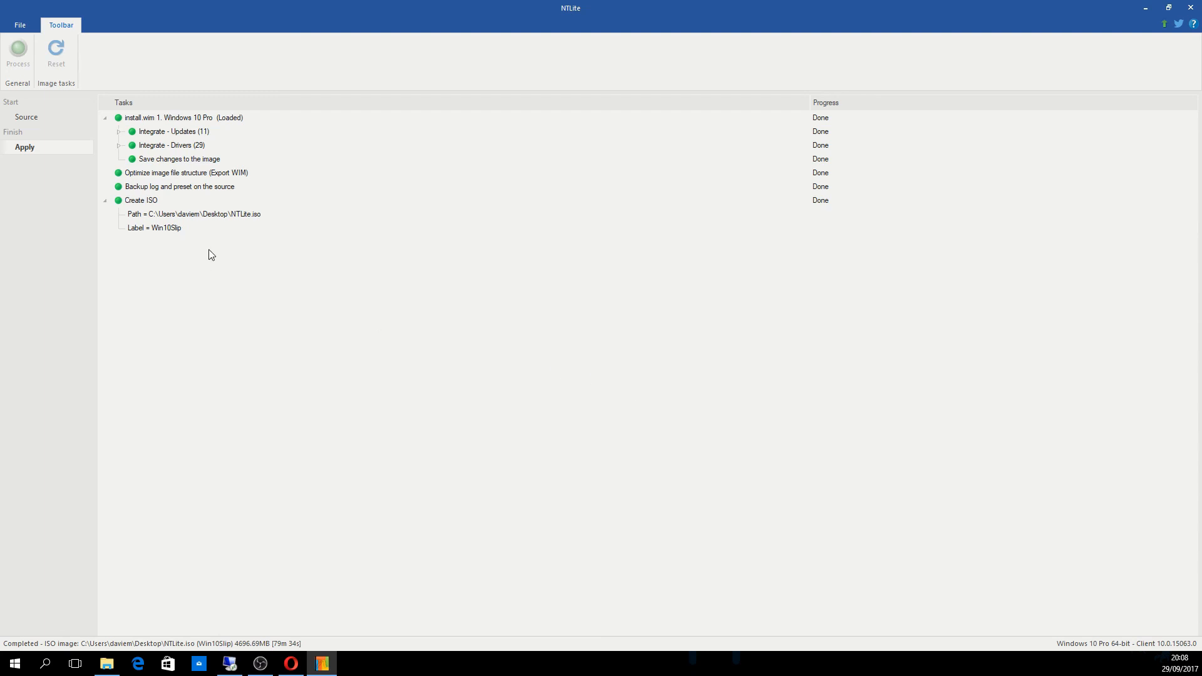
pyautogui.moveTo(153, 220)
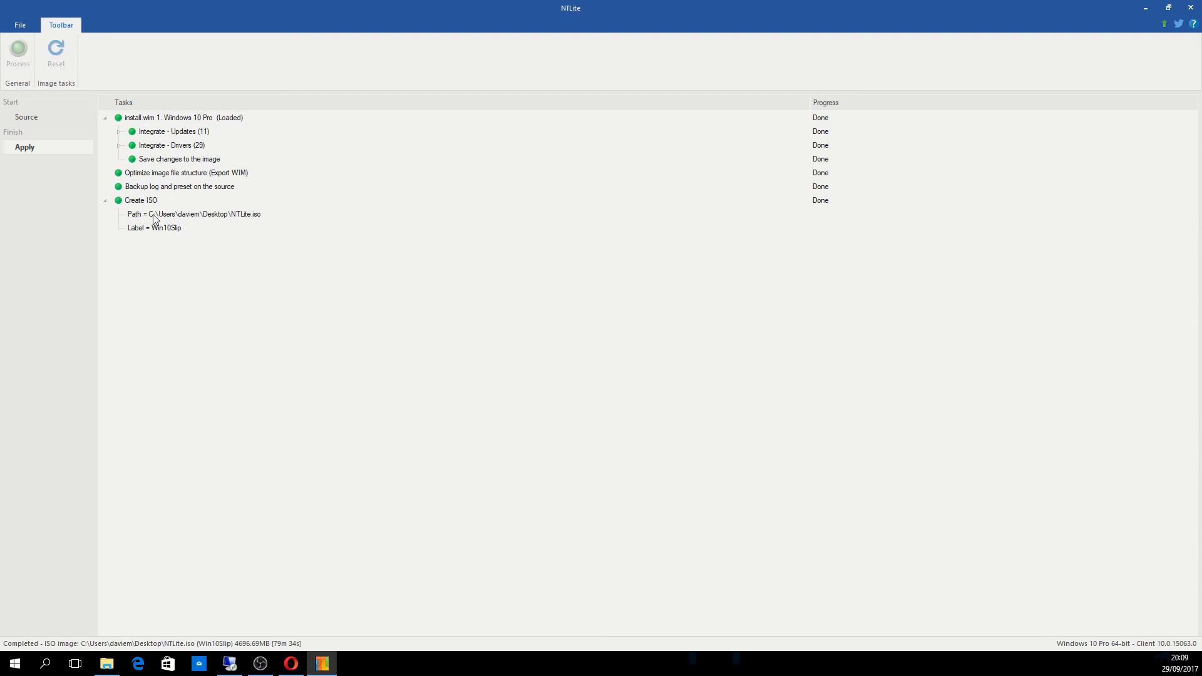
pyautogui.moveTo(196, 224)
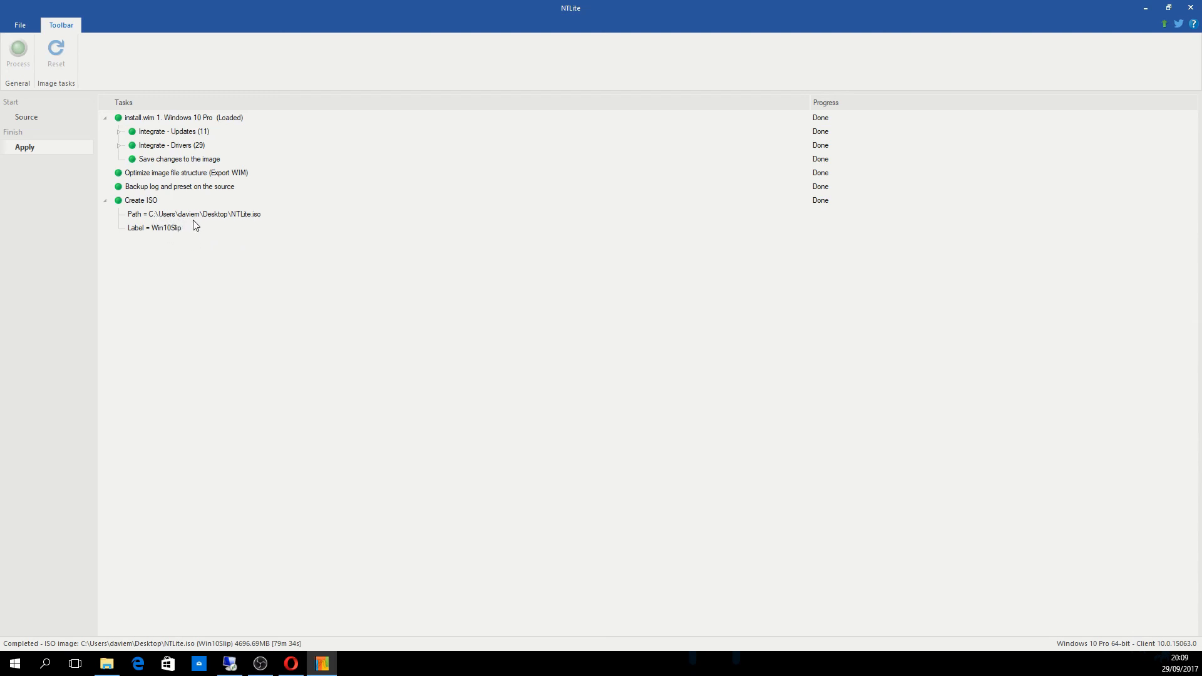
pyautogui.moveTo(300, 238)
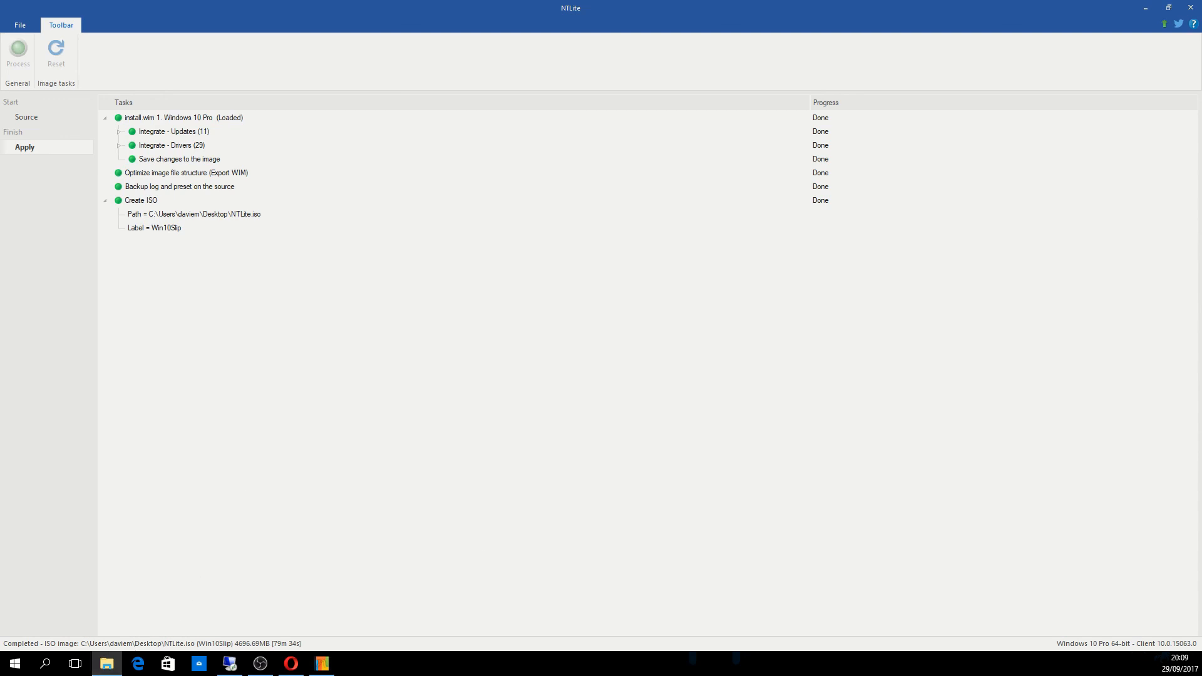
pyautogui.click(108, 664)
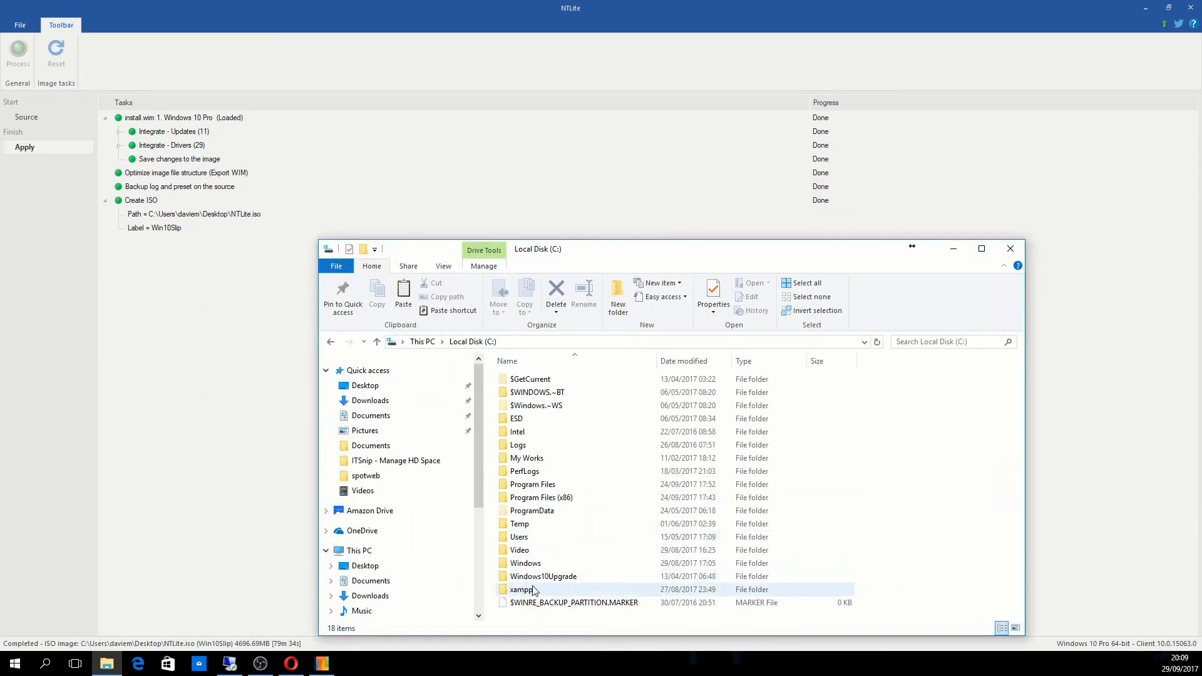
# - Browse Users > profile > Desktop and select the 4.58 GB NTLite.iso disc image
pyautogui.doubleClick(518, 537)
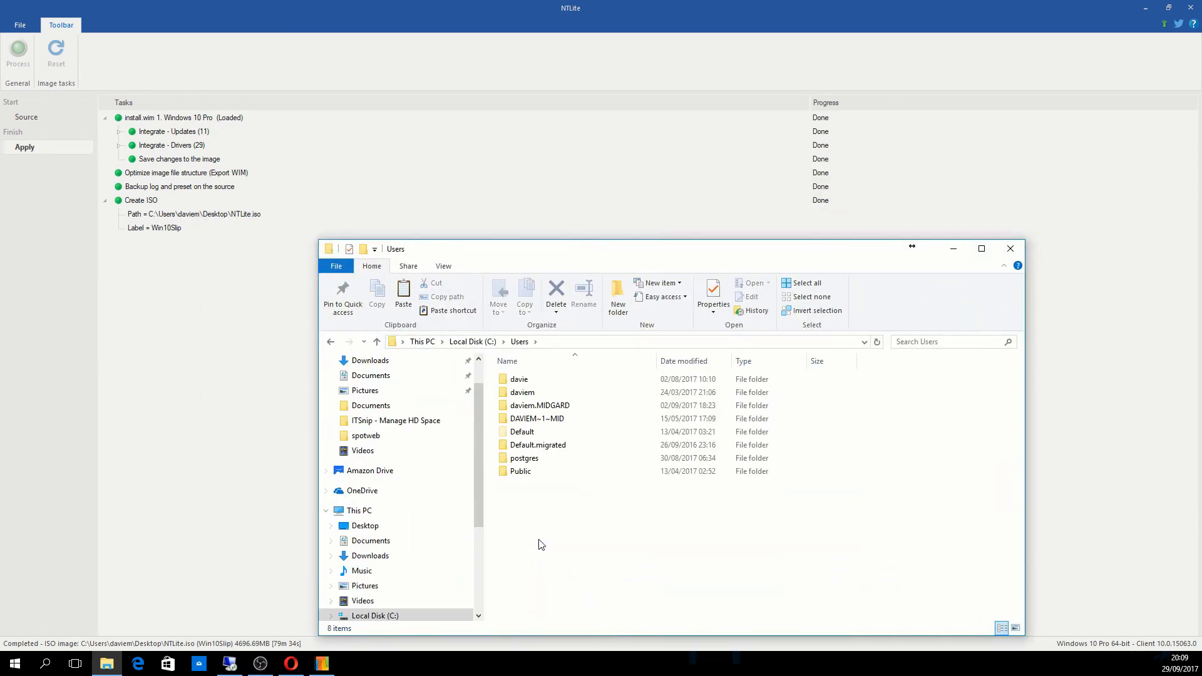
pyautogui.click(538, 405)
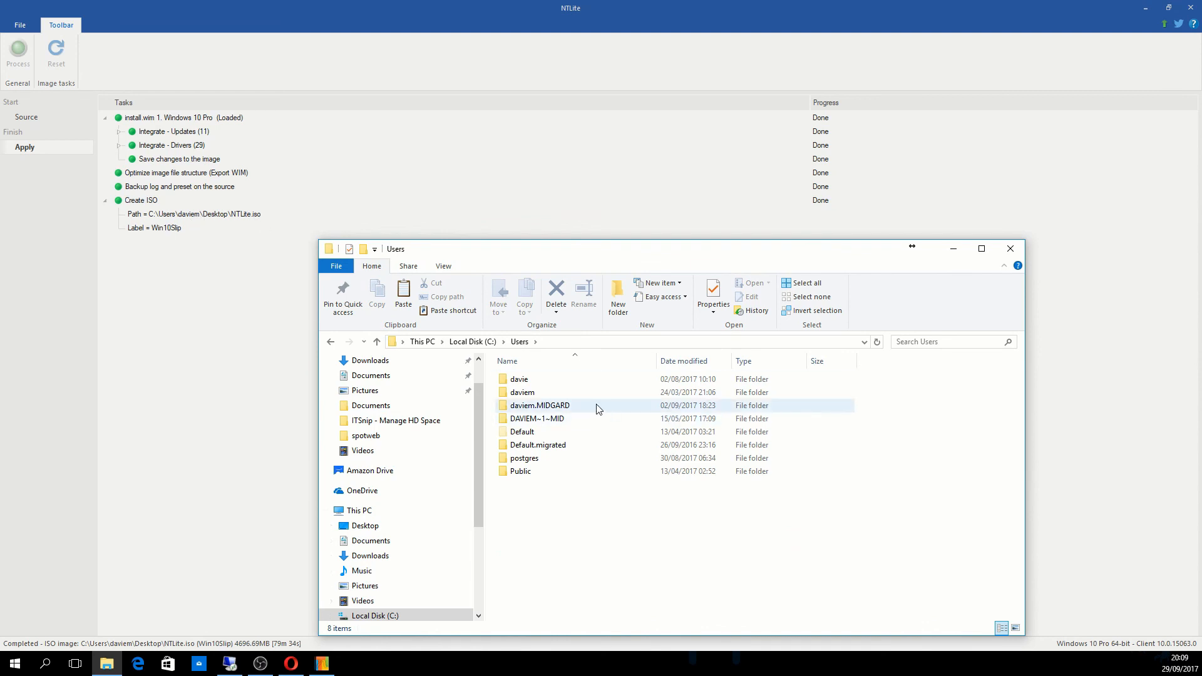
pyautogui.doubleClick(521, 392)
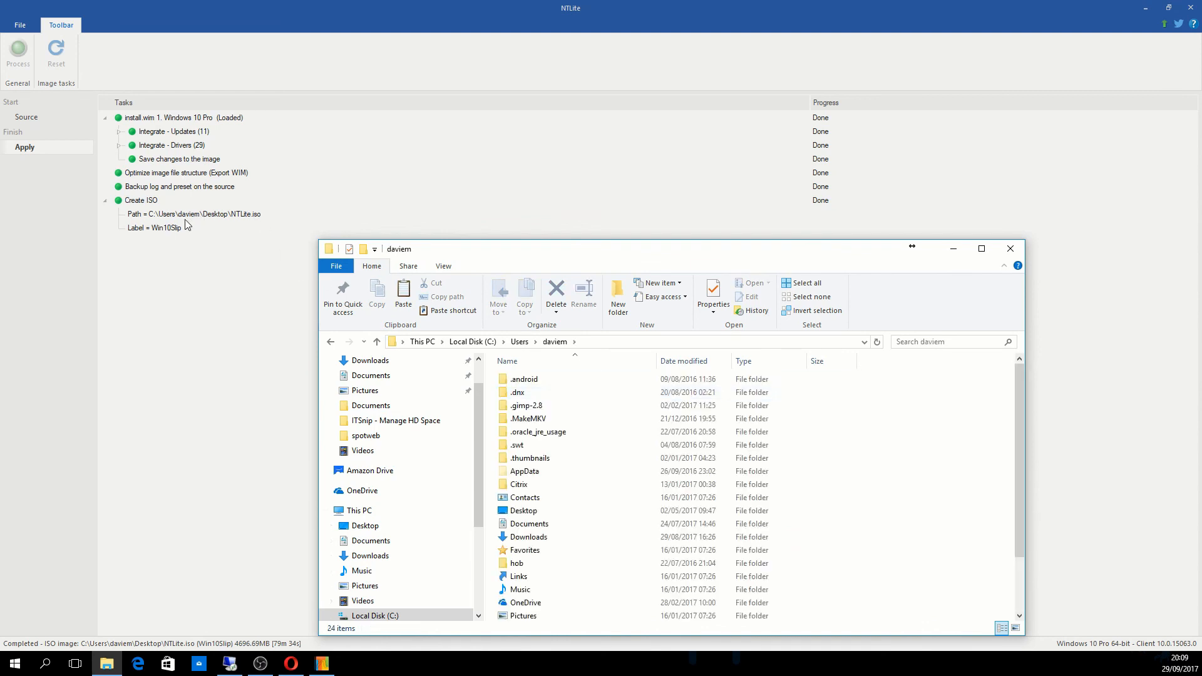
pyautogui.click(524, 483)
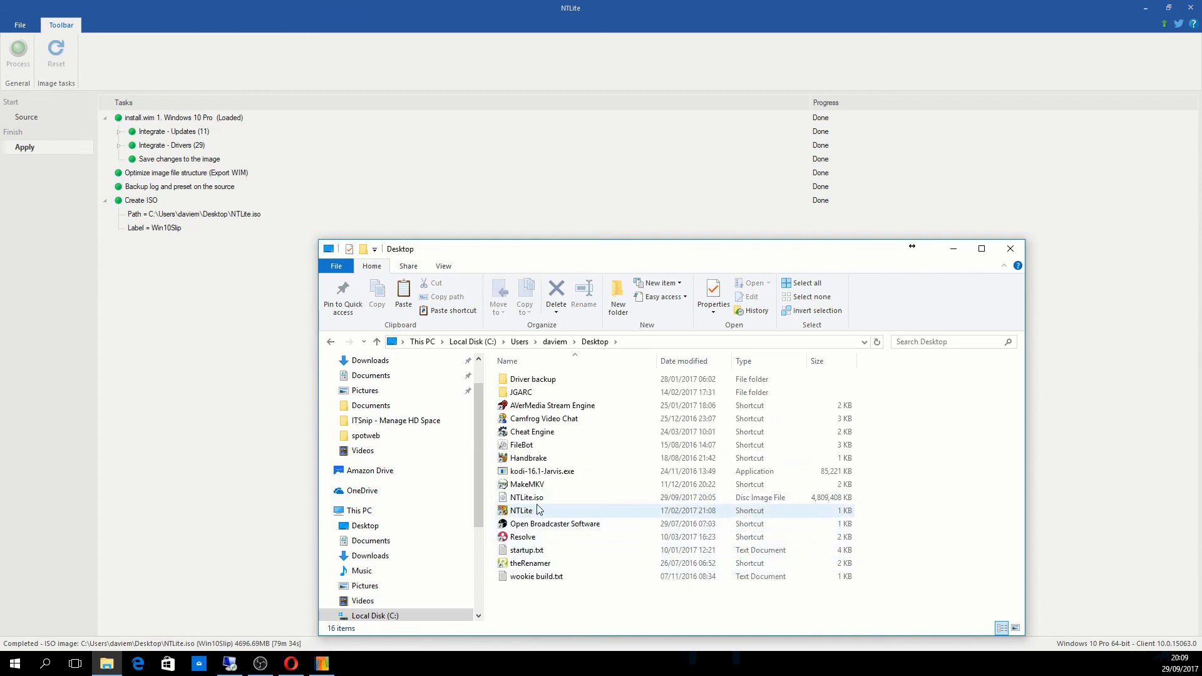
pyautogui.click(526, 497)
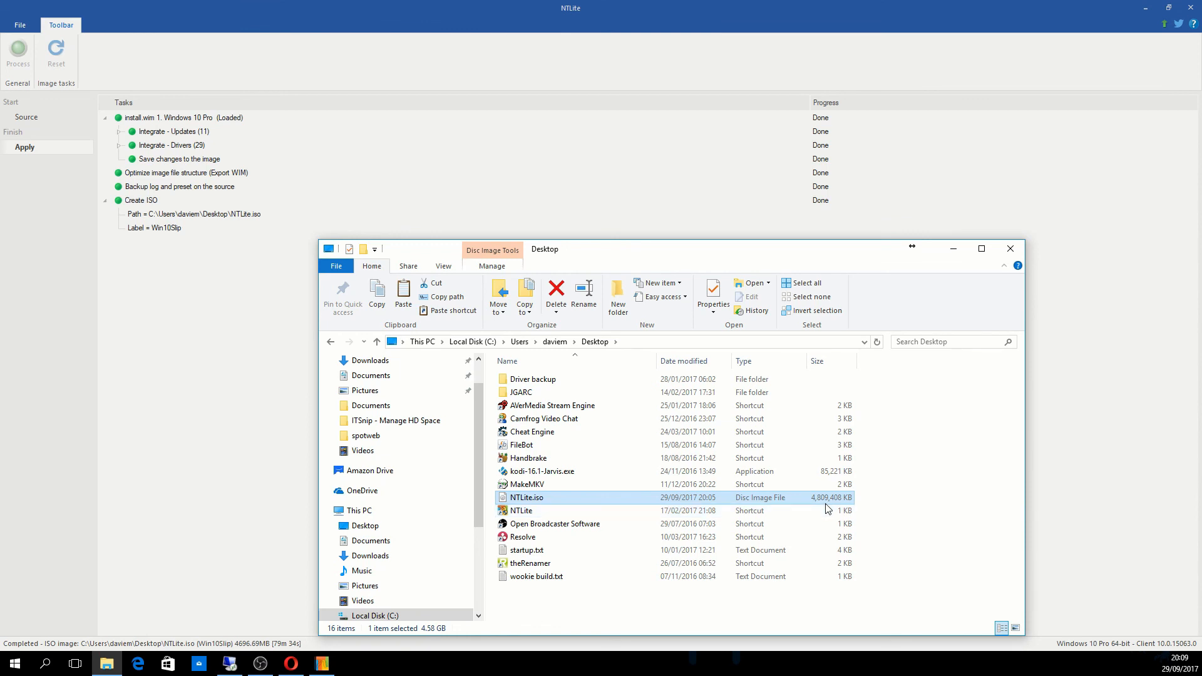
pyautogui.moveTo(823, 509)
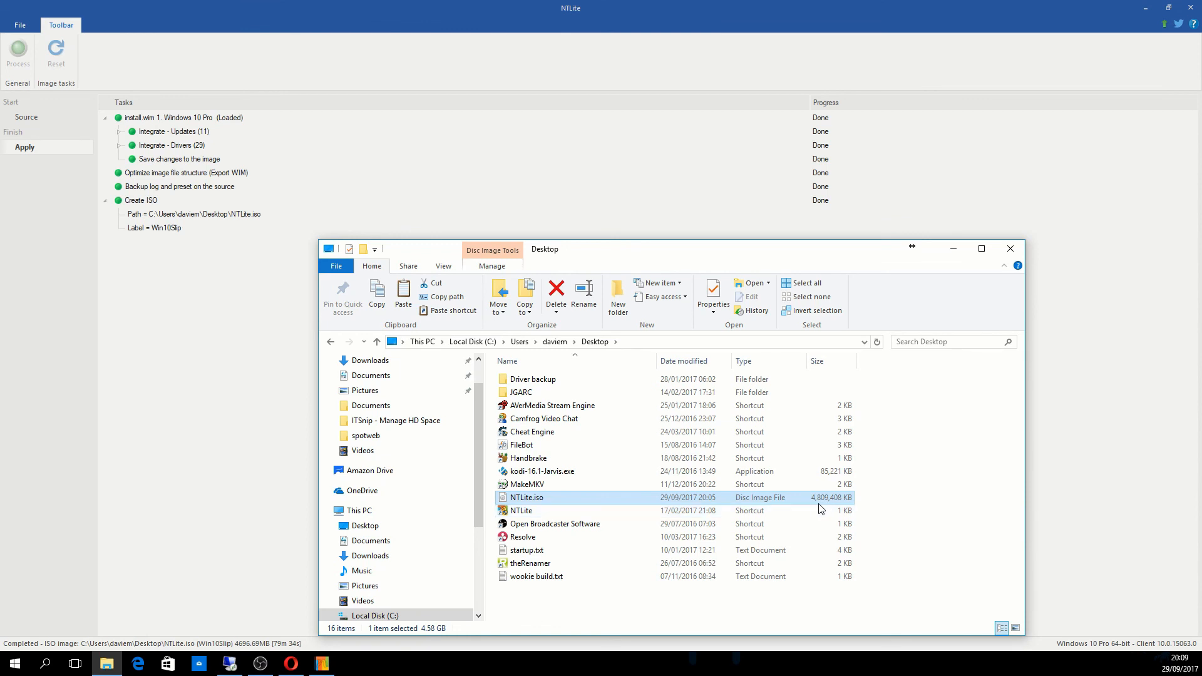
pyautogui.moveTo(826, 504)
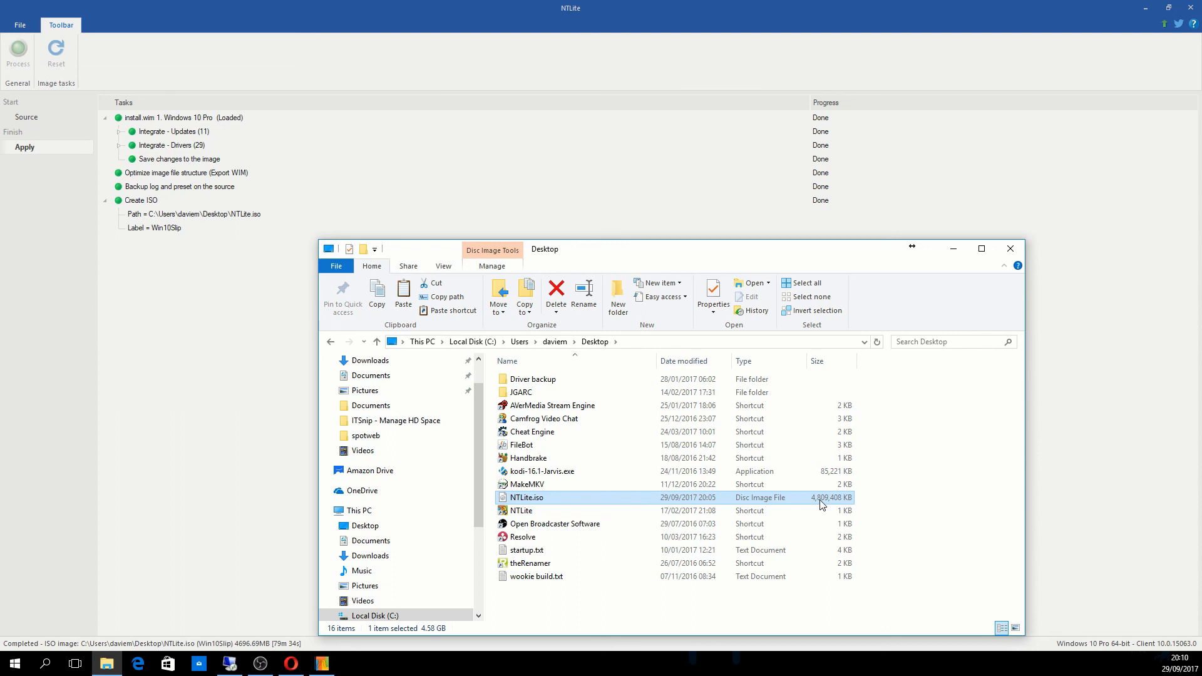
pyautogui.moveTo(920, 461)
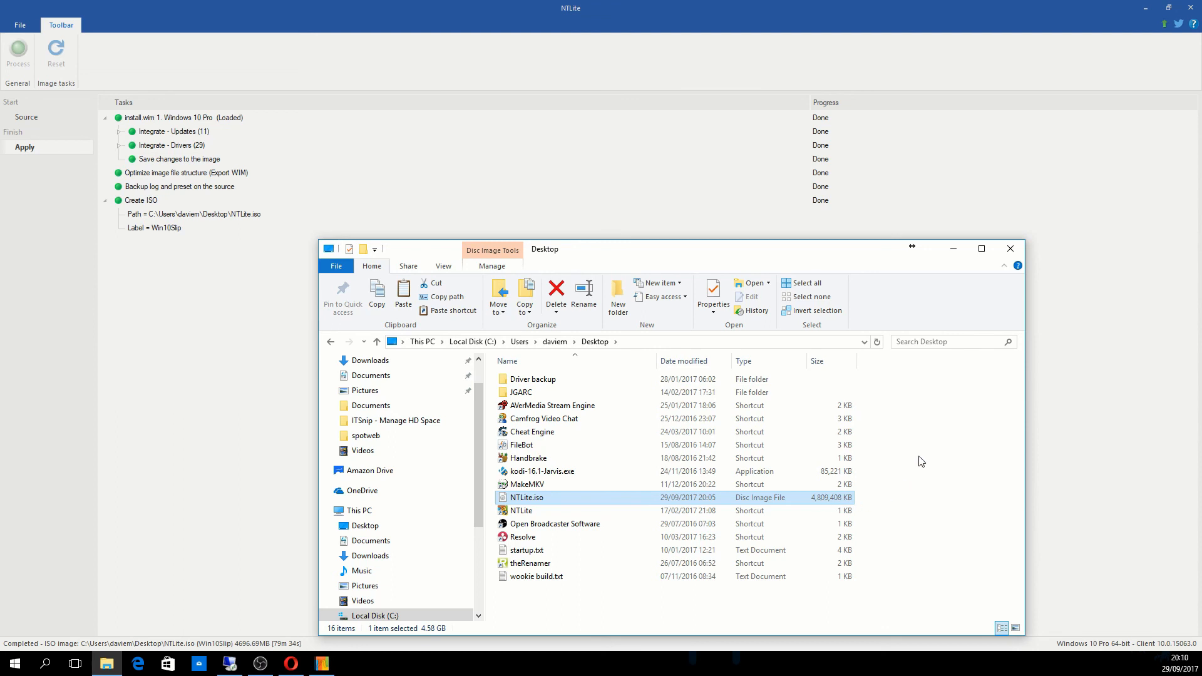